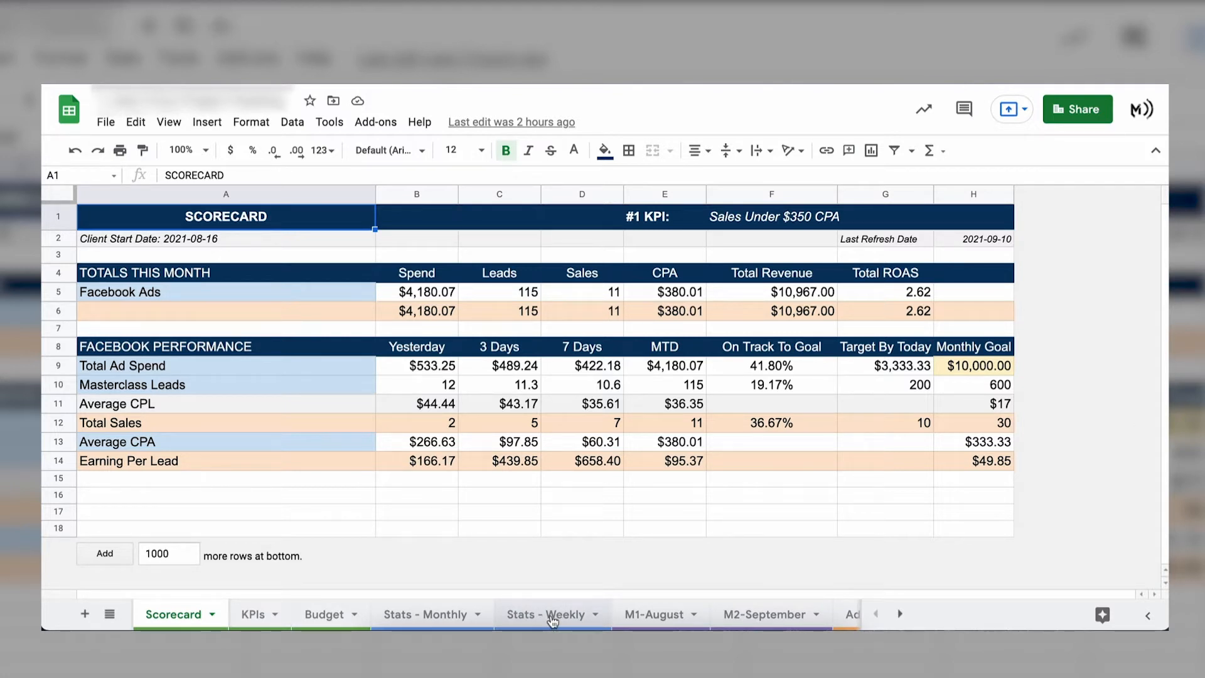
pyautogui.moveTo(516, 569)
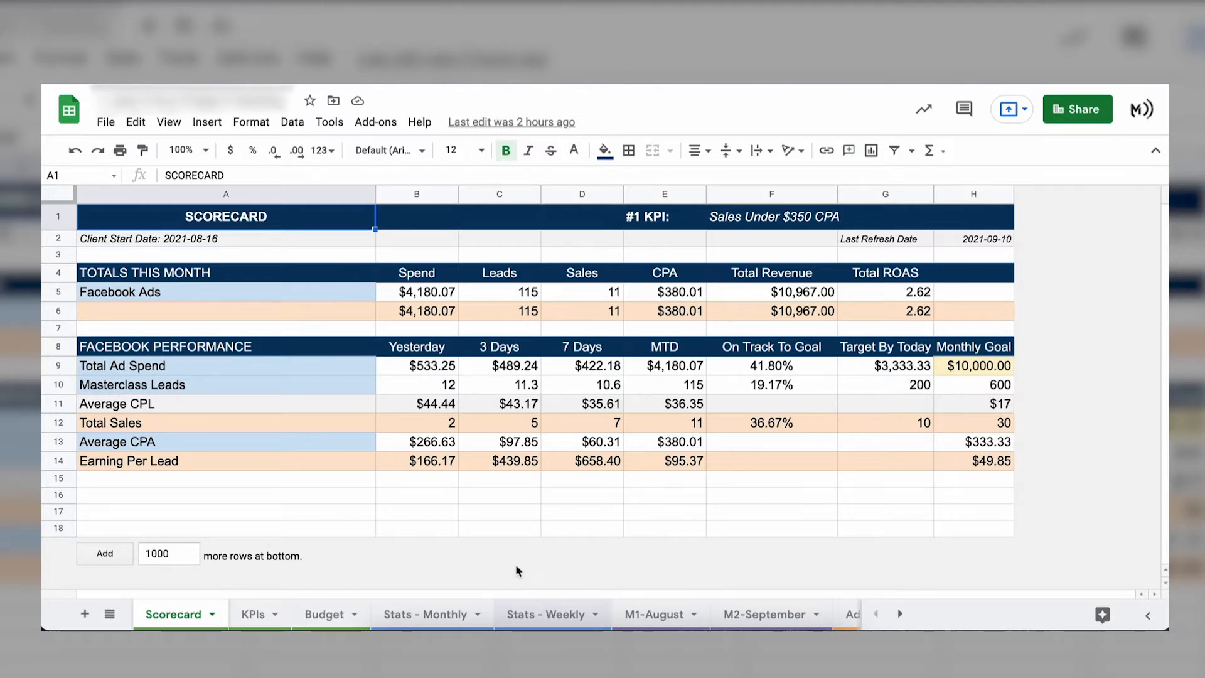
# Step: Tour from Stats - Weekly to the M1-August daily stats sheet
pyautogui.click(543, 613)
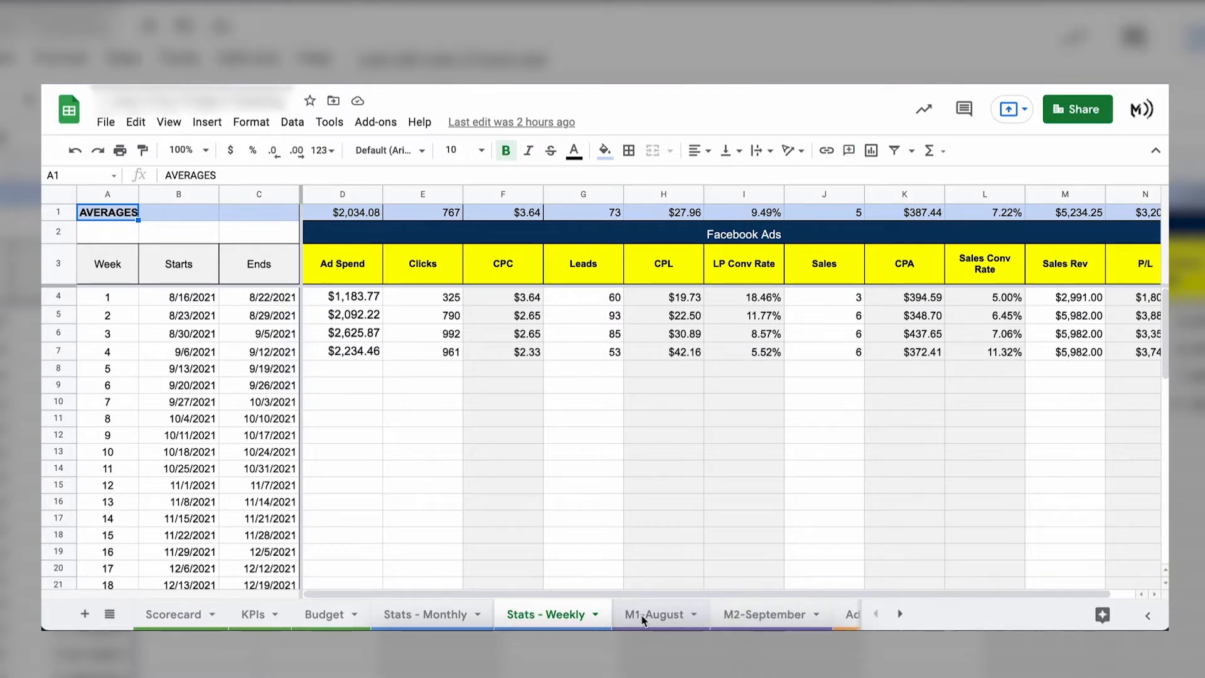
pyautogui.click(655, 613)
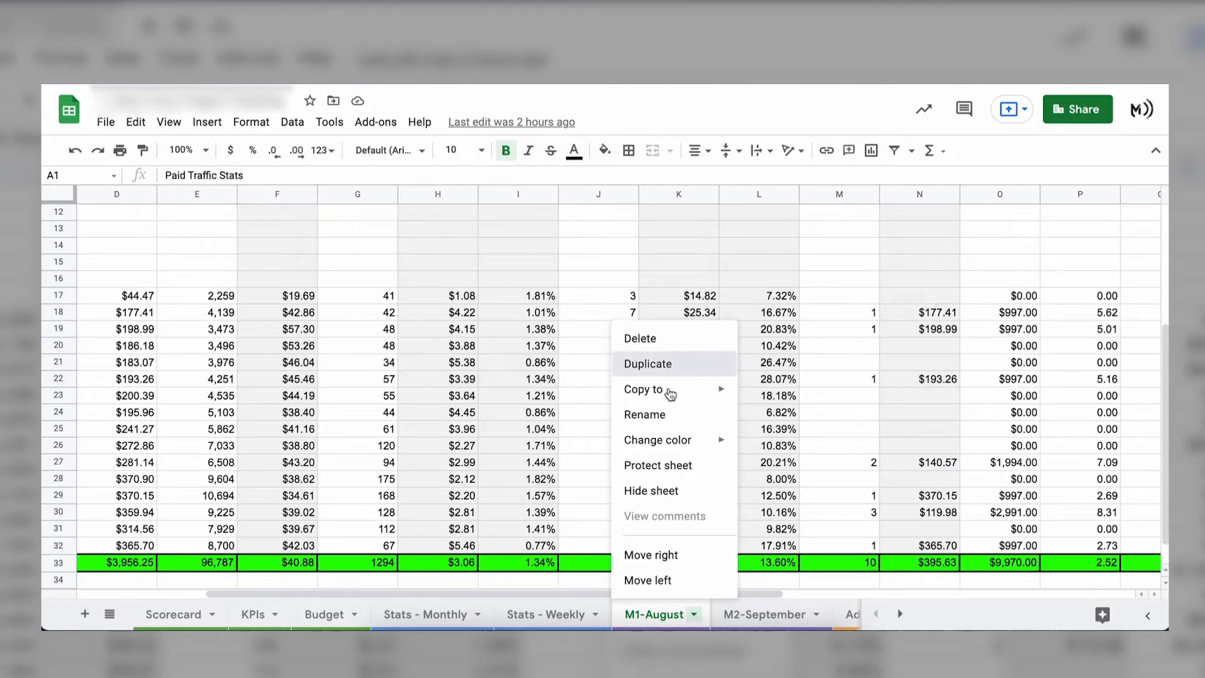
# Step: Duplicate M1-August and start the copy's dates at 09-01-2021
pyautogui.click(648, 364)
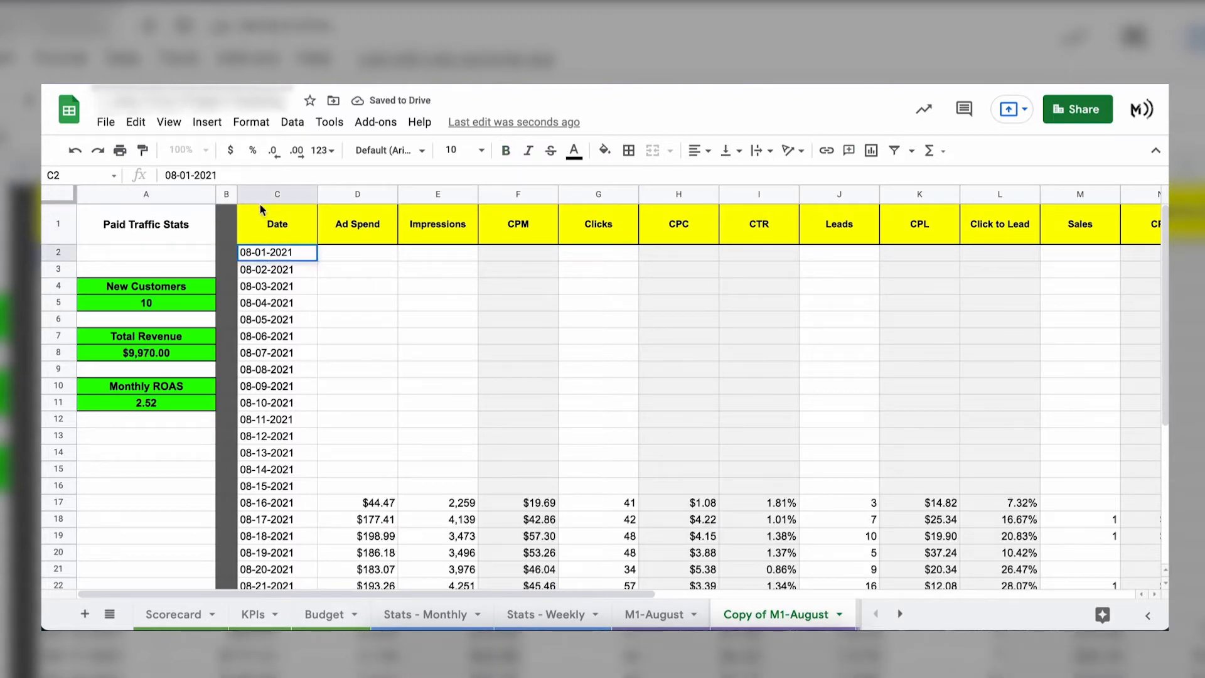
pyautogui.press('backspace')
pyautogui.write('9')
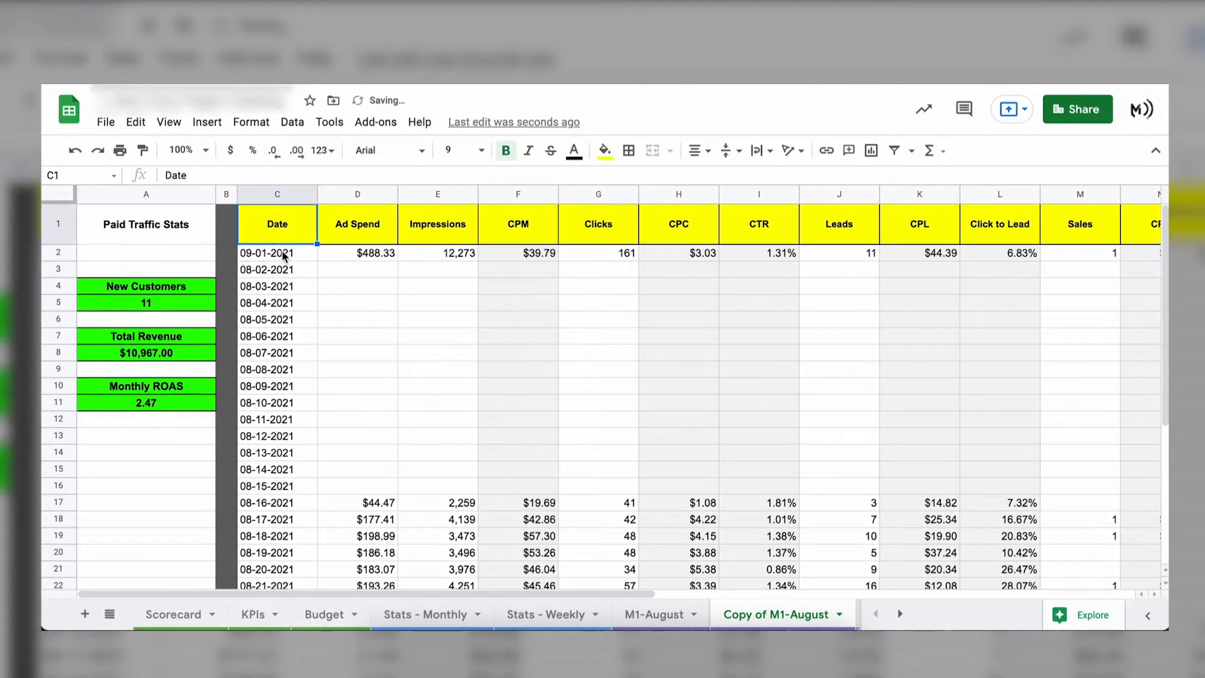
pyautogui.scroll(-3)
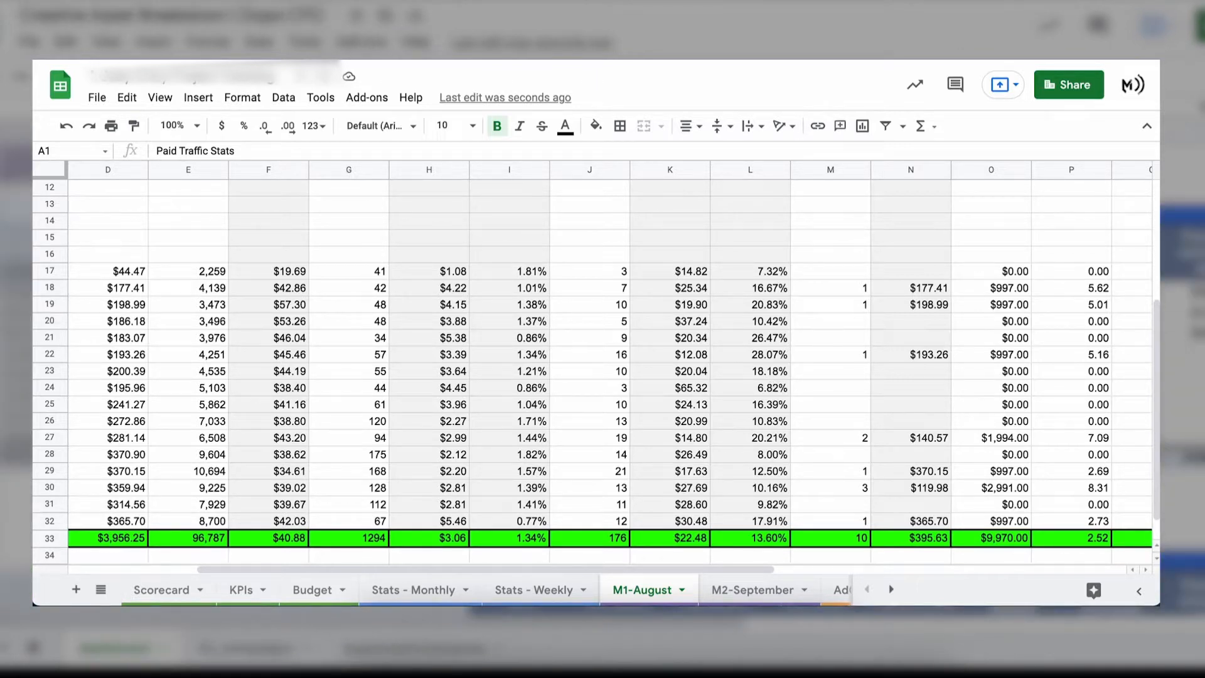
# Step: Show the other spreadsheet's dashboard with its Ad Metrics campaign table
pyautogui.click(161, 590)
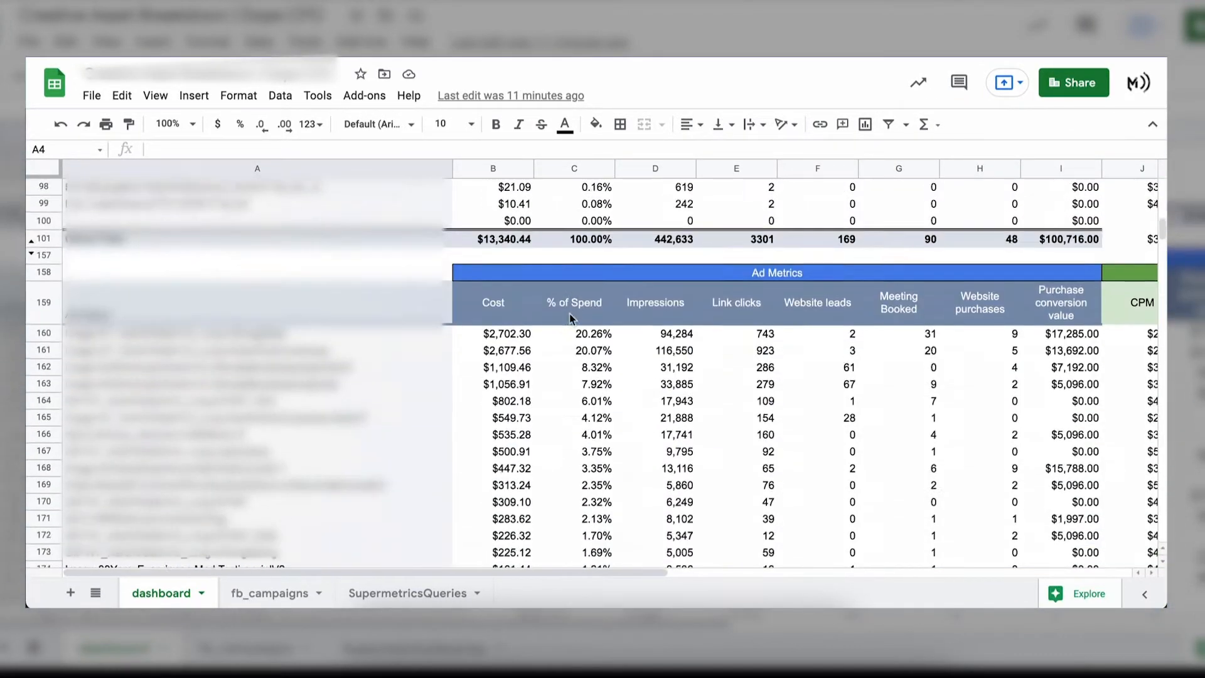
pyautogui.scroll(-3)
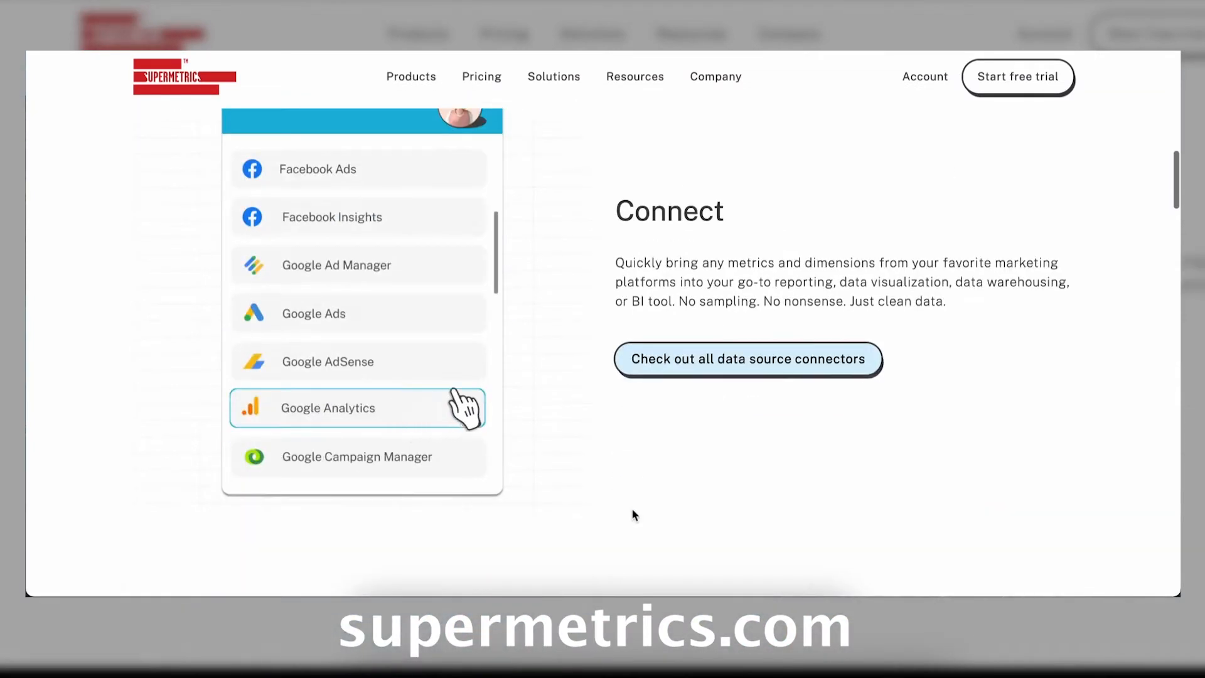
pyautogui.scroll(-3)
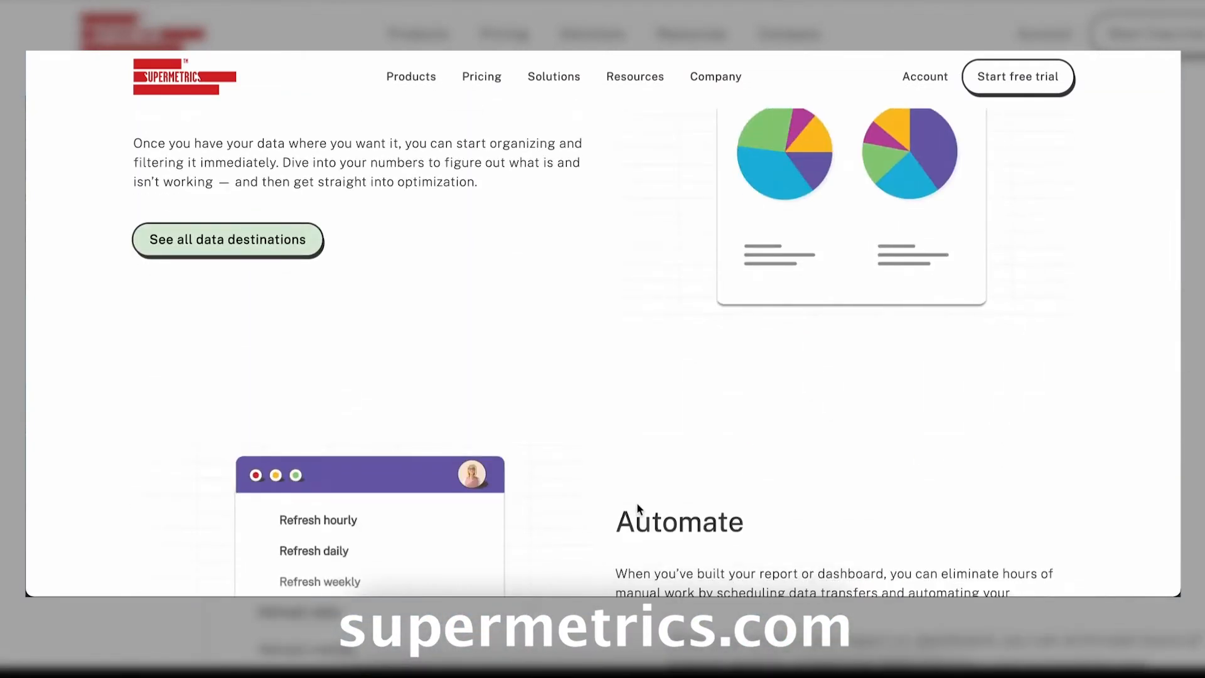
pyautogui.scroll(-3)
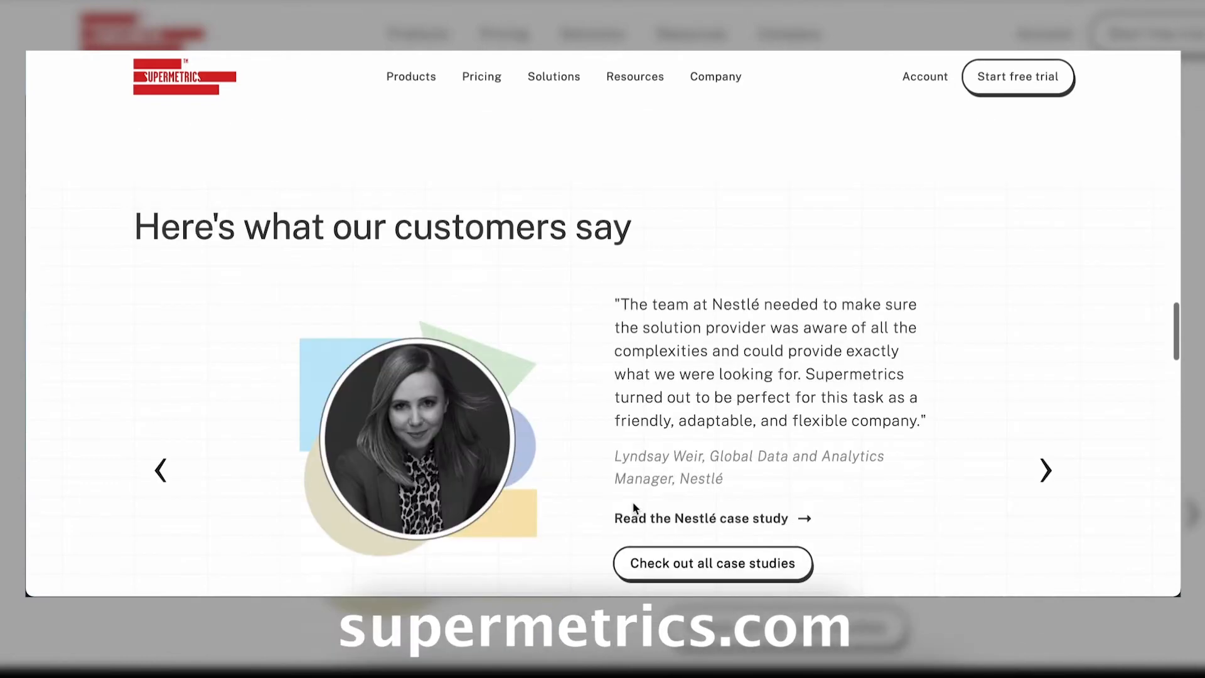
pyautogui.scroll(-3)
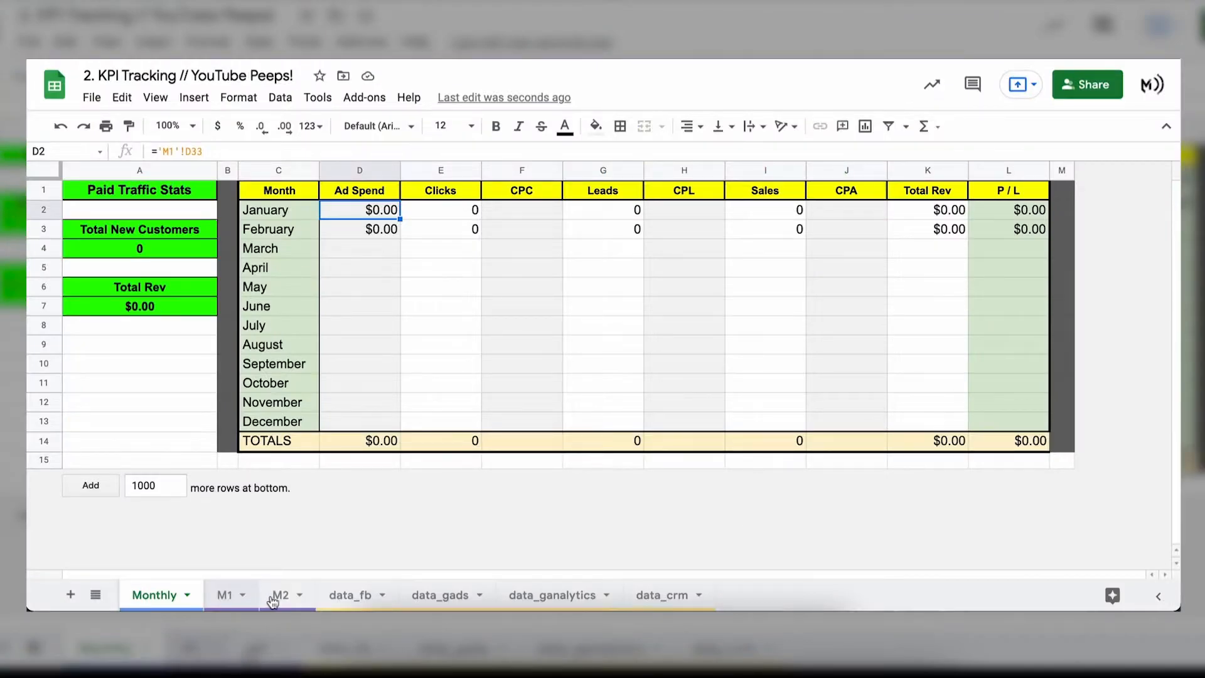
# Step: Review the M1, data_fb, data_ganalytics and data_crm tabs, landing on the empty data_fb sheet
pyautogui.click(223, 593)
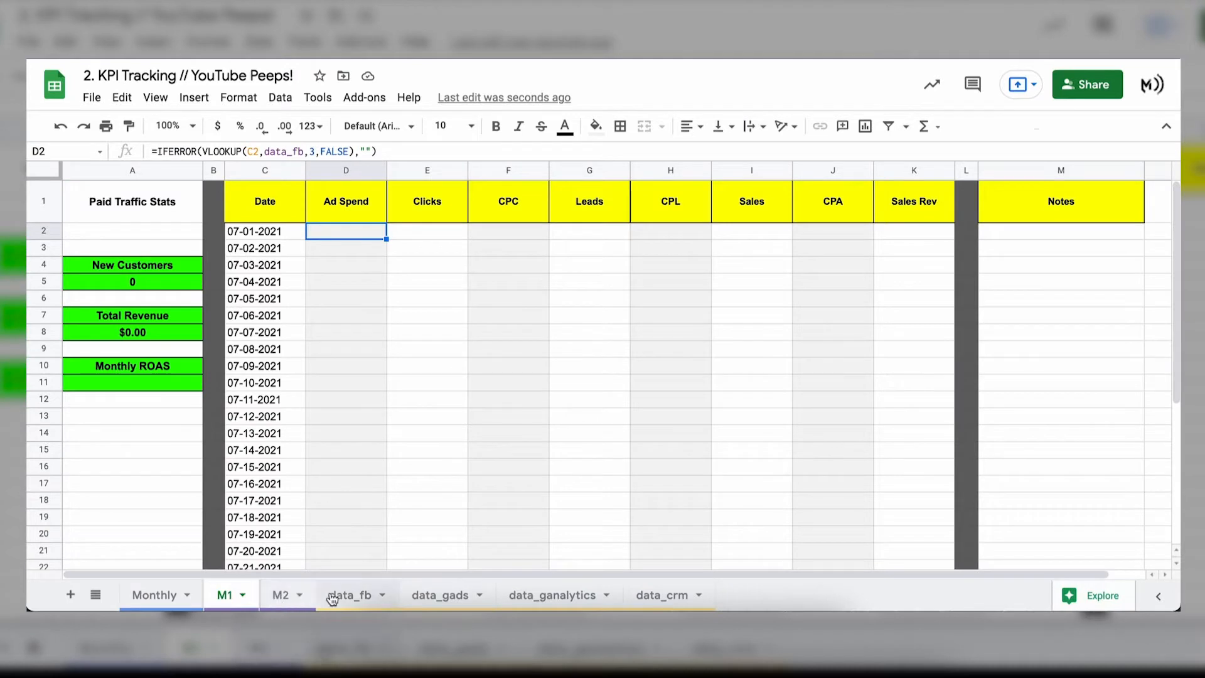
pyautogui.click(350, 593)
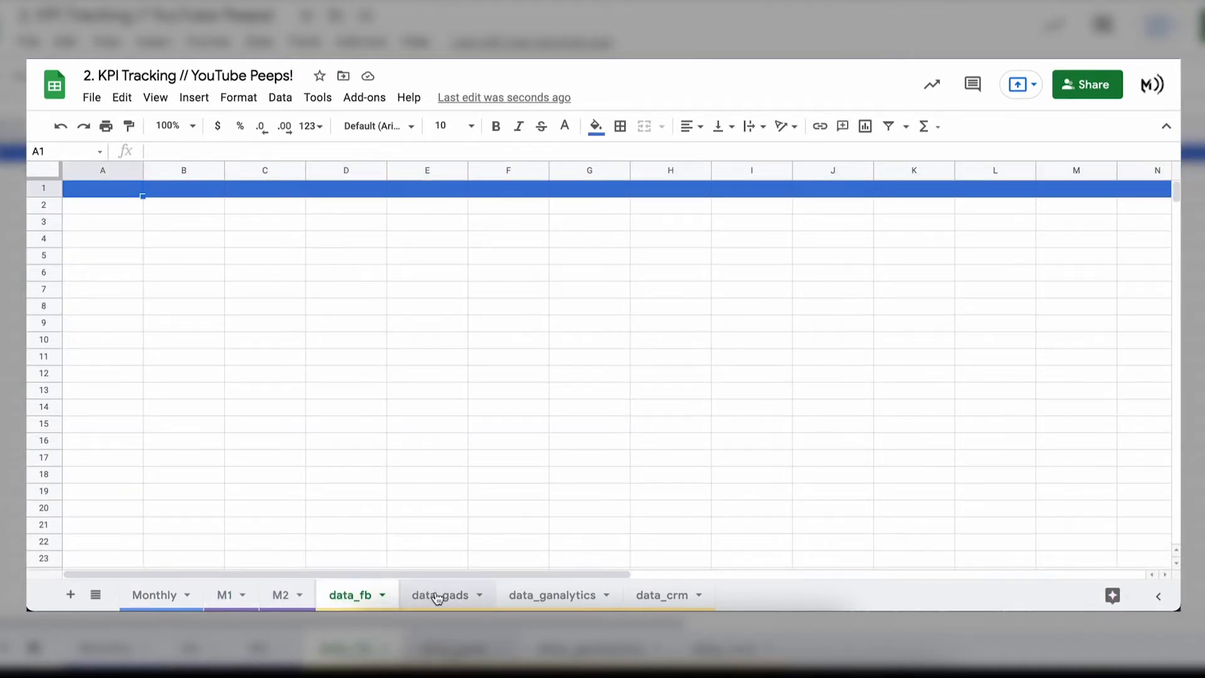
pyautogui.moveTo(560, 597)
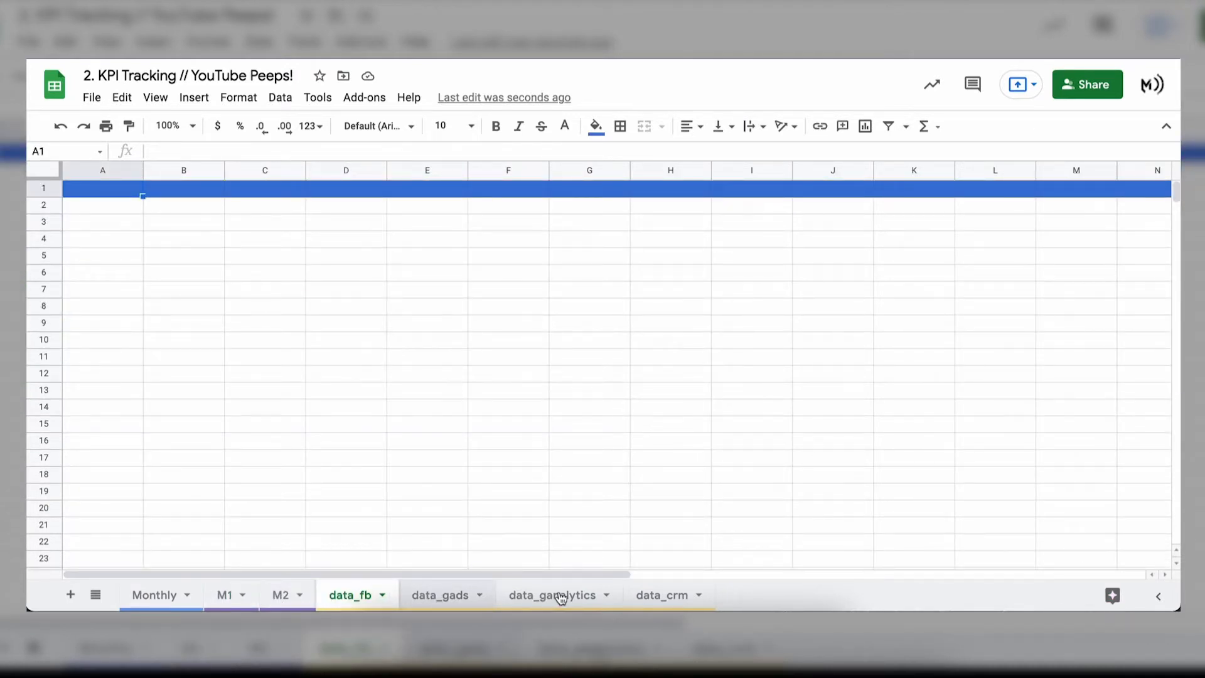
pyautogui.click(553, 593)
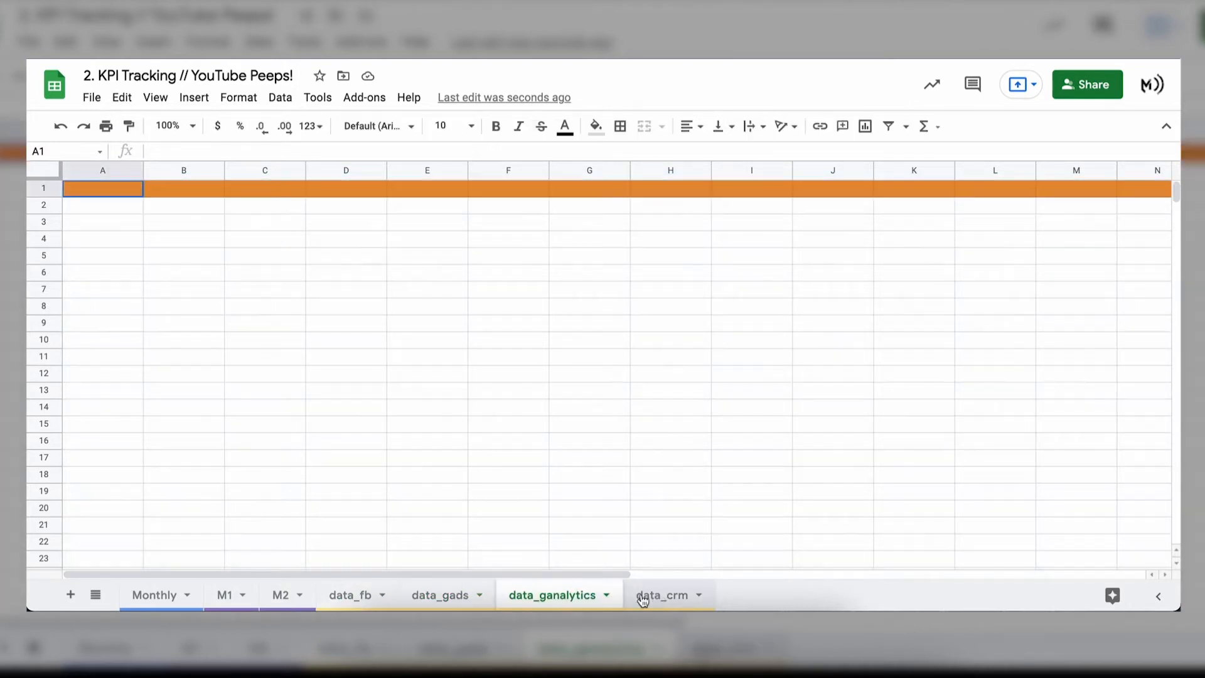
pyautogui.click(662, 594)
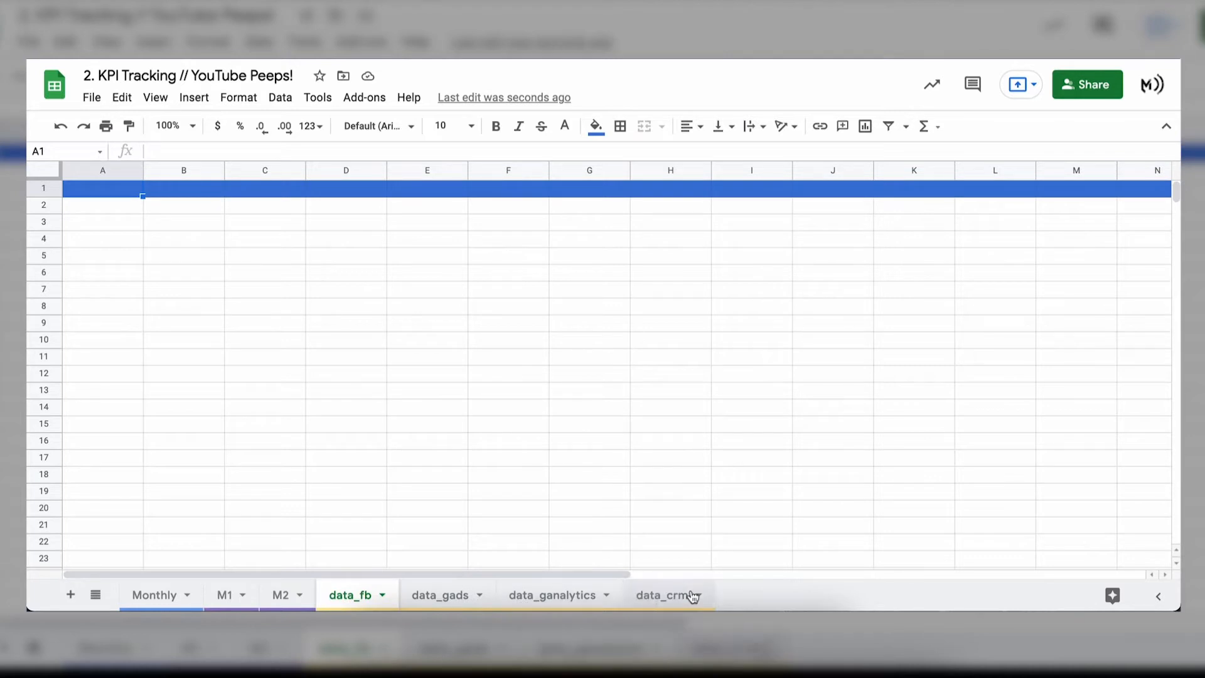
pyautogui.click(355, 98)
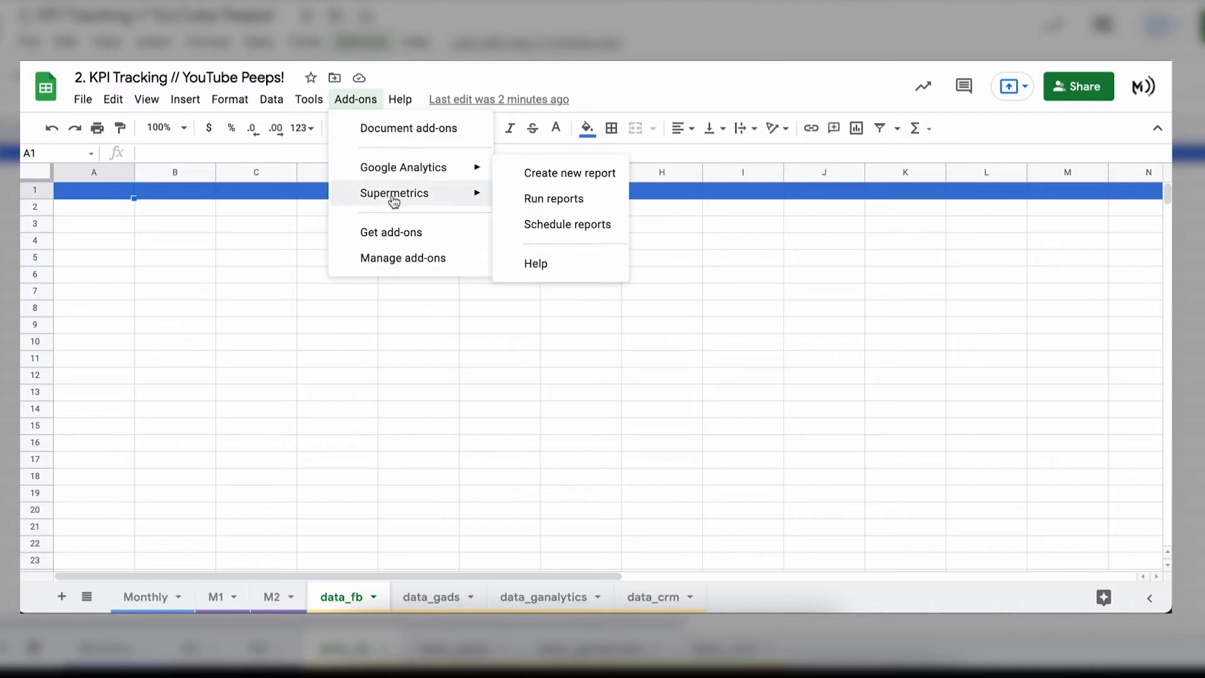
pyautogui.moveTo(394, 193)
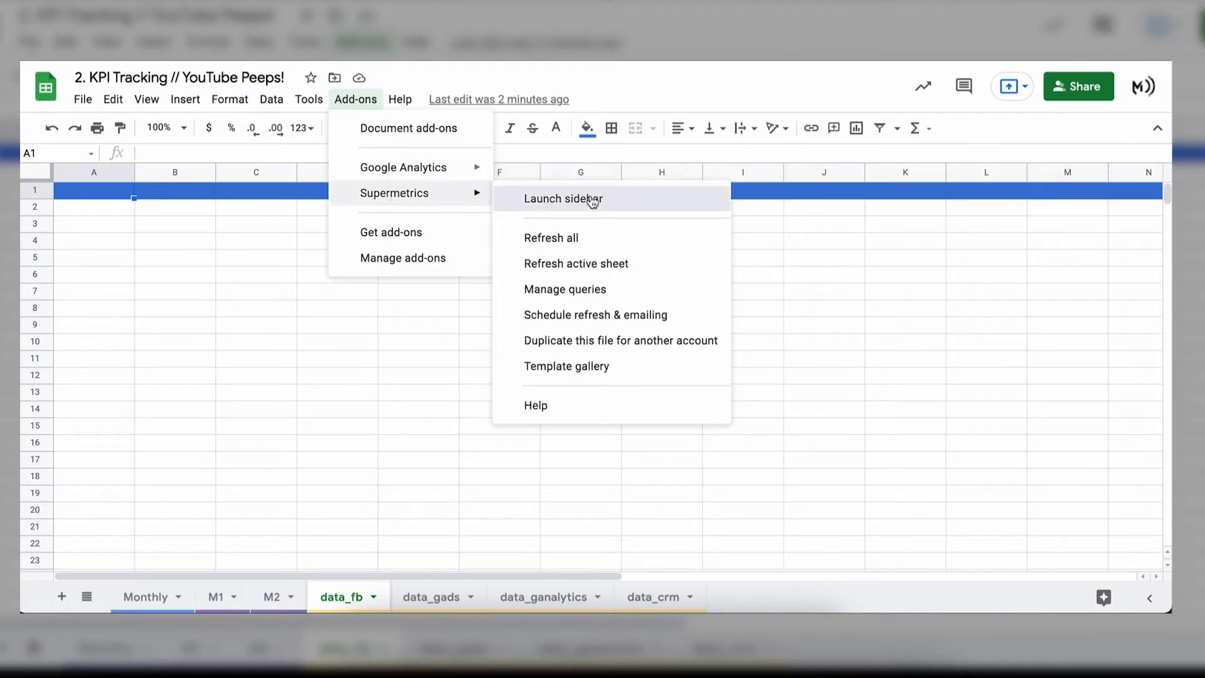
# Step: Launch the Supermetrics sidebar with Facebook Ads as data source and its ad account list shown
pyautogui.click(562, 198)
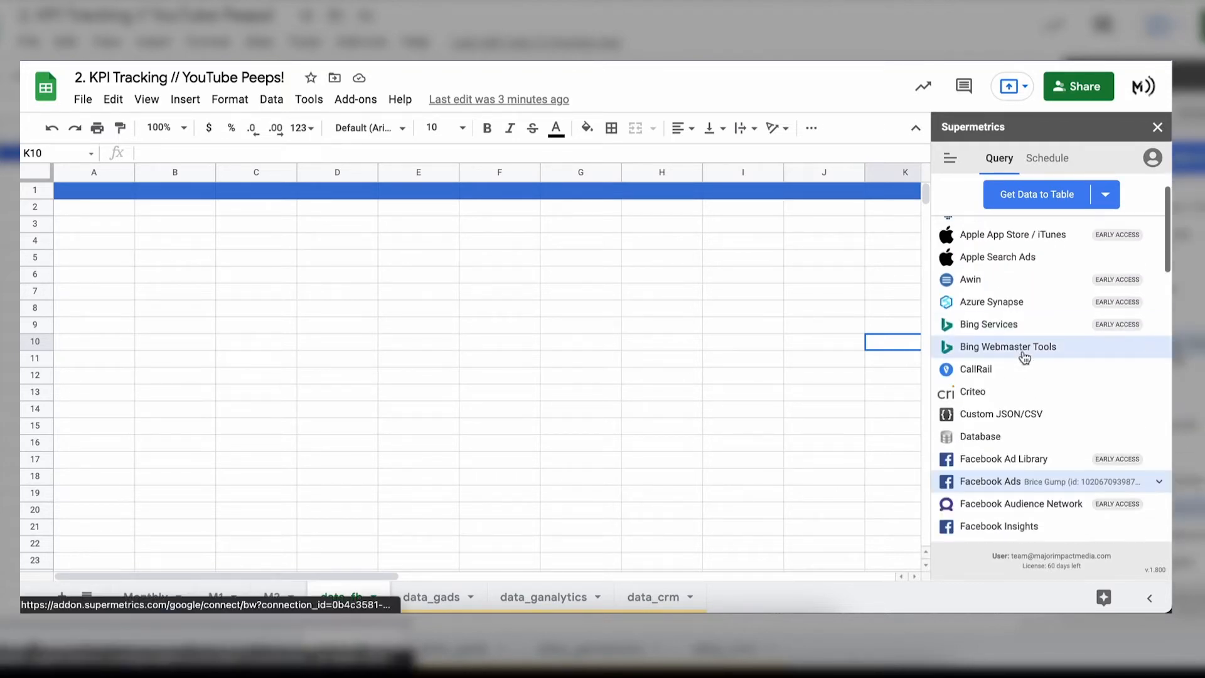
pyautogui.scroll(-3)
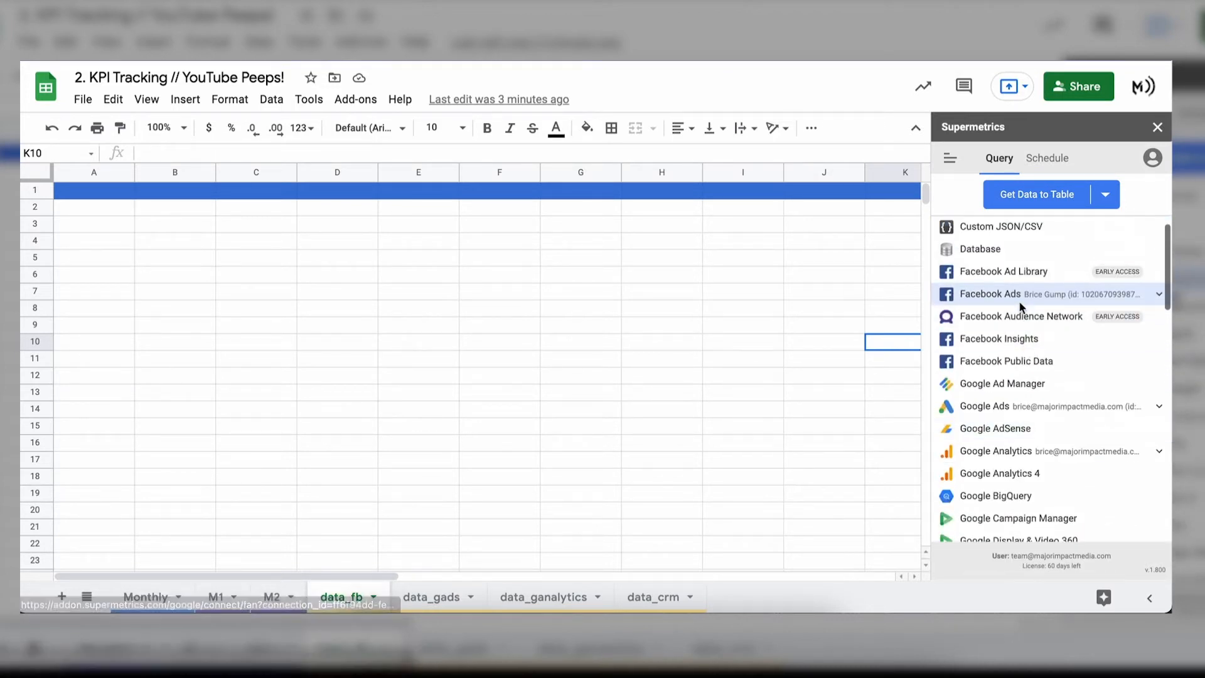
pyautogui.click(990, 294)
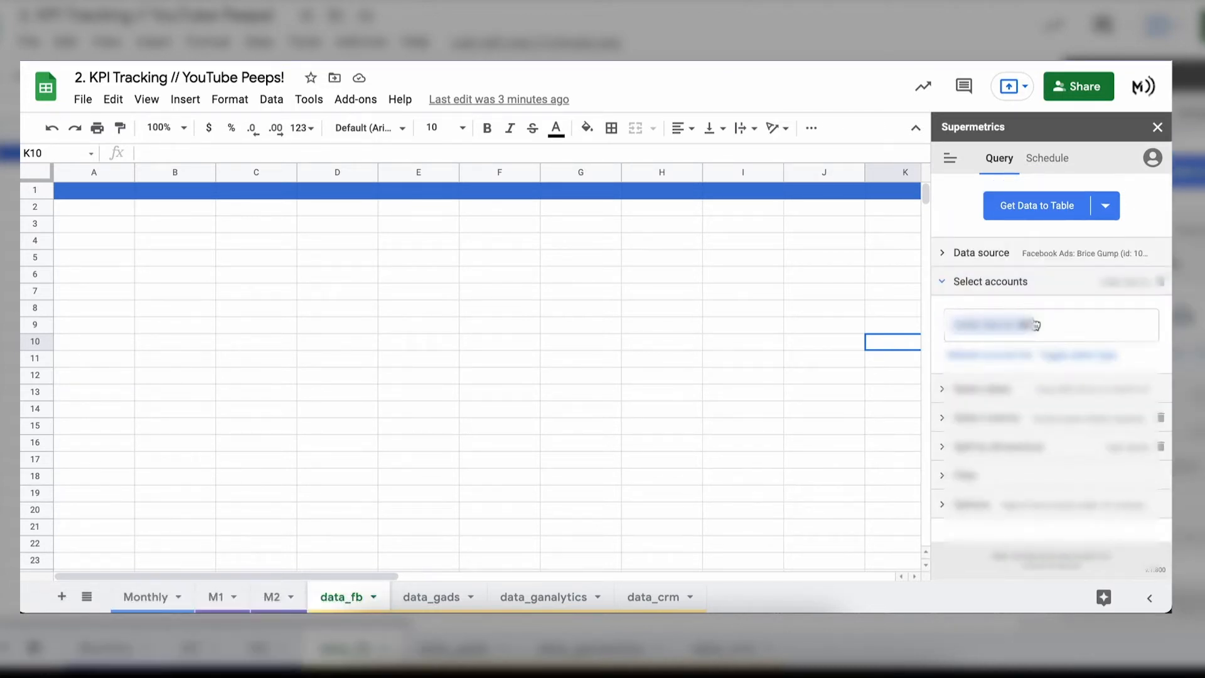
pyautogui.click(1049, 324)
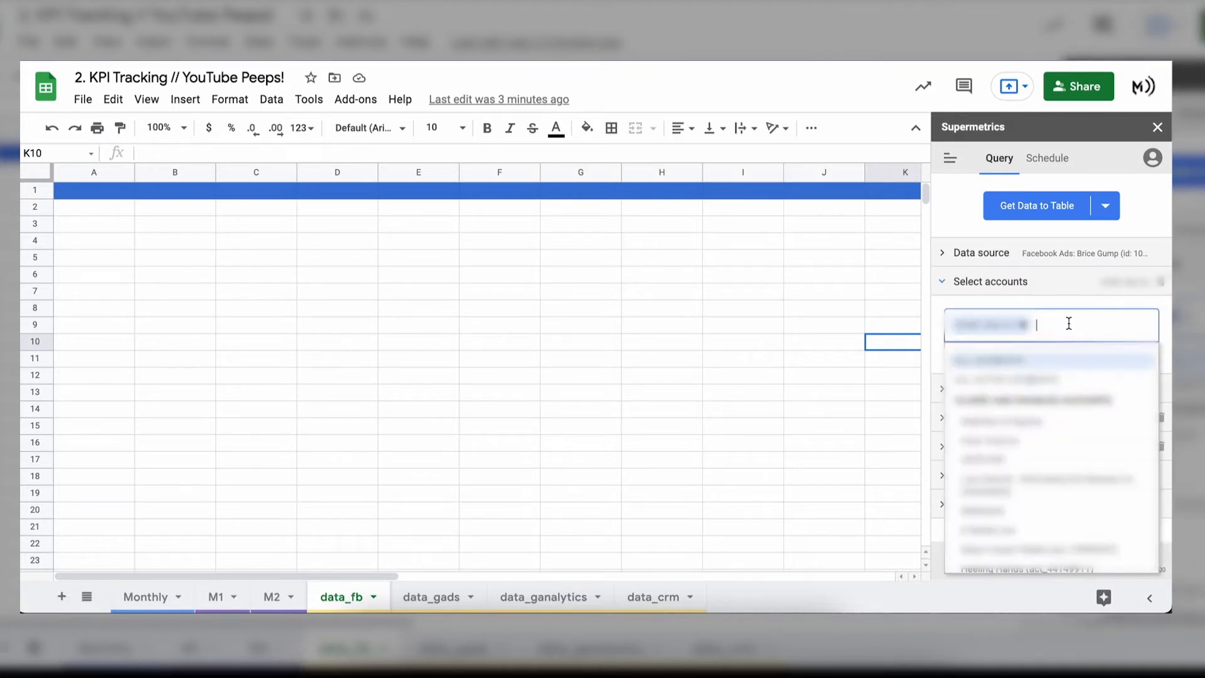
pyautogui.moveTo(1077, 303)
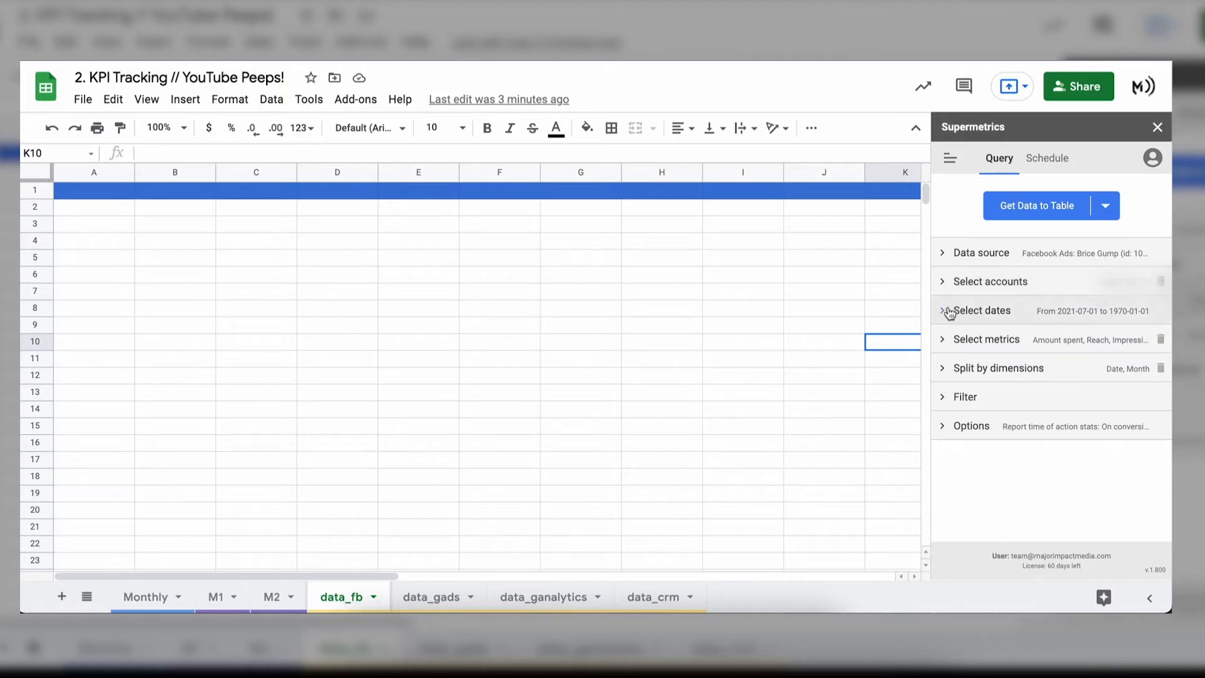
# Step: Set the query's date range to run from 2021-07-01 to YESTERDAY
pyautogui.click(985, 310)
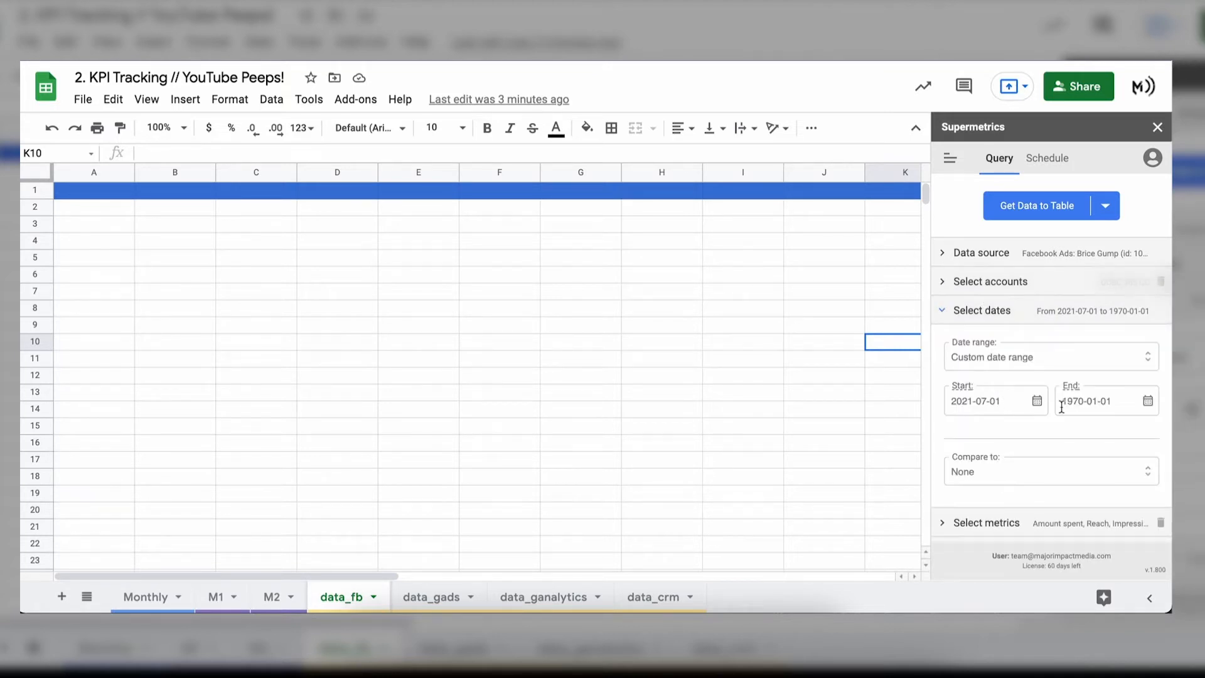
pyautogui.click(991, 400)
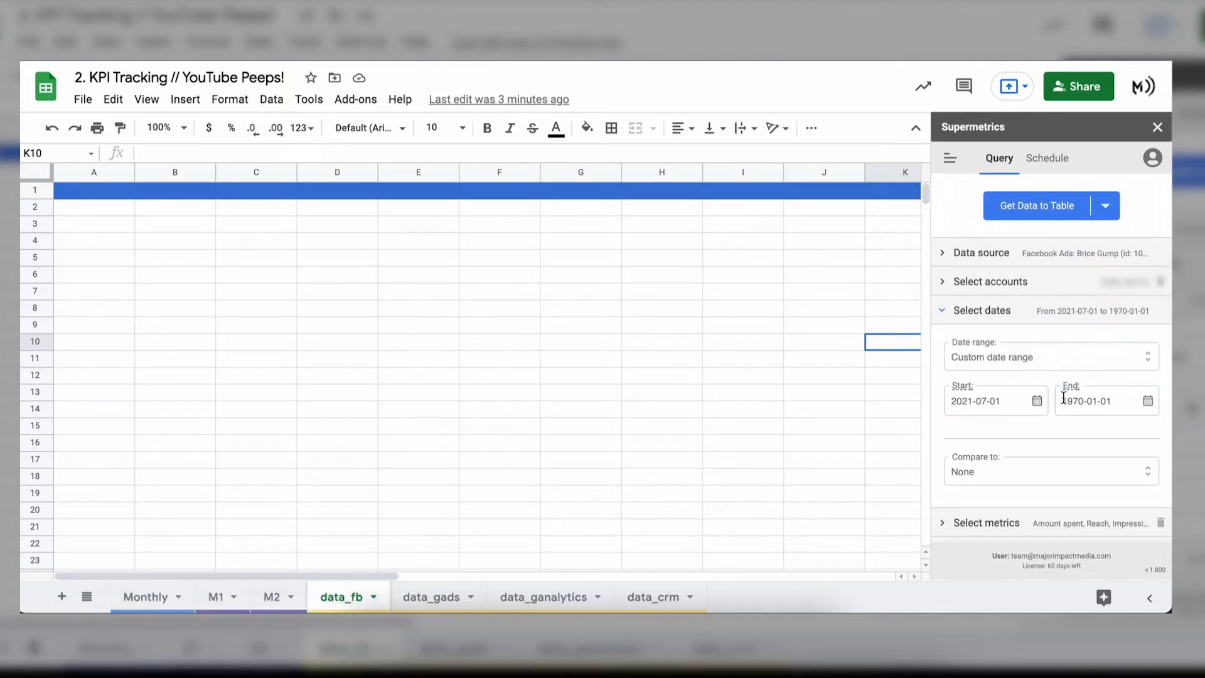
pyautogui.write('YESTERDAY')
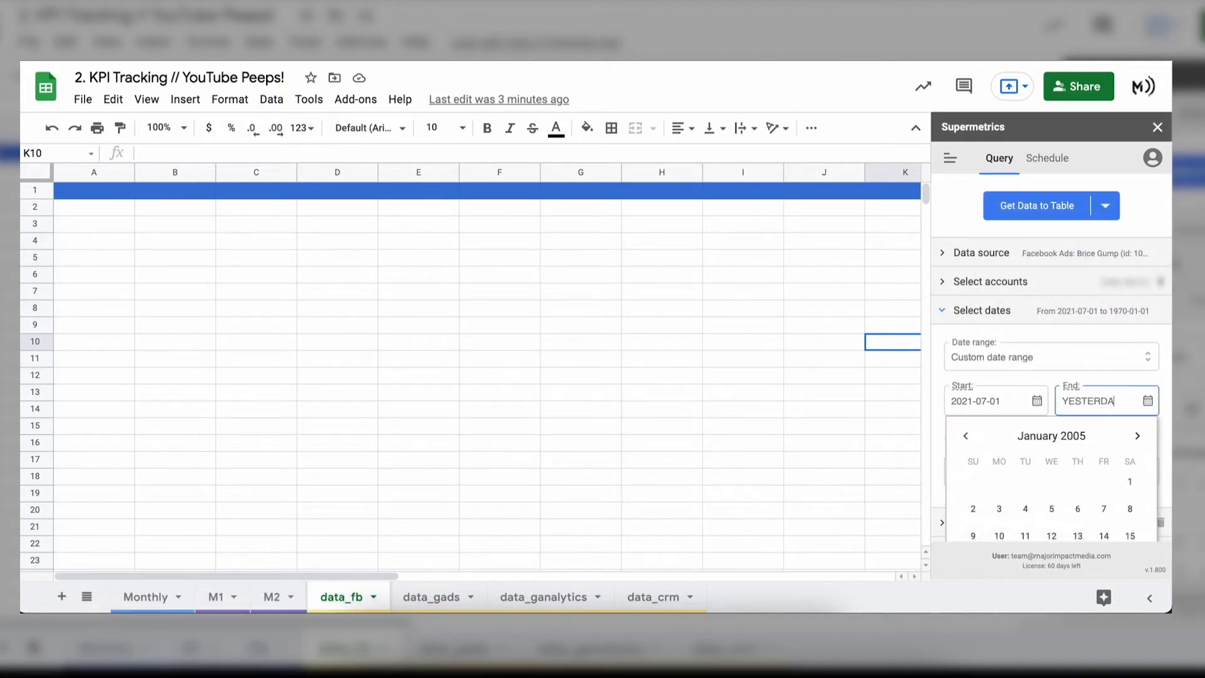
pyautogui.write('Y')
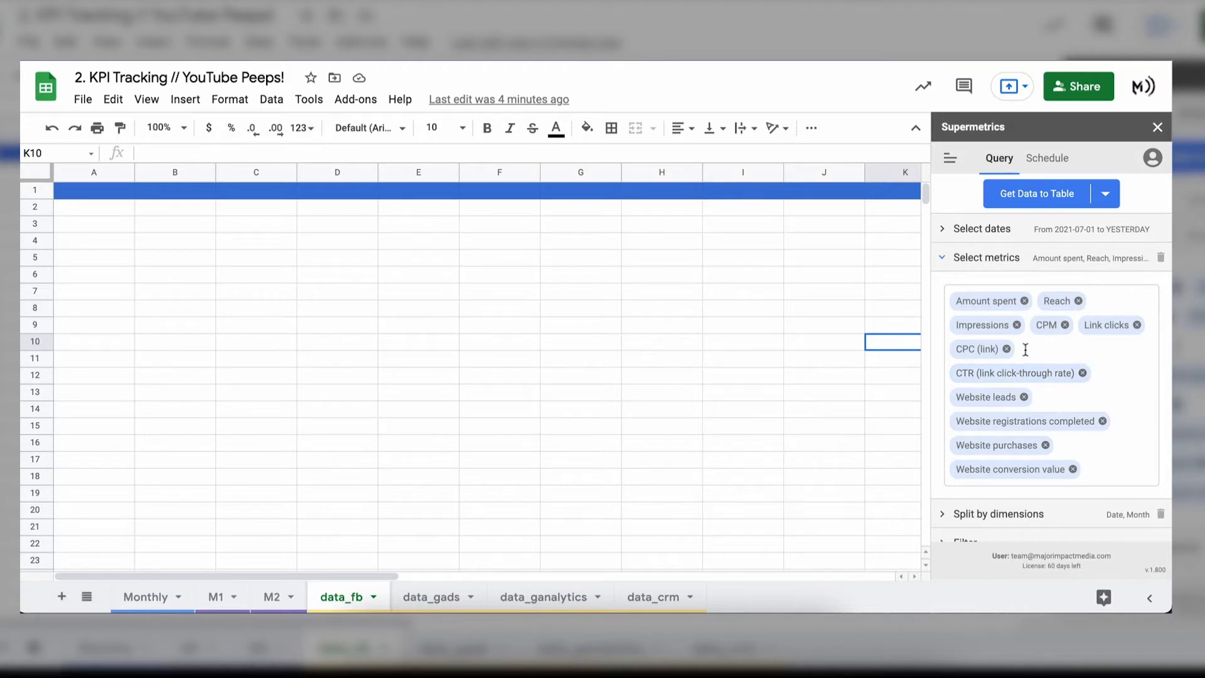
pyautogui.moveTo(1002, 306)
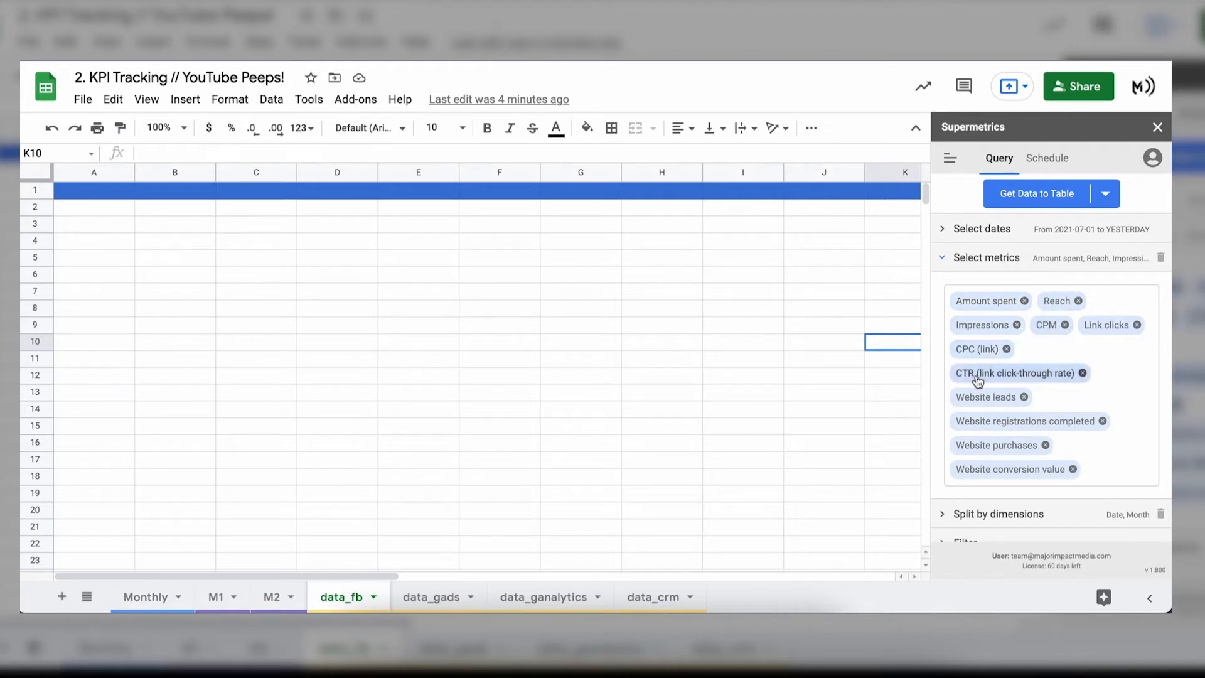
pyautogui.moveTo(1022, 434)
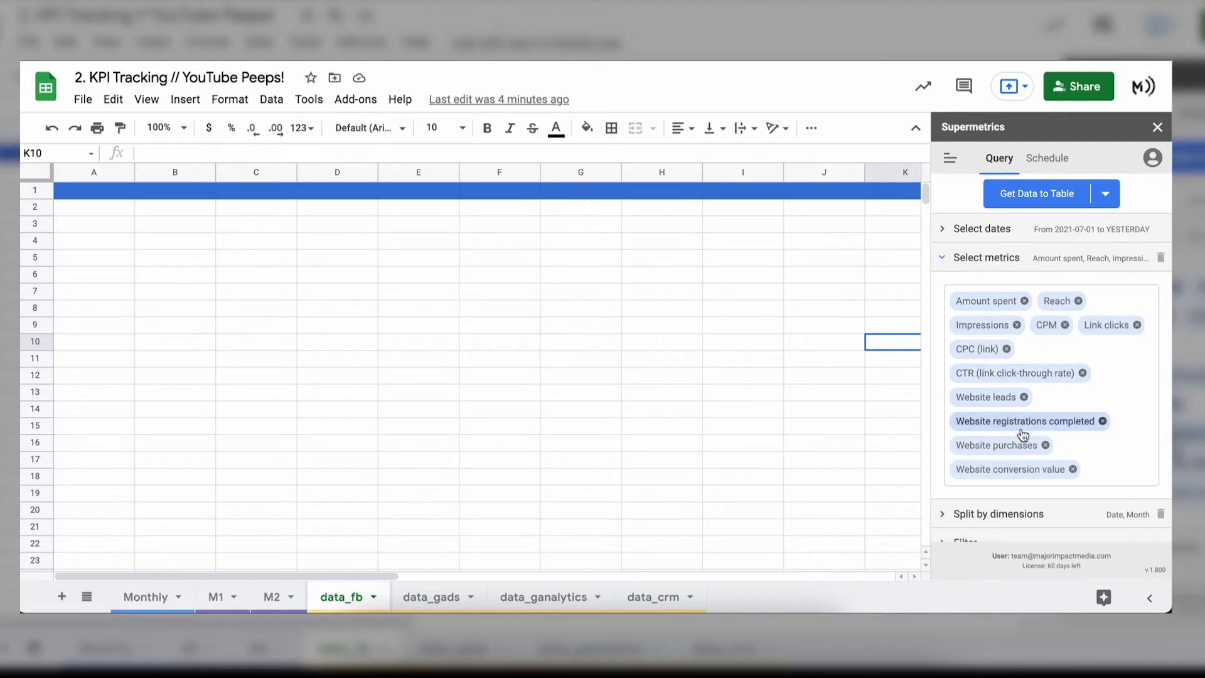
# Step: Browse the metrics list for the website conversion metrics to add to the query
pyautogui.click(1114, 468)
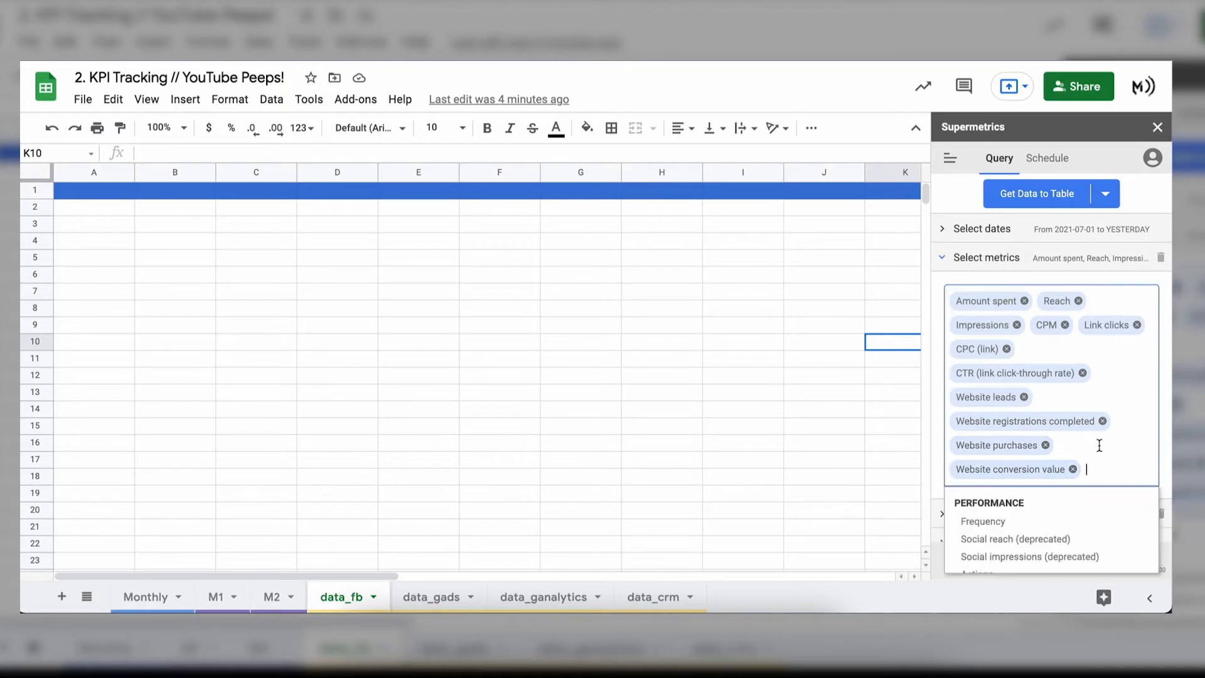
pyautogui.scroll(-3)
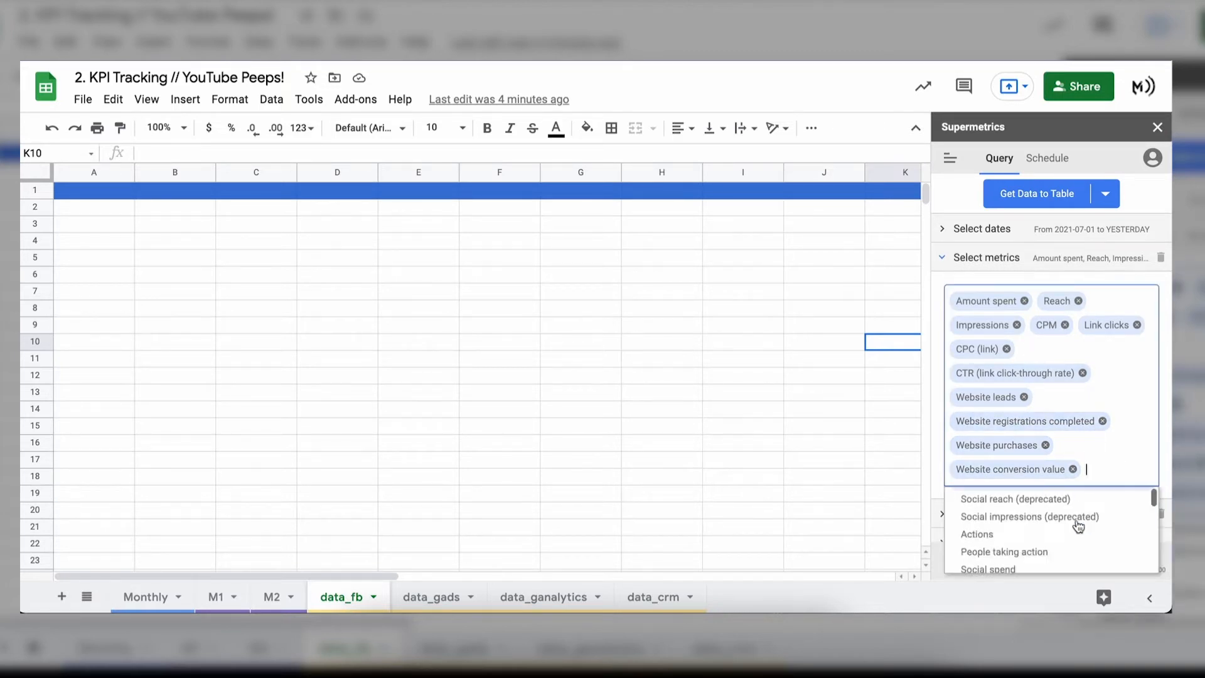
pyautogui.scroll(-3)
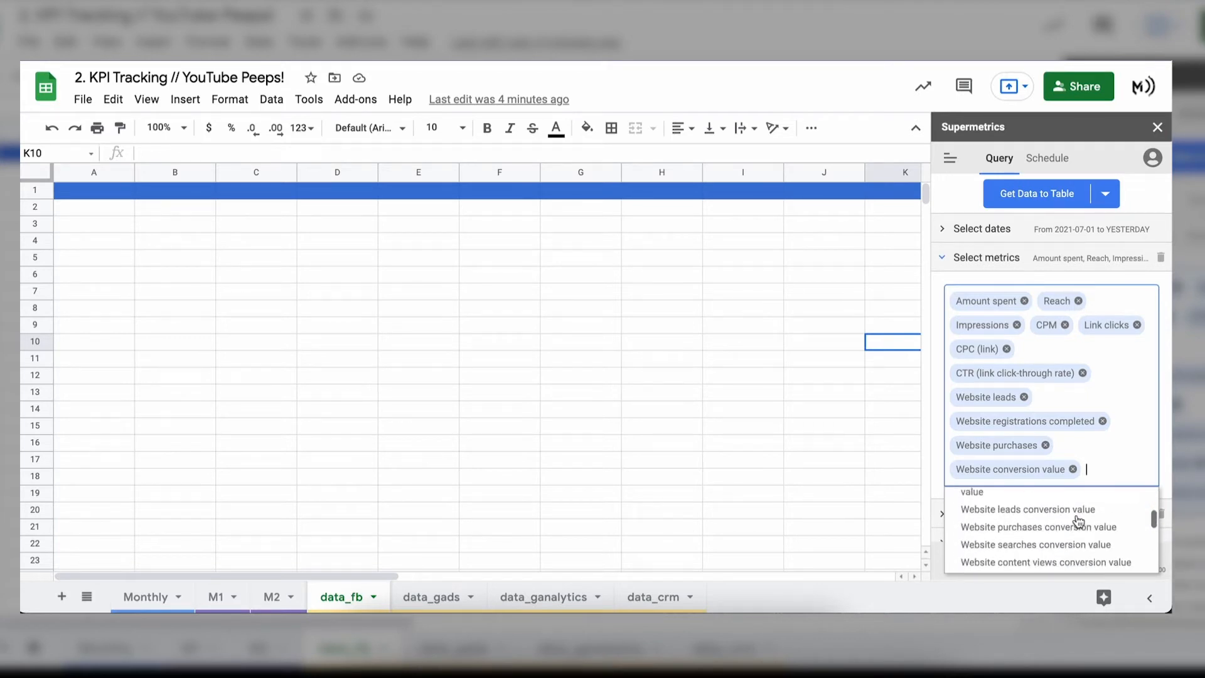
pyautogui.scroll(-3)
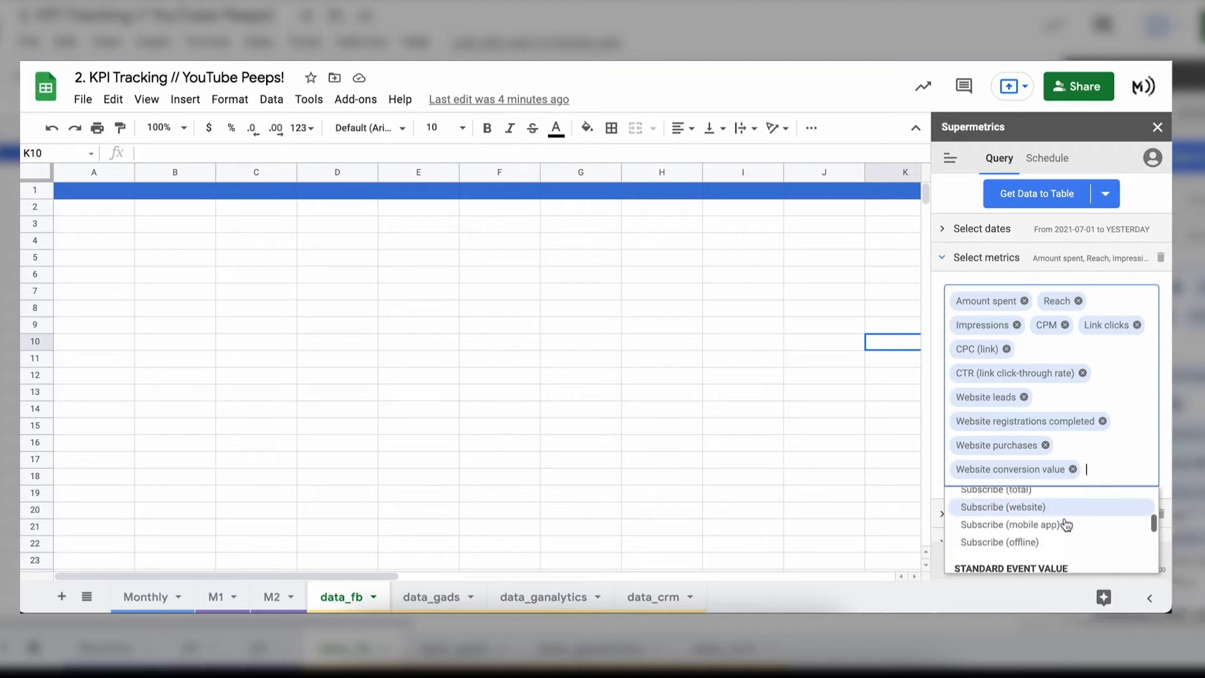
pyautogui.scroll(-3)
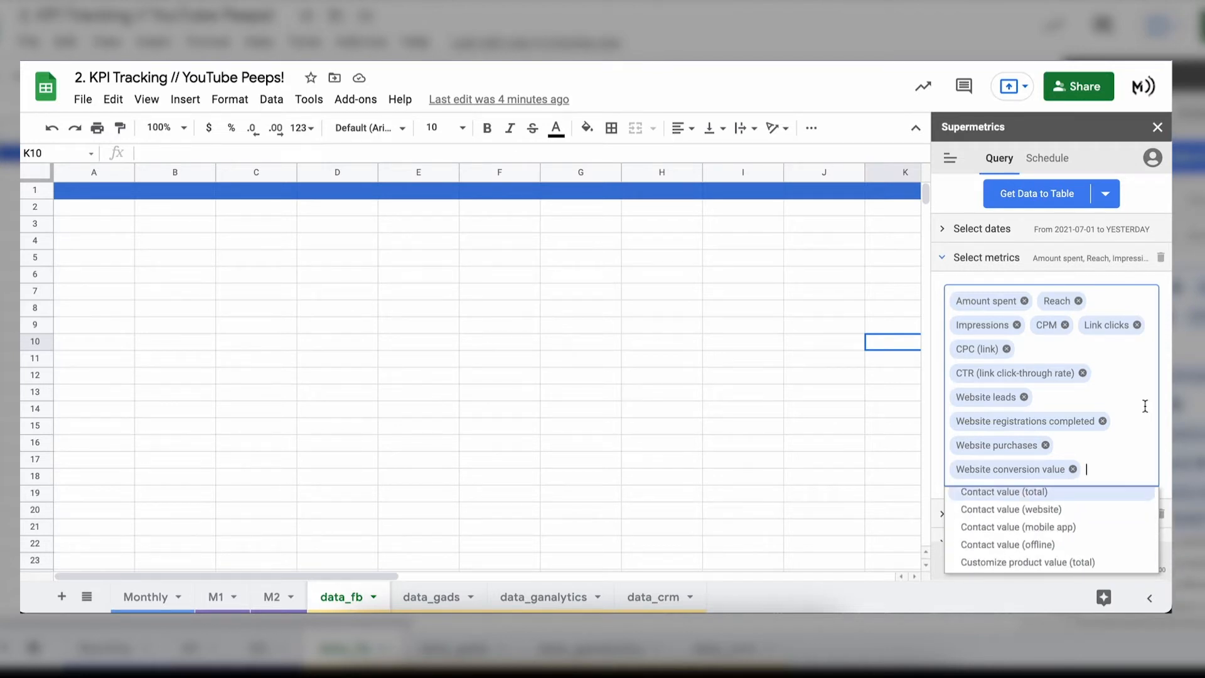
pyautogui.moveTo(1090, 355)
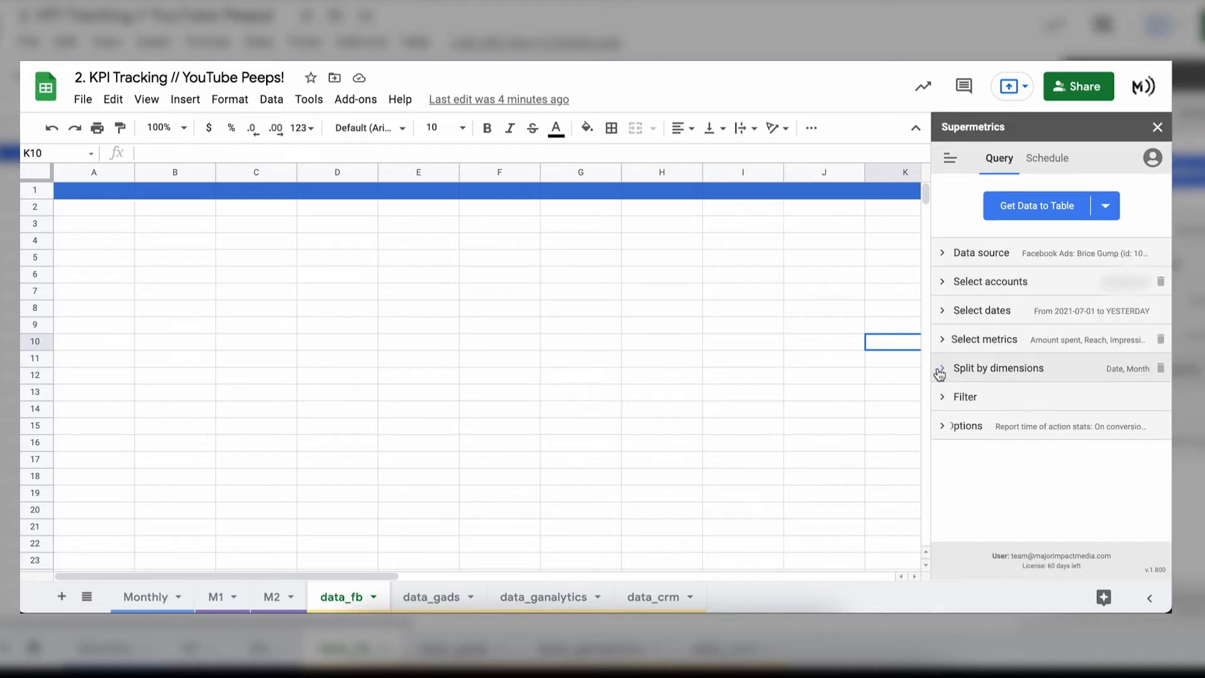
# Step: Keep Date as the only split-by dimension for the query rows
pyautogui.click(997, 367)
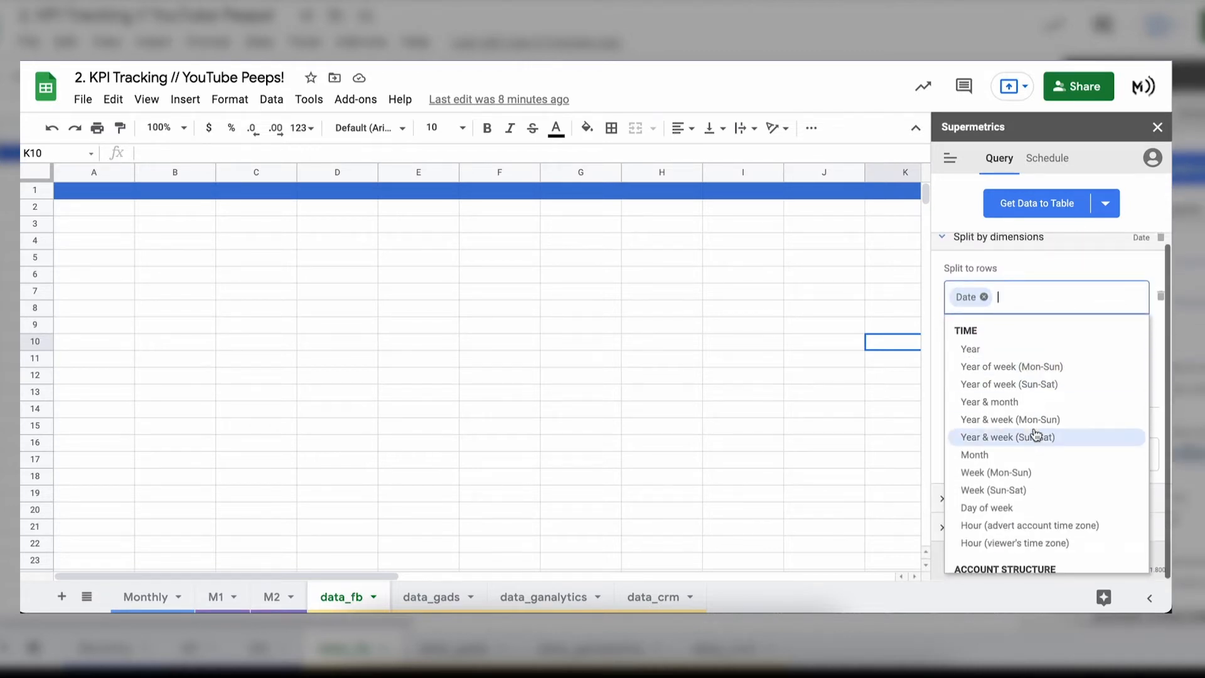
pyautogui.scroll(-3)
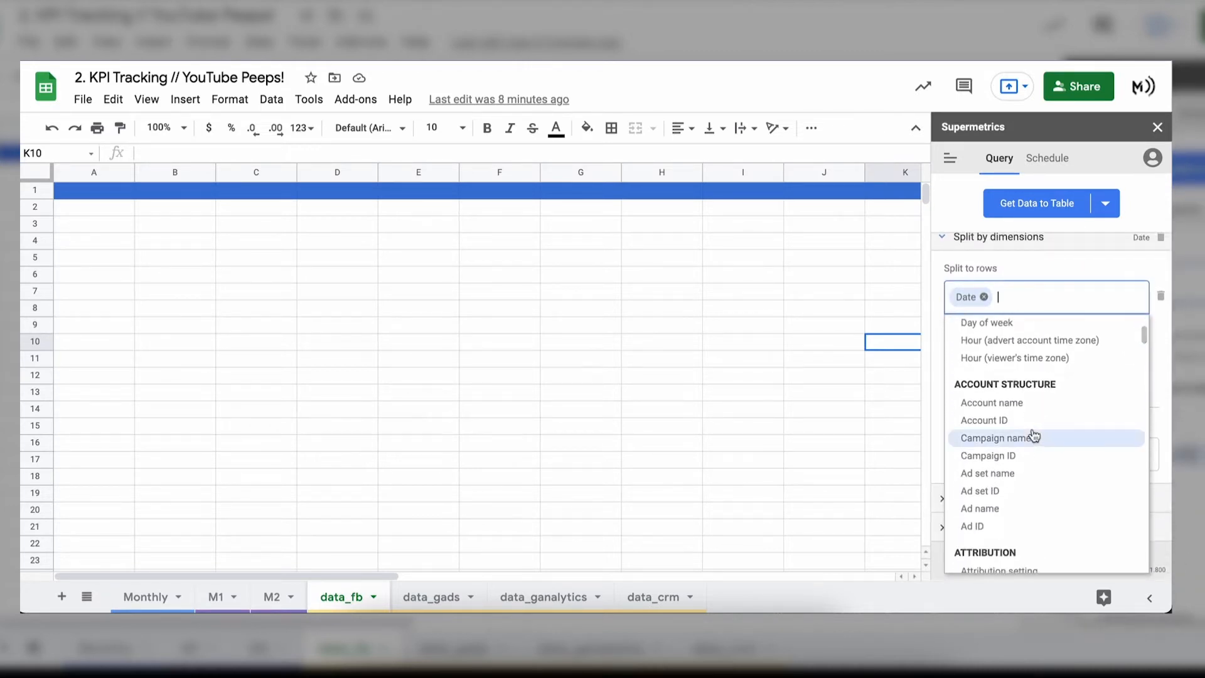
pyautogui.scroll(-3)
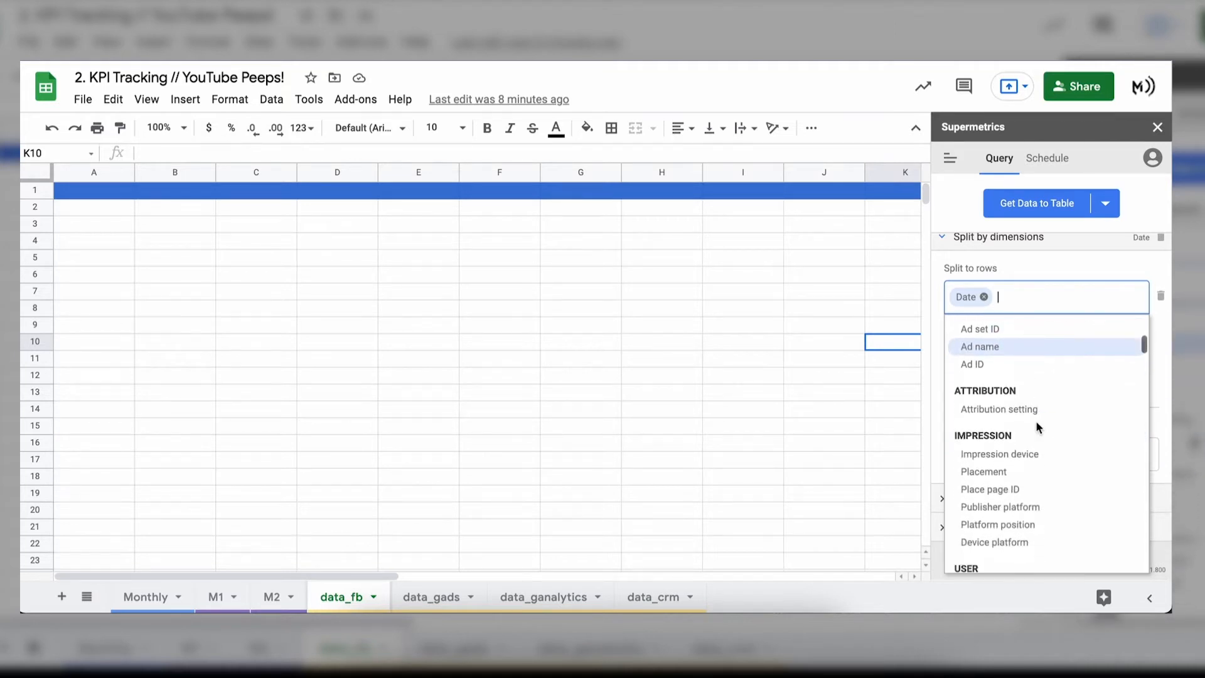
pyautogui.scroll(-3)
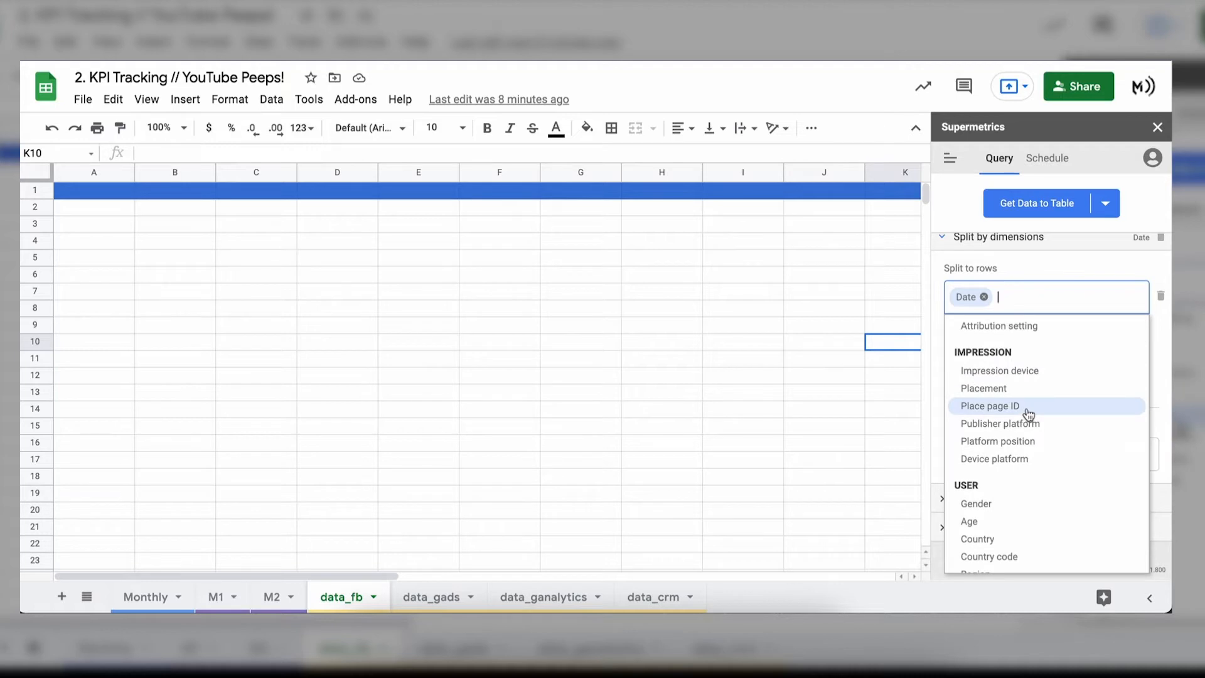
pyautogui.scroll(-3)
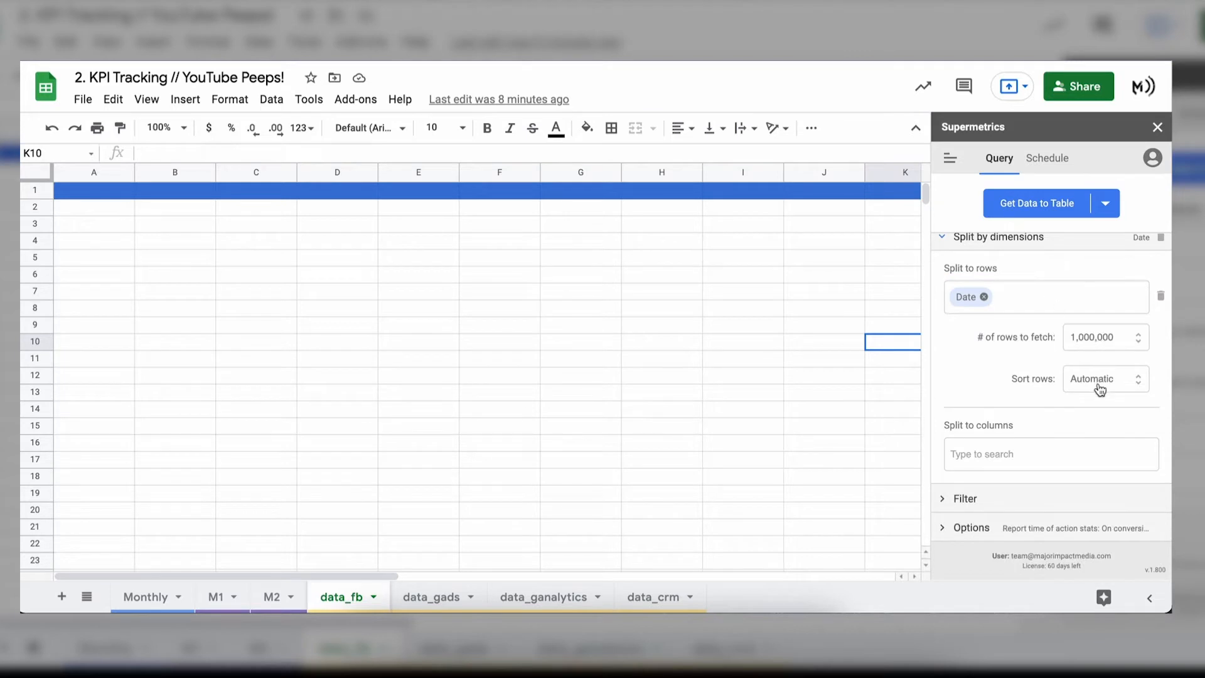
# Step: Sort the fetched rows by Date in descending order
pyautogui.click(1105, 377)
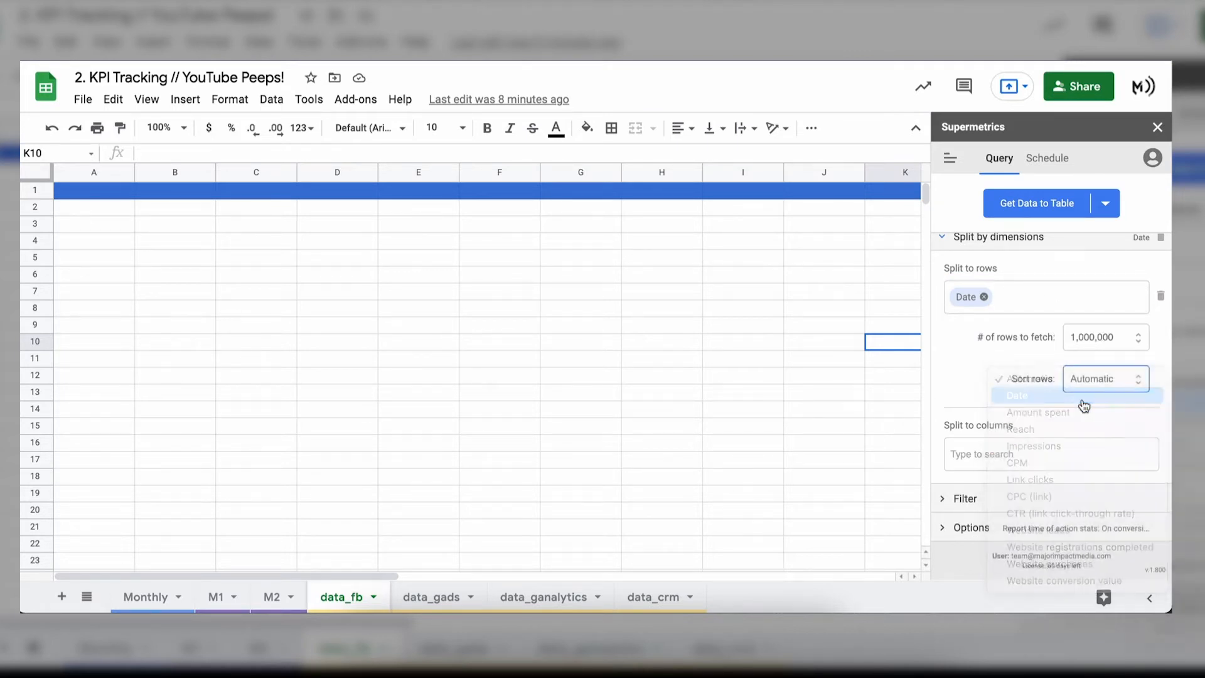
pyautogui.click(1016, 395)
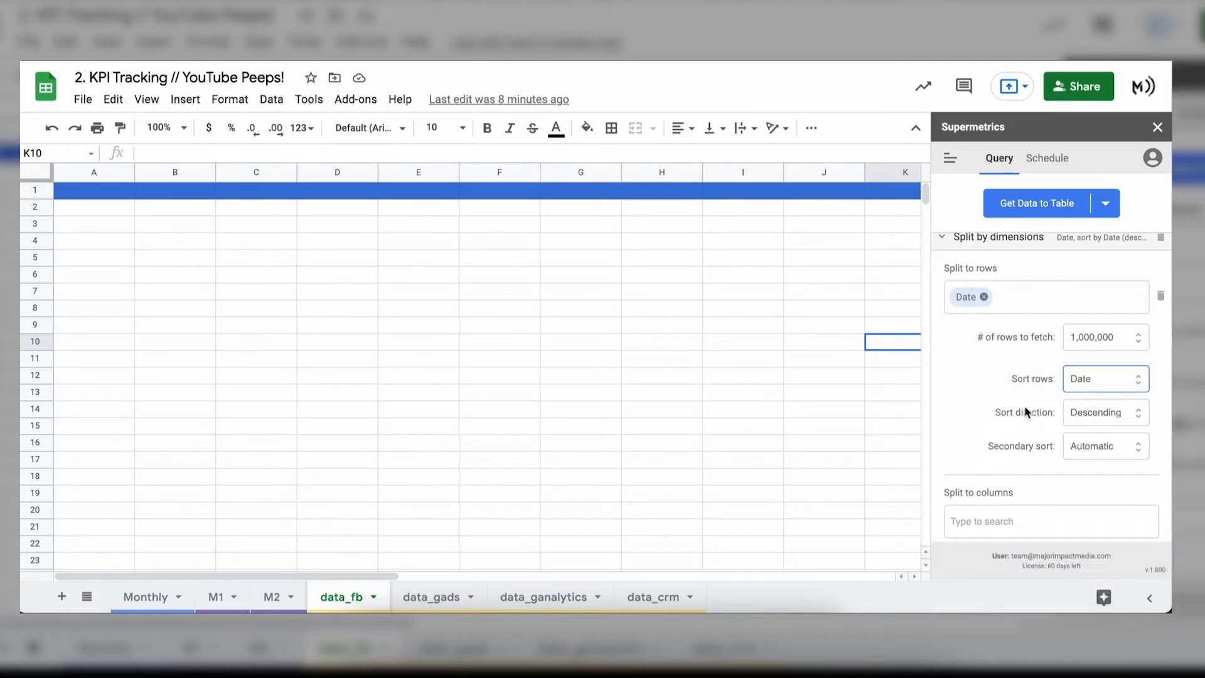
pyautogui.scroll(-3)
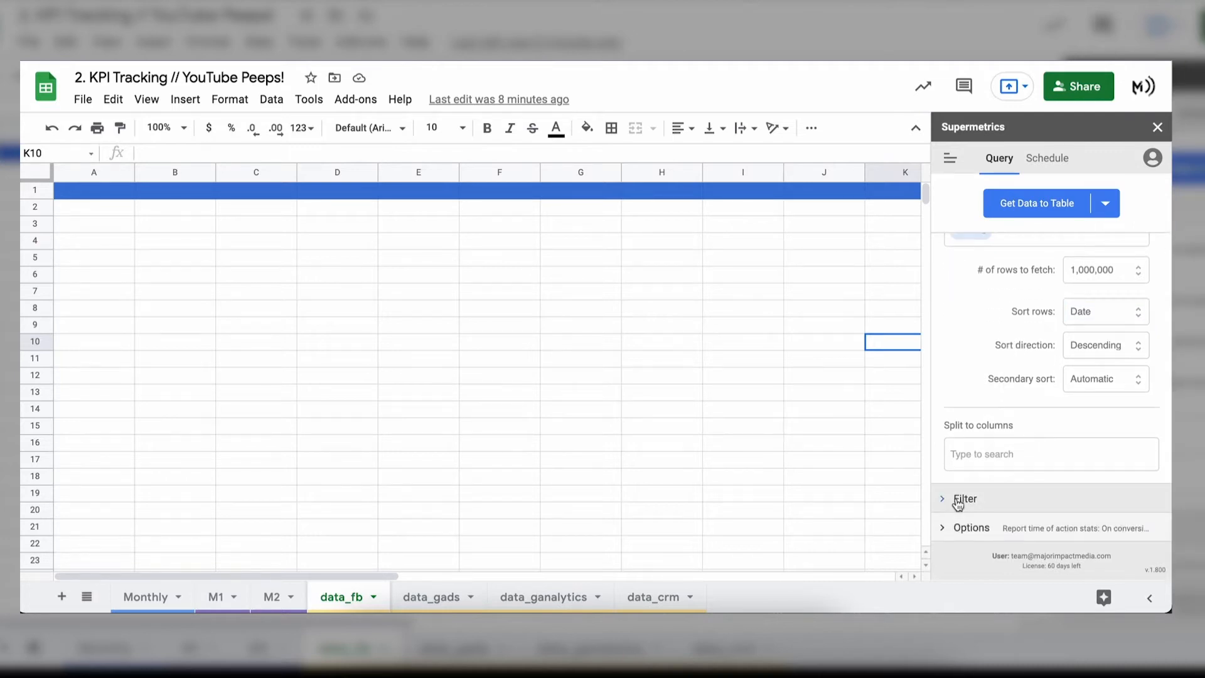
# Step: Review the Filter and Options settings and the Advanced settings help list
pyautogui.click(963, 498)
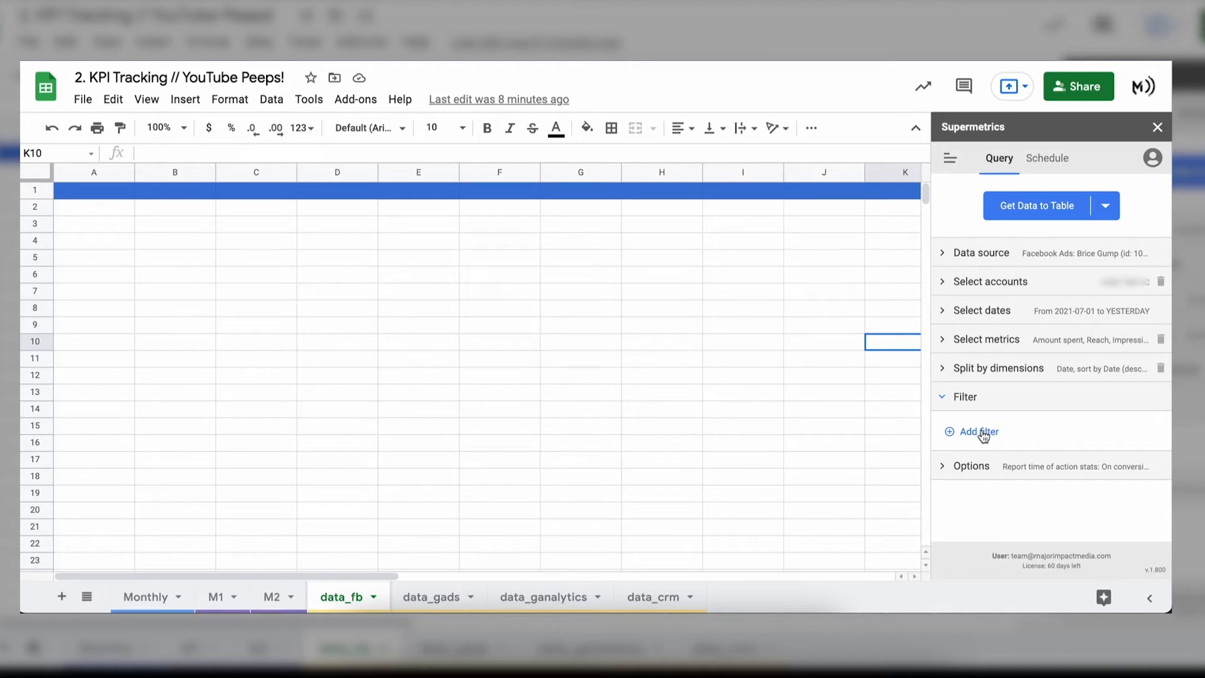
pyautogui.moveTo(986, 431)
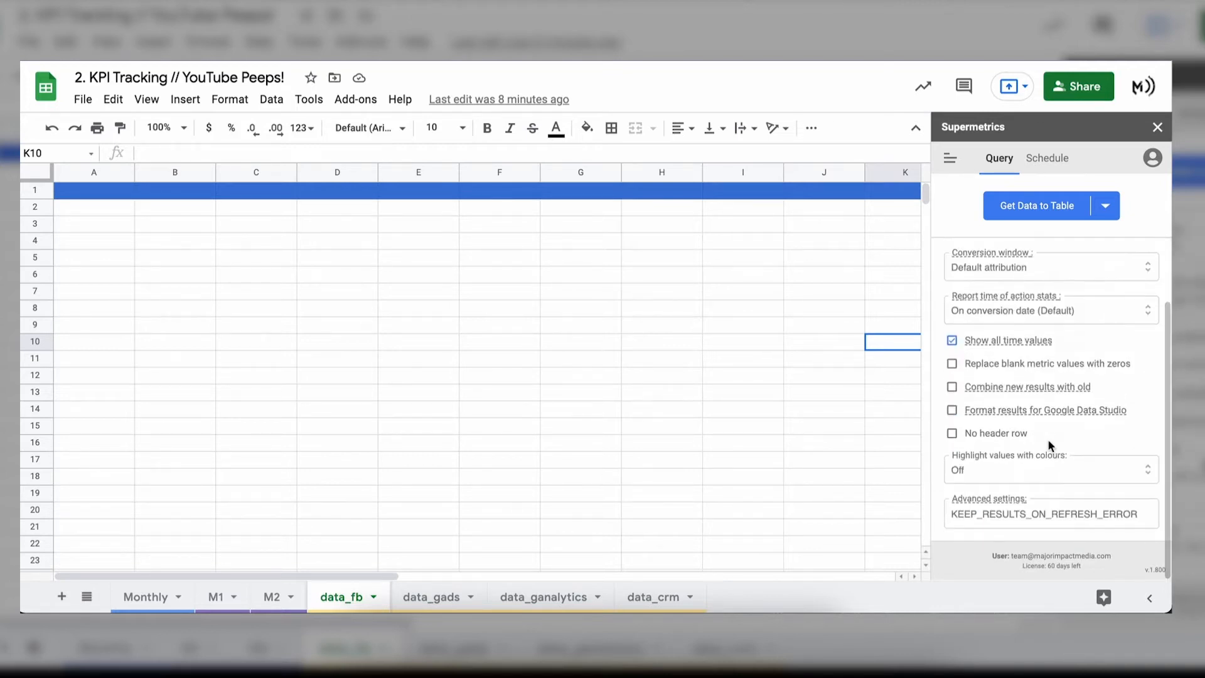
pyautogui.click(1049, 310)
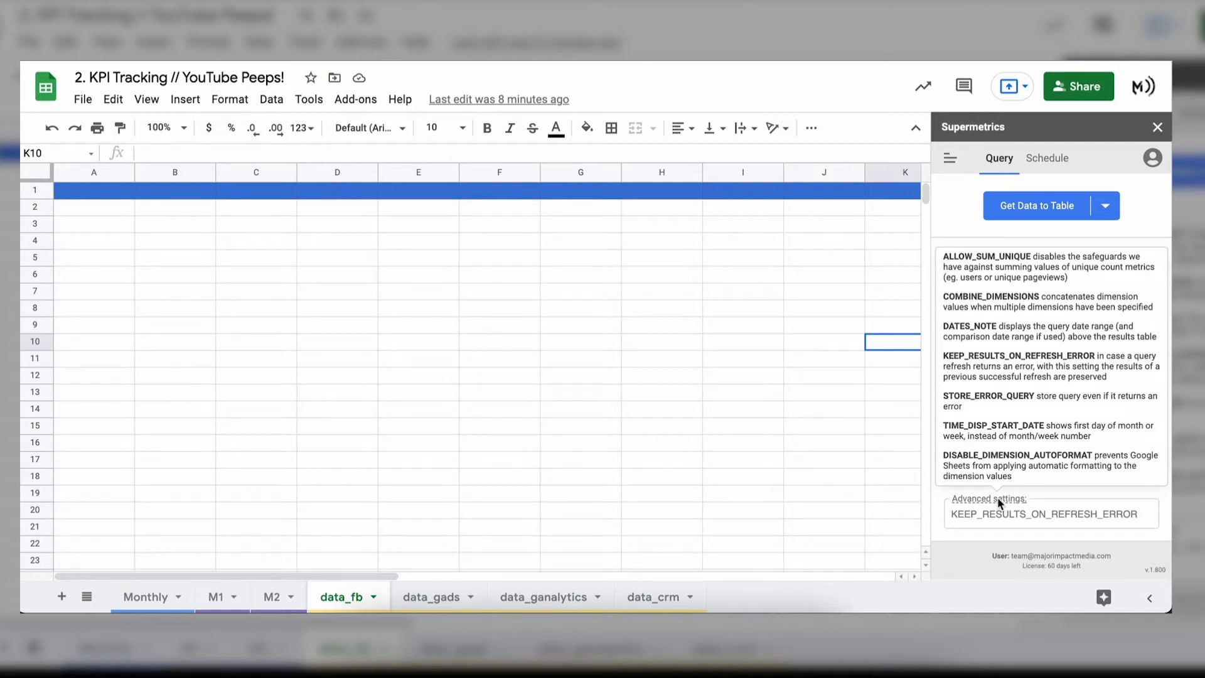
pyautogui.click(1049, 513)
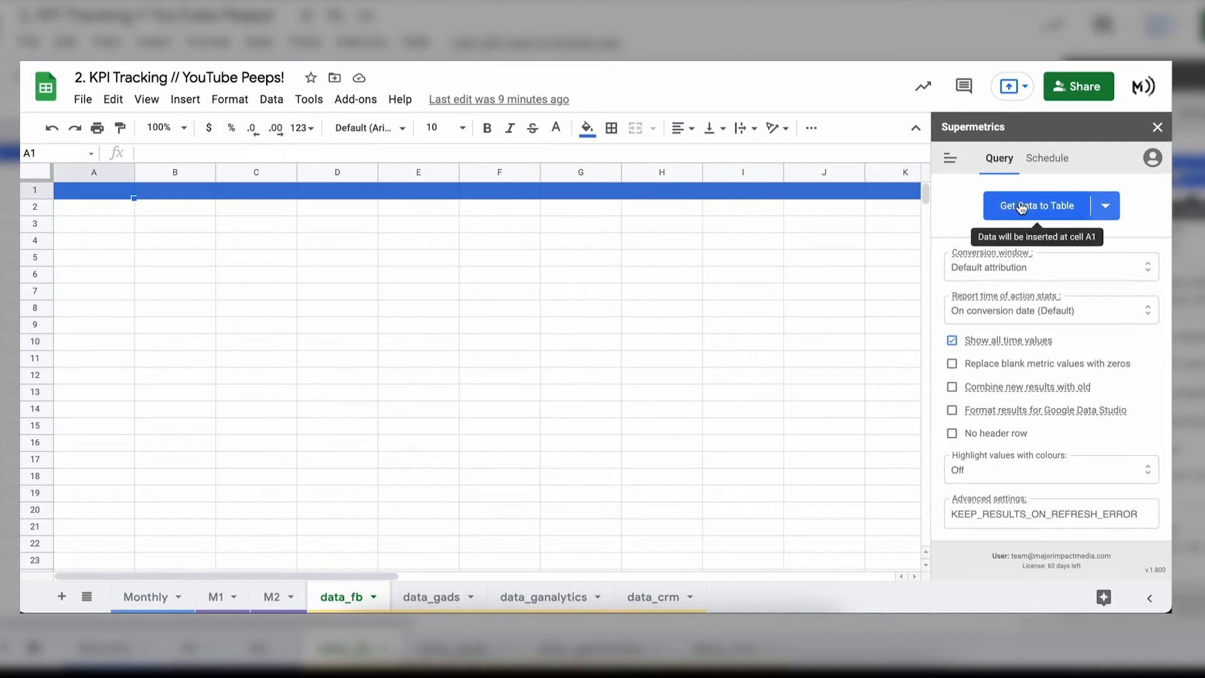
pyautogui.moveTo(264, 245)
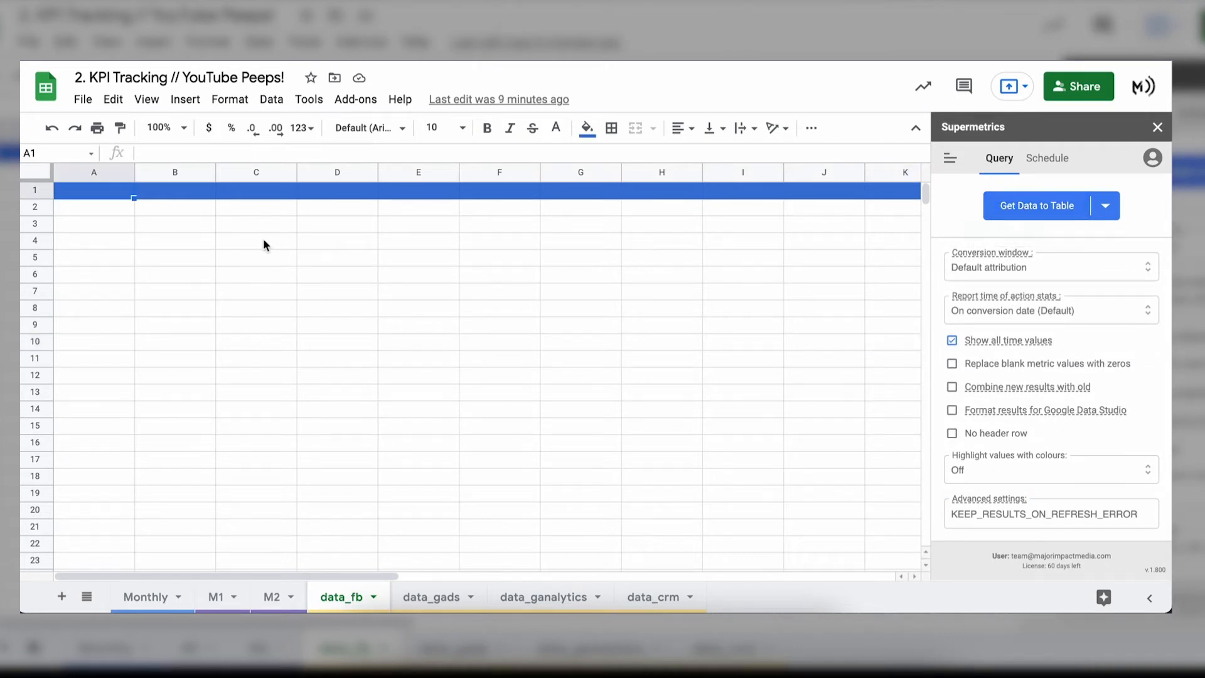
# Step: Fetch the Facebook Ads data into data_fb starting at cell A1 with Get Data to Table
pyautogui.click(256, 241)
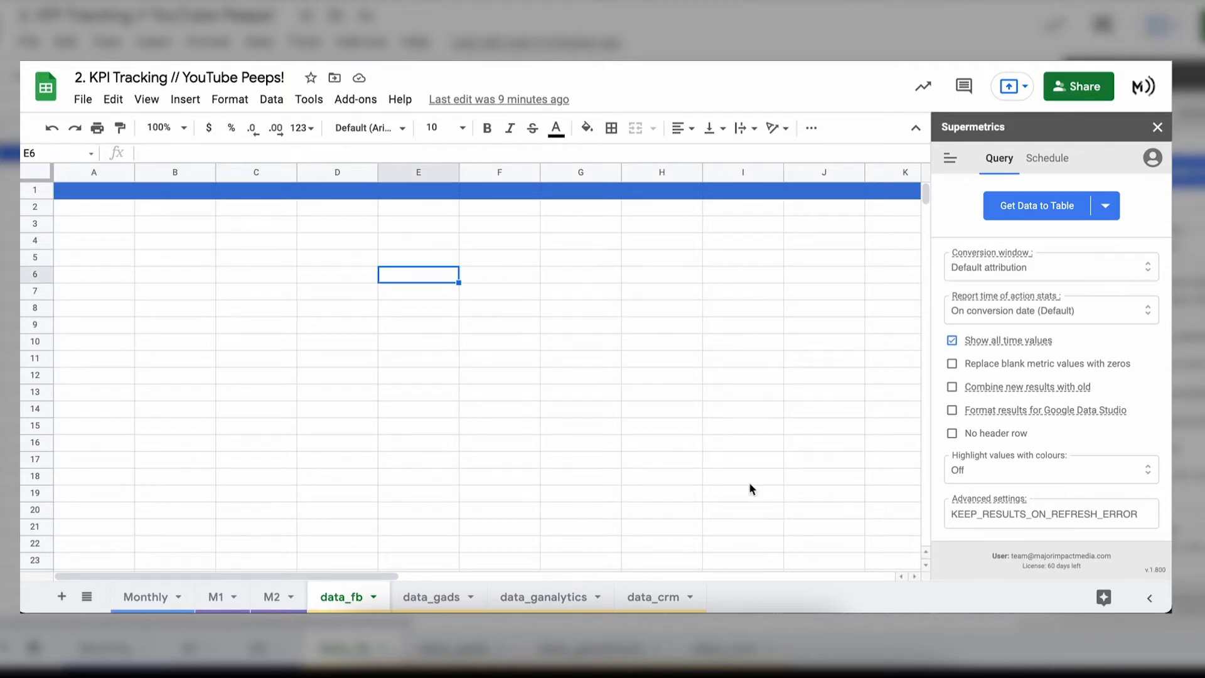
pyautogui.moveTo(402, 282)
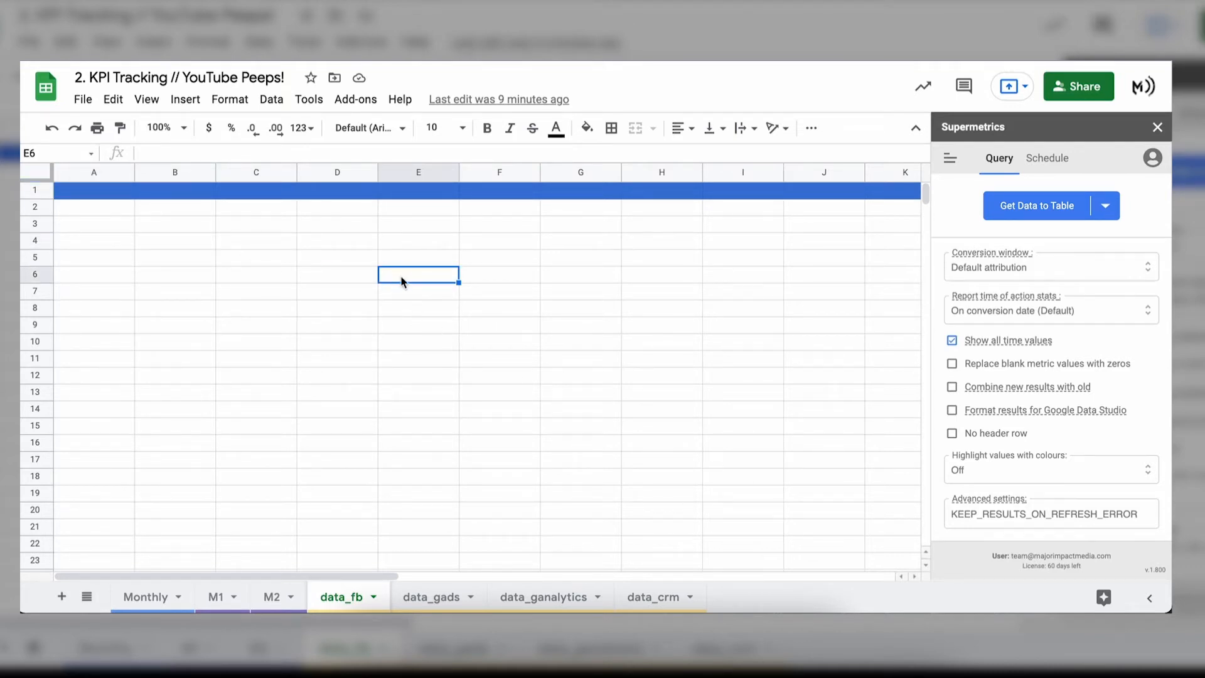
pyautogui.click(94, 190)
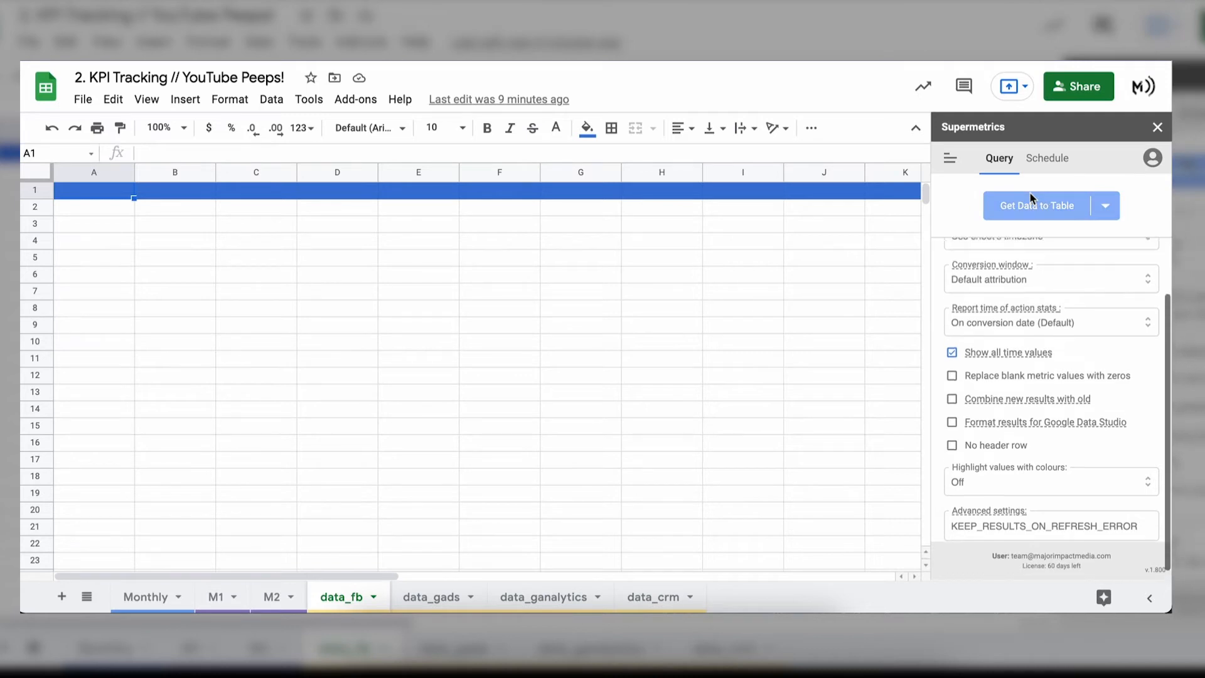
pyautogui.click(1035, 204)
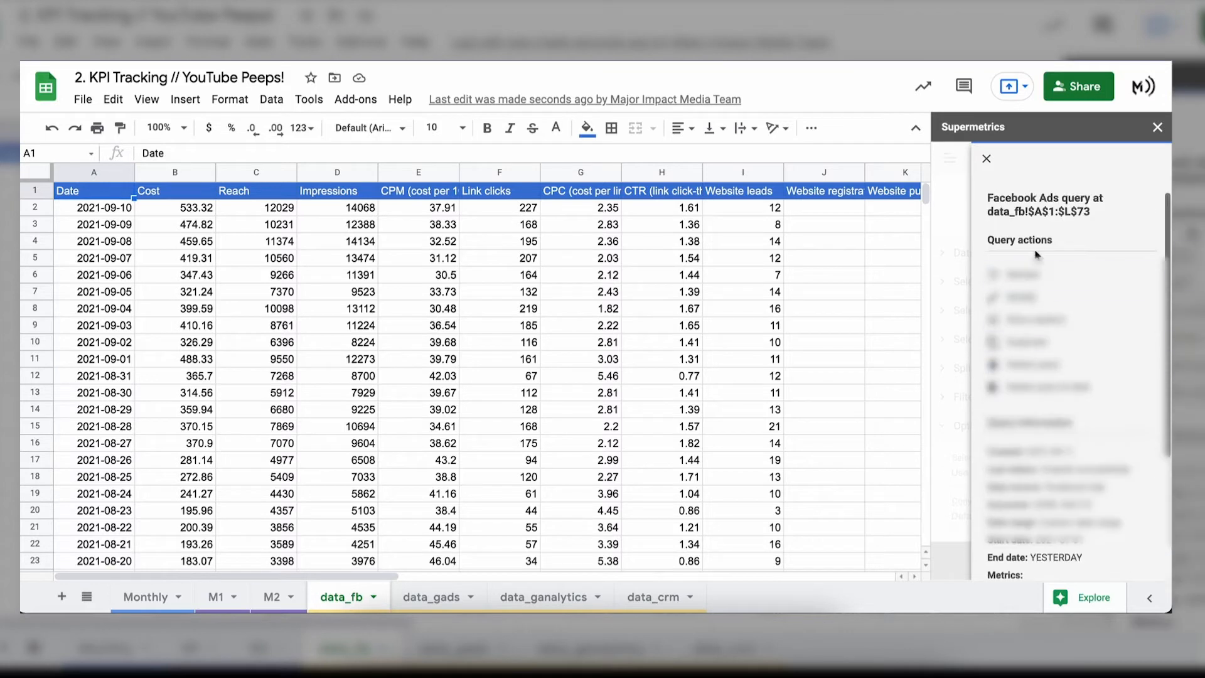
# Step: Review the imported data_fb rows, then return to the M1 sheet showing Ad Spend $8,176.00
pyautogui.scroll(-3)
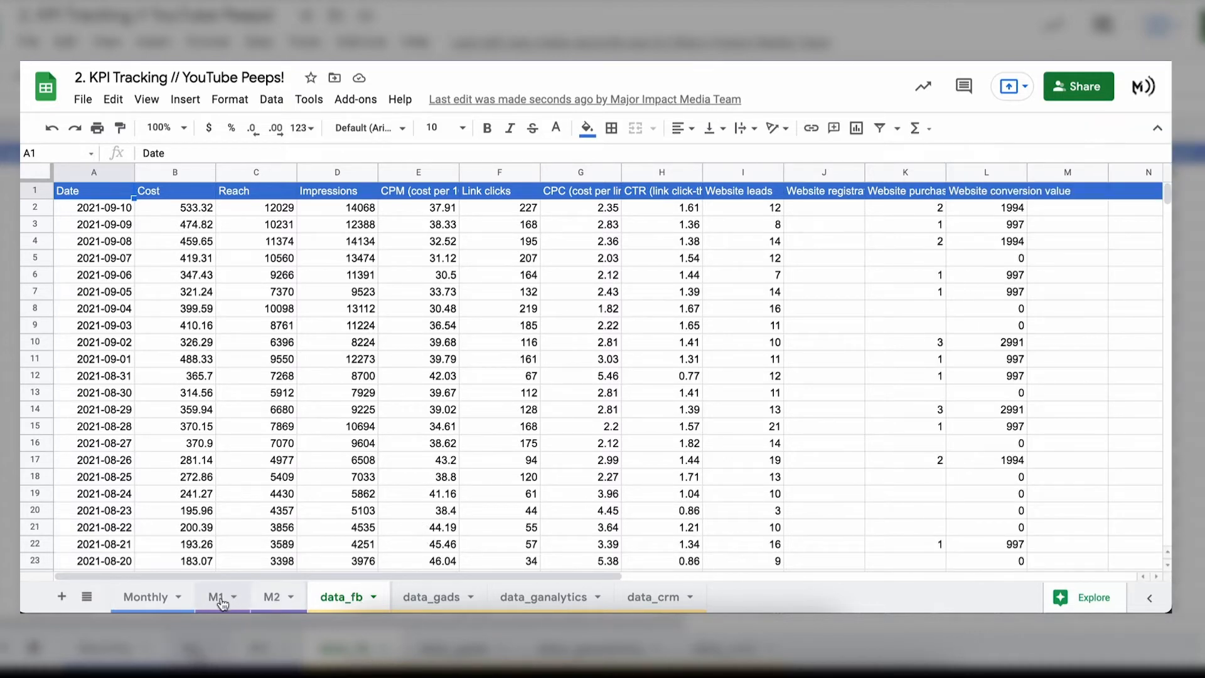
pyautogui.click(217, 596)
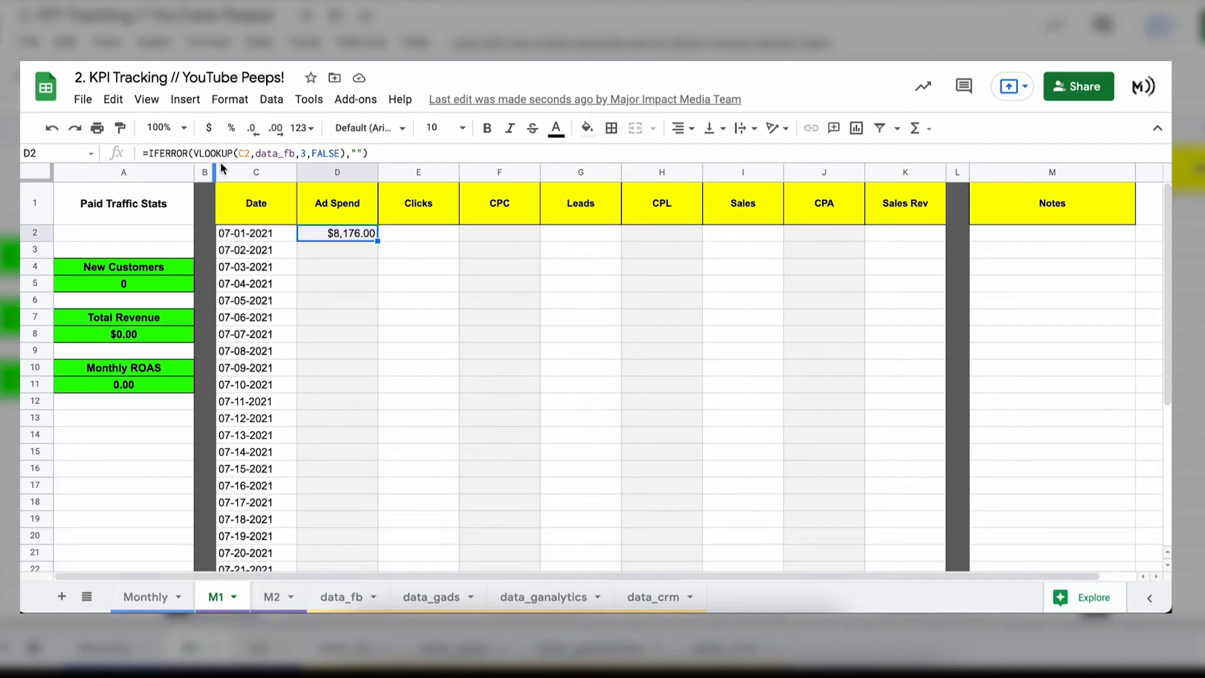
# Step: Rewrite D2's Ad Spend as a VLOOKUP of the date against the data_fb range
pyautogui.doubleClick(336, 234)
pyautogui.write('=VLOOKUP(')
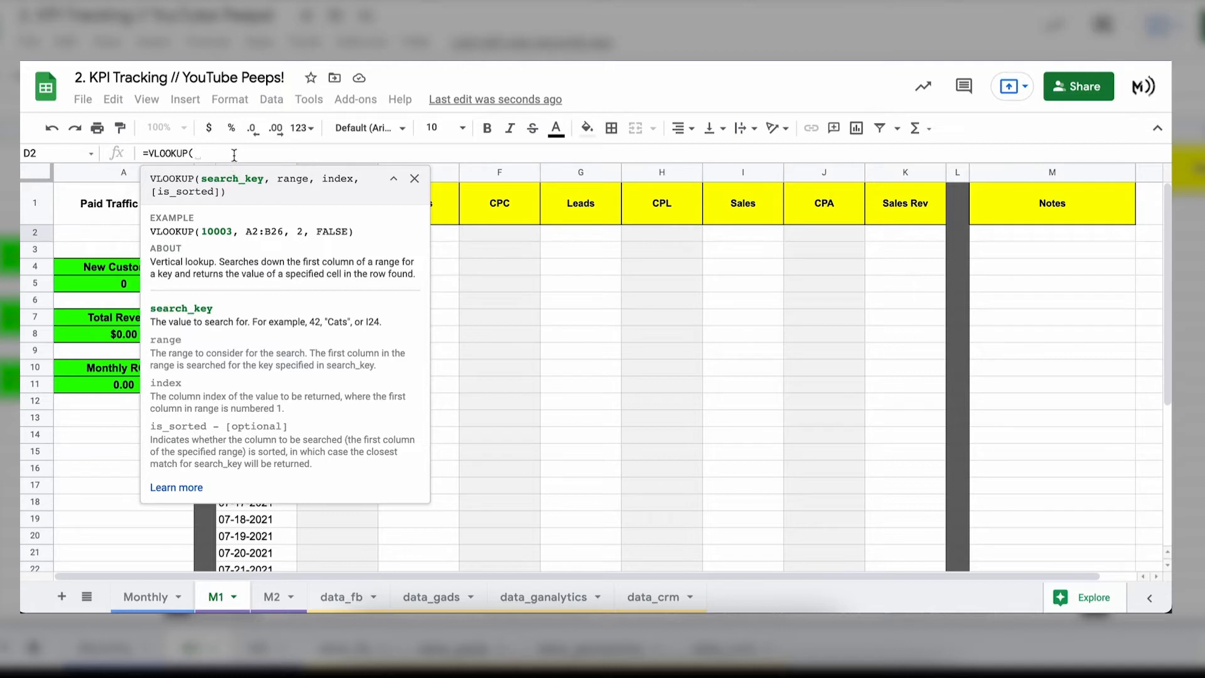
pyautogui.moveTo(413, 178)
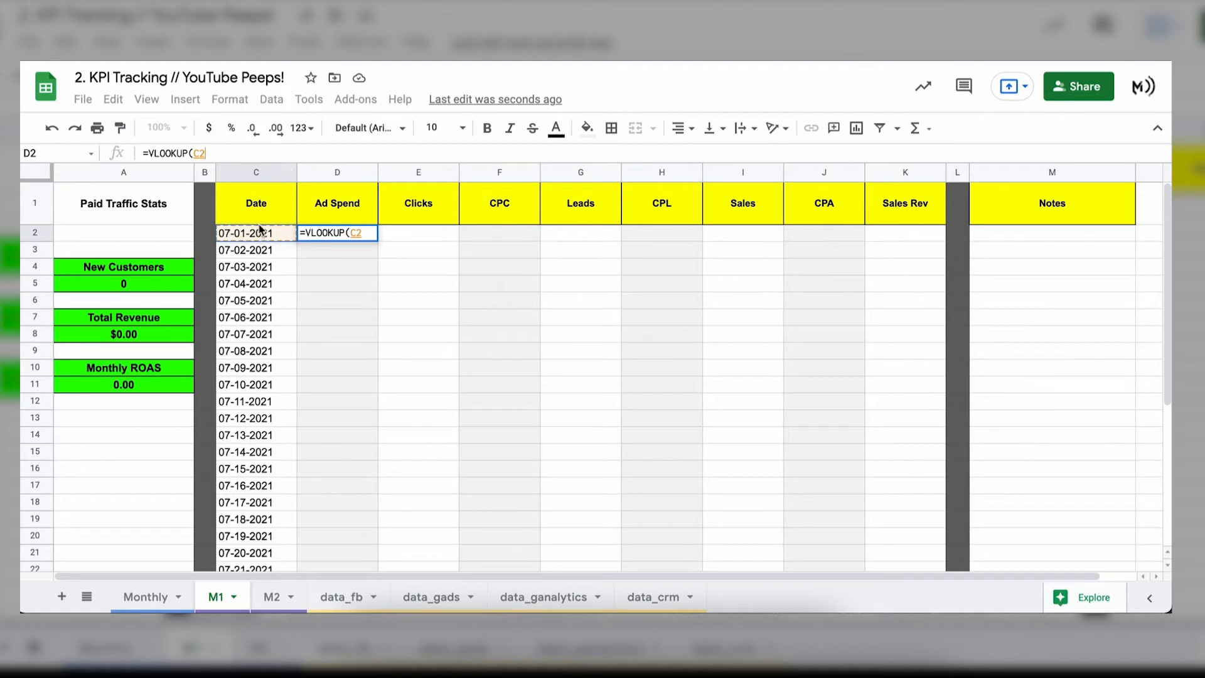
pyautogui.write(',')
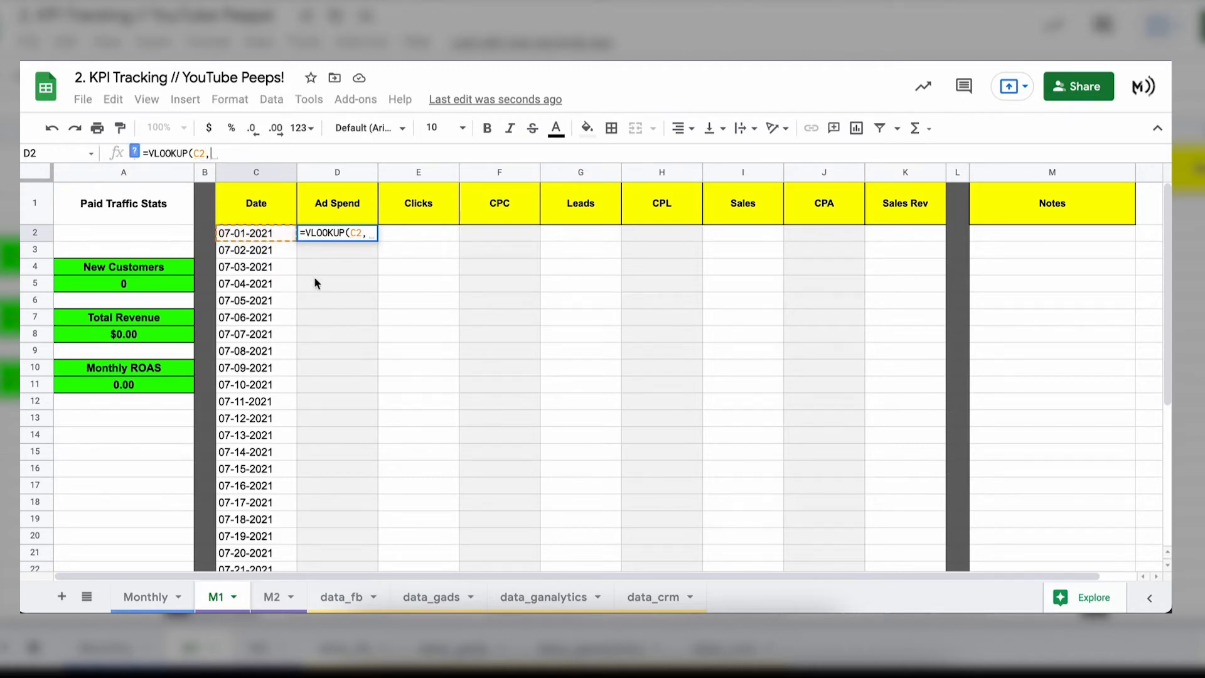
pyautogui.moveTo(295, 473)
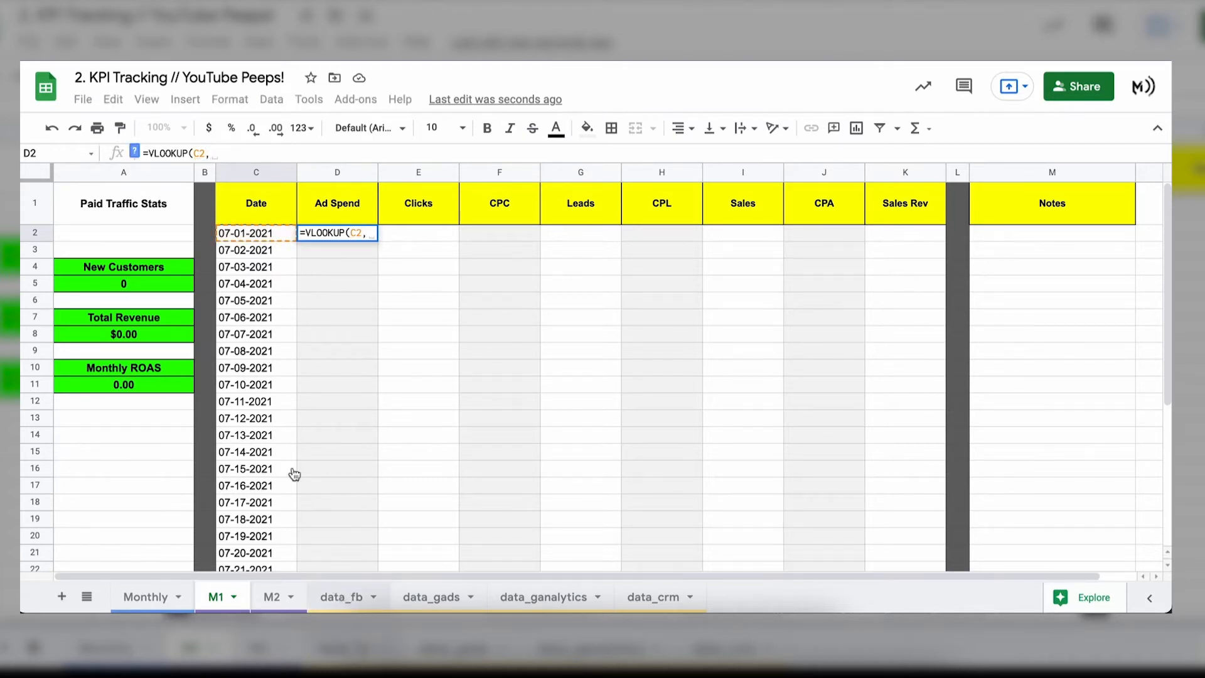
pyautogui.click(342, 598)
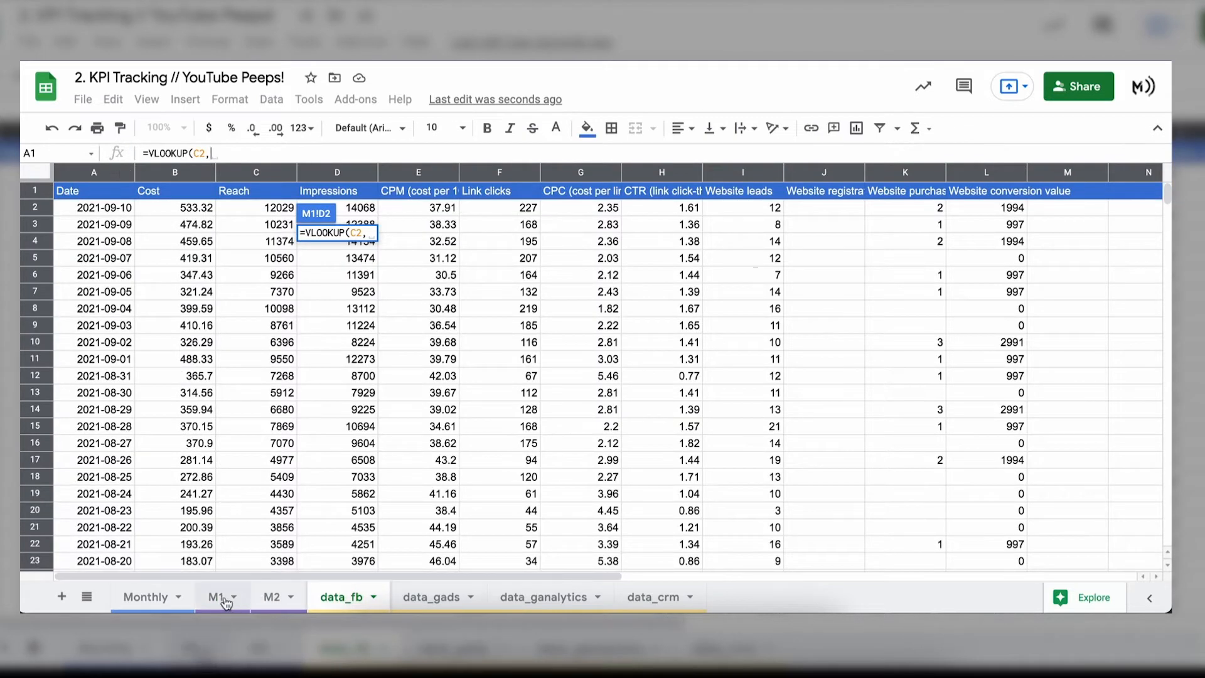
pyautogui.click(216, 596)
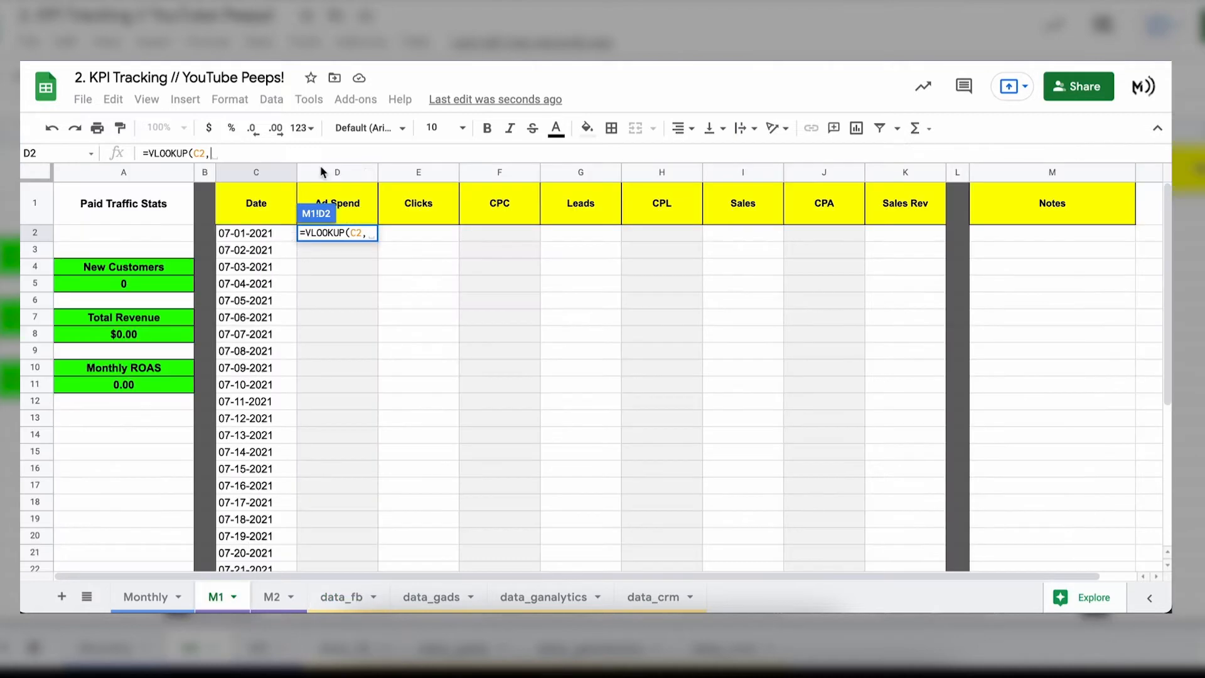
pyautogui.write('data_fb')
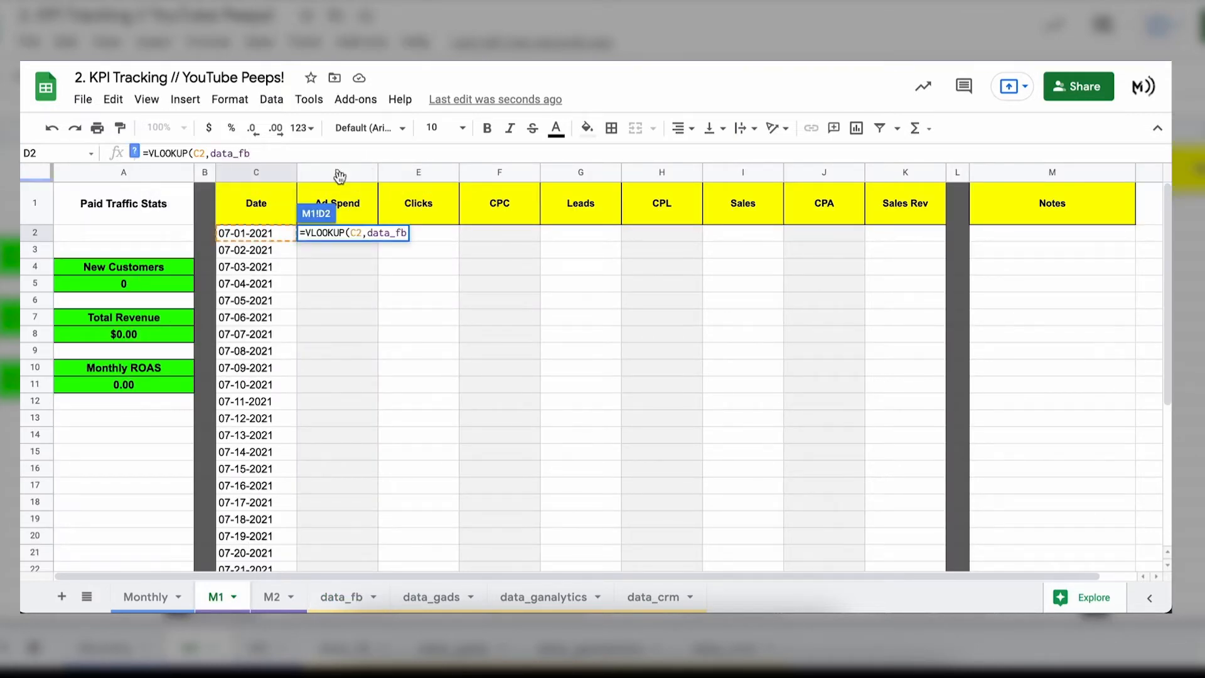
# Step: Complete the lookup with Cost column index 2 and FALSE, giving $257.38
pyautogui.write(',')
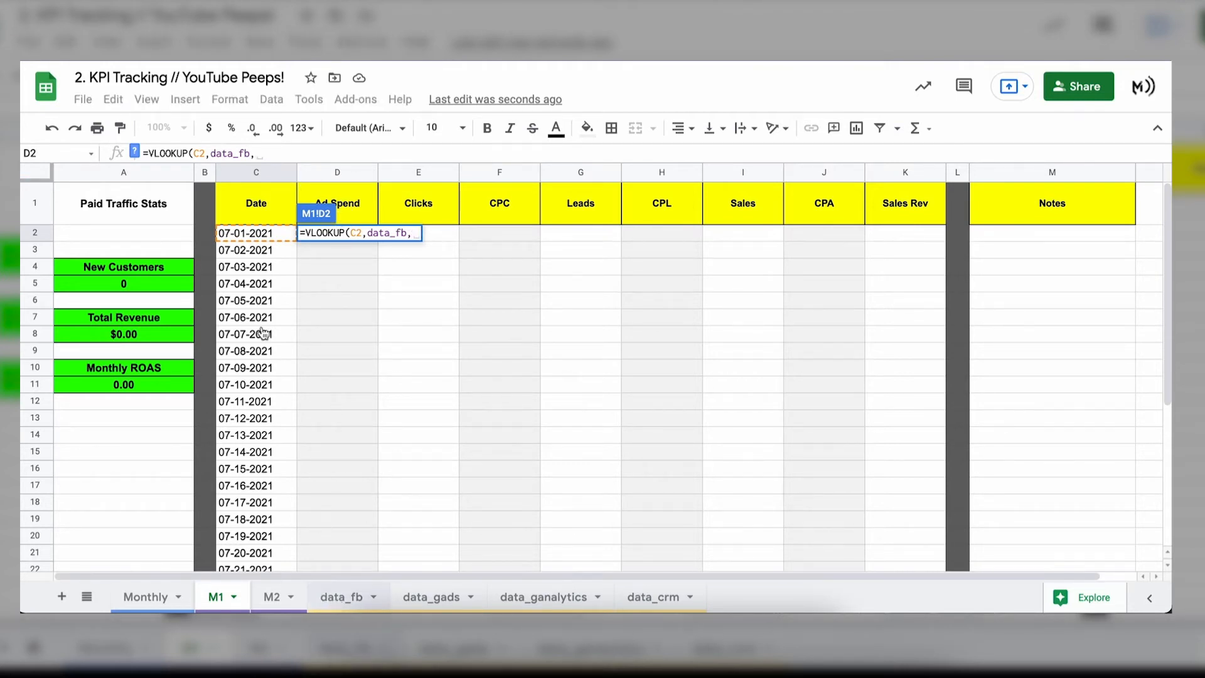
pyautogui.click(342, 596)
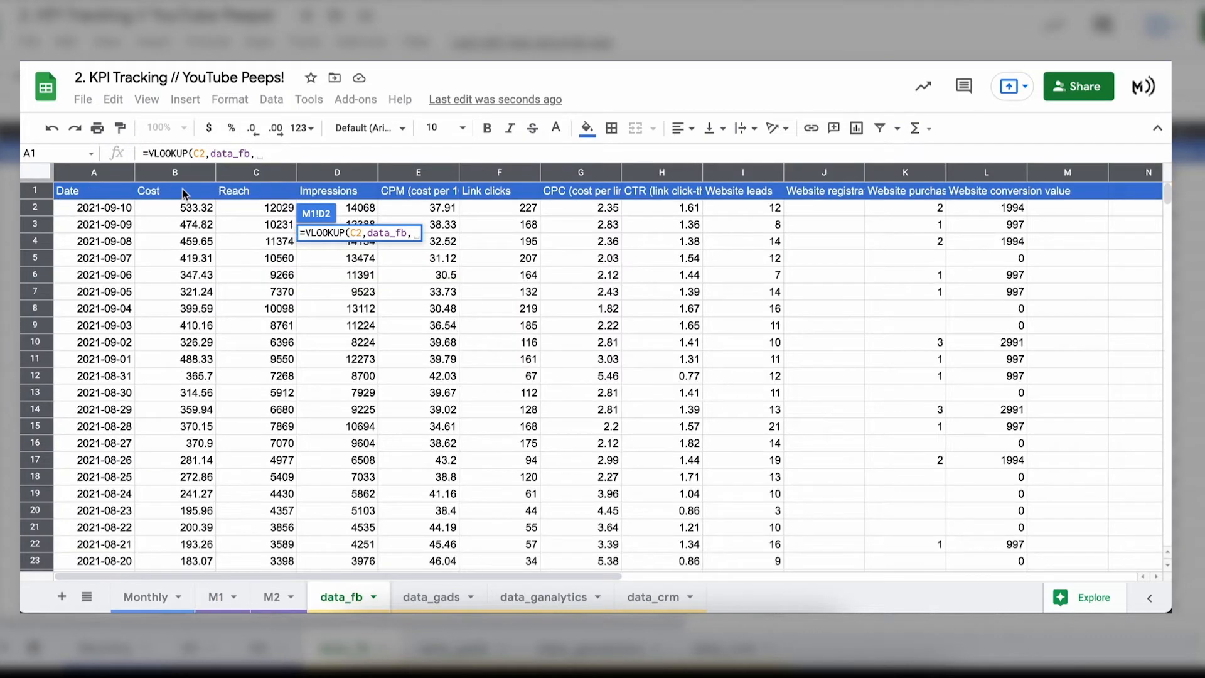
pyautogui.write('2')
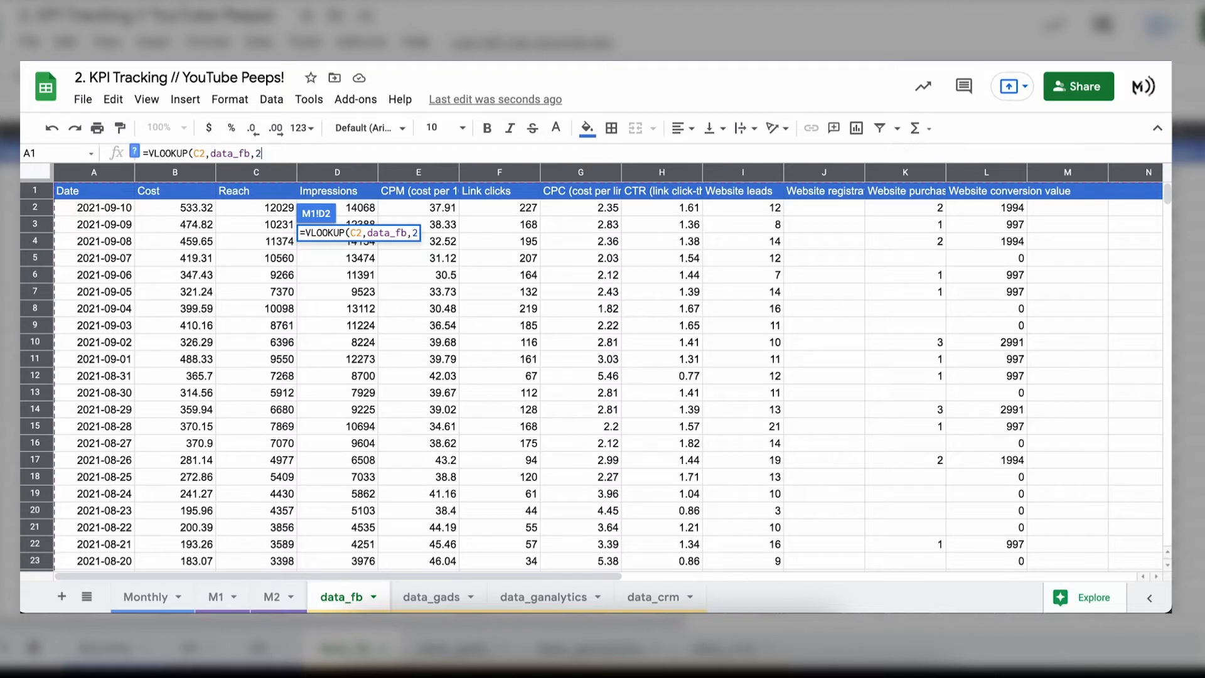
pyautogui.write(',FLAS')
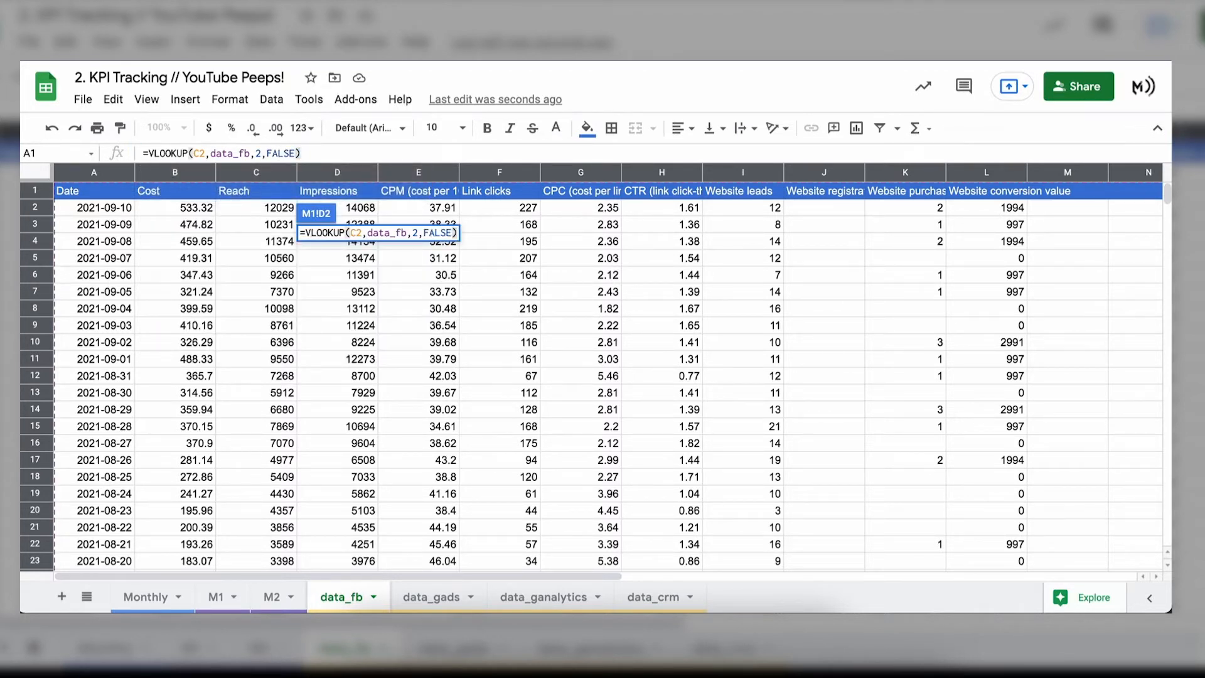
pyautogui.click(215, 596)
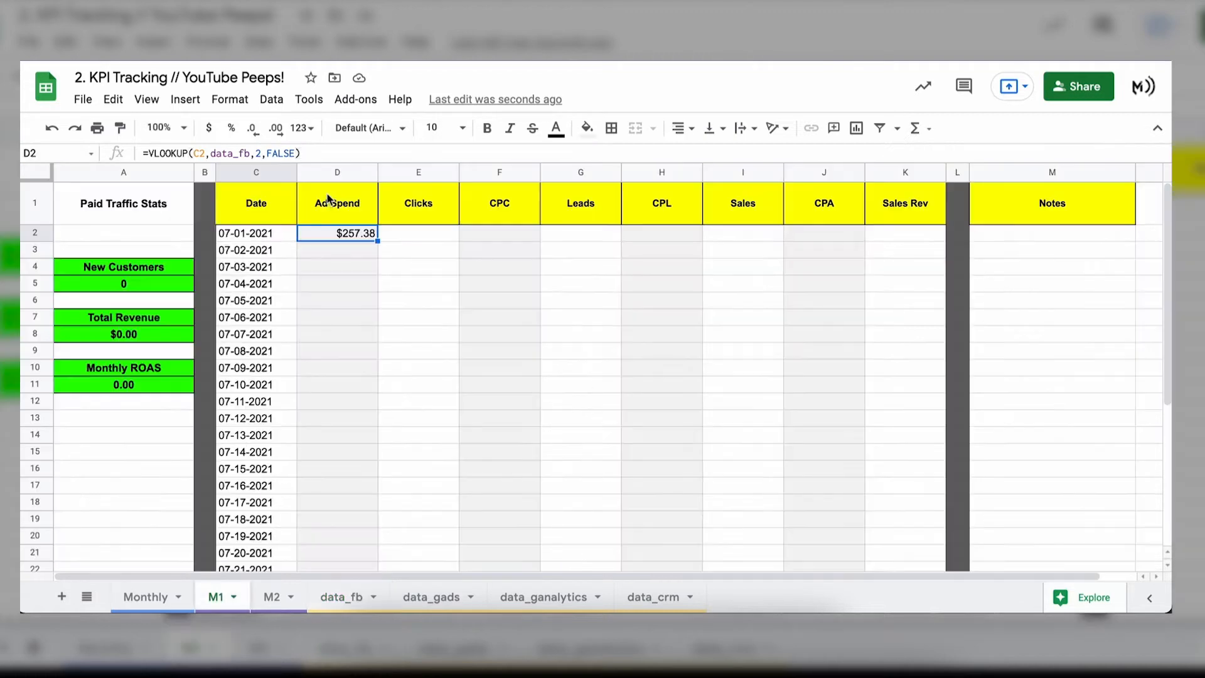
pyautogui.moveTo(276, 242)
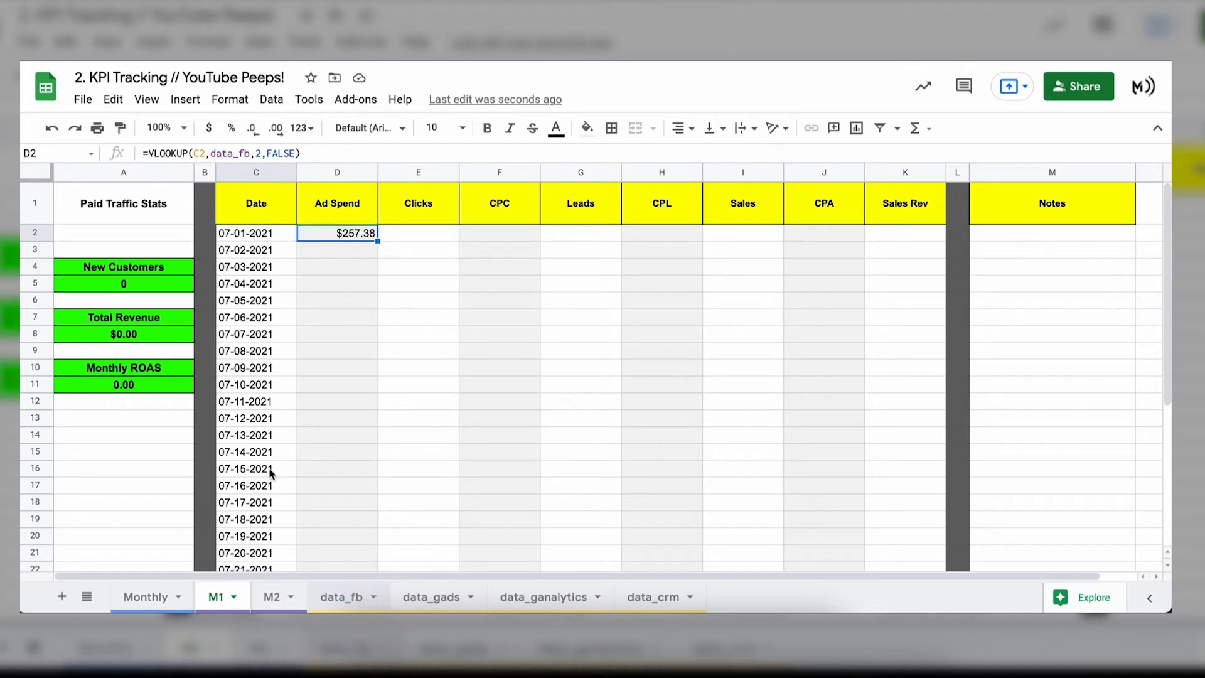
pyautogui.click(341, 596)
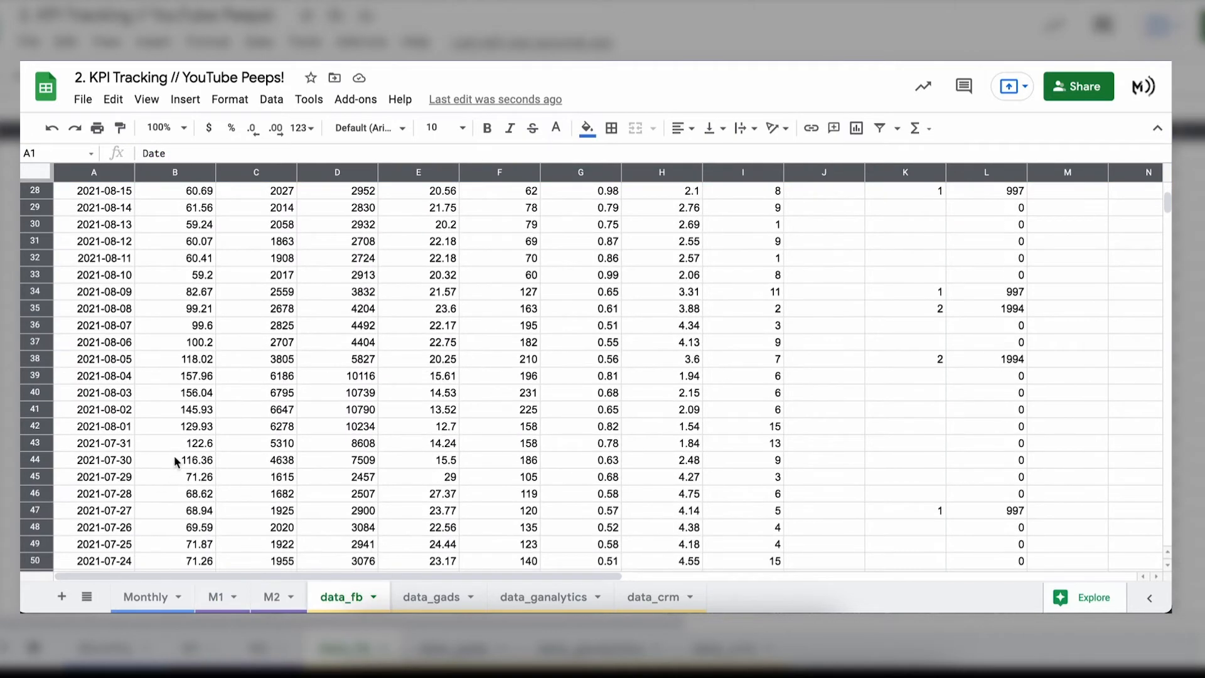
pyautogui.scroll(-3)
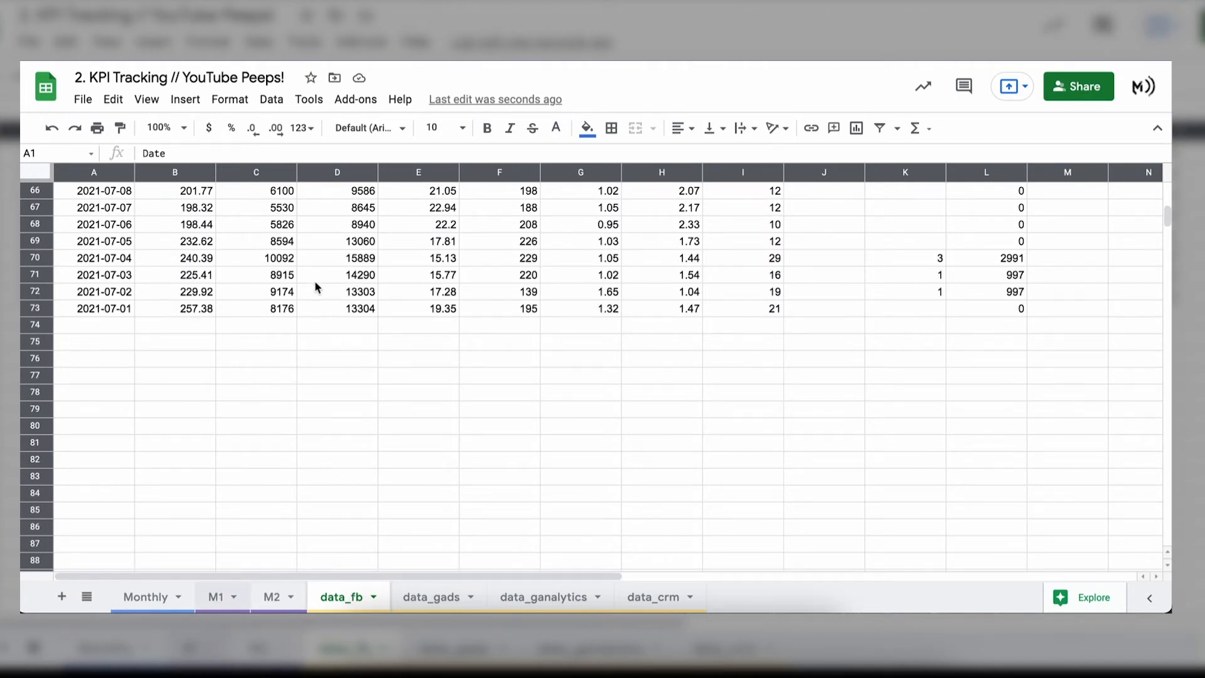
pyautogui.click(216, 596)
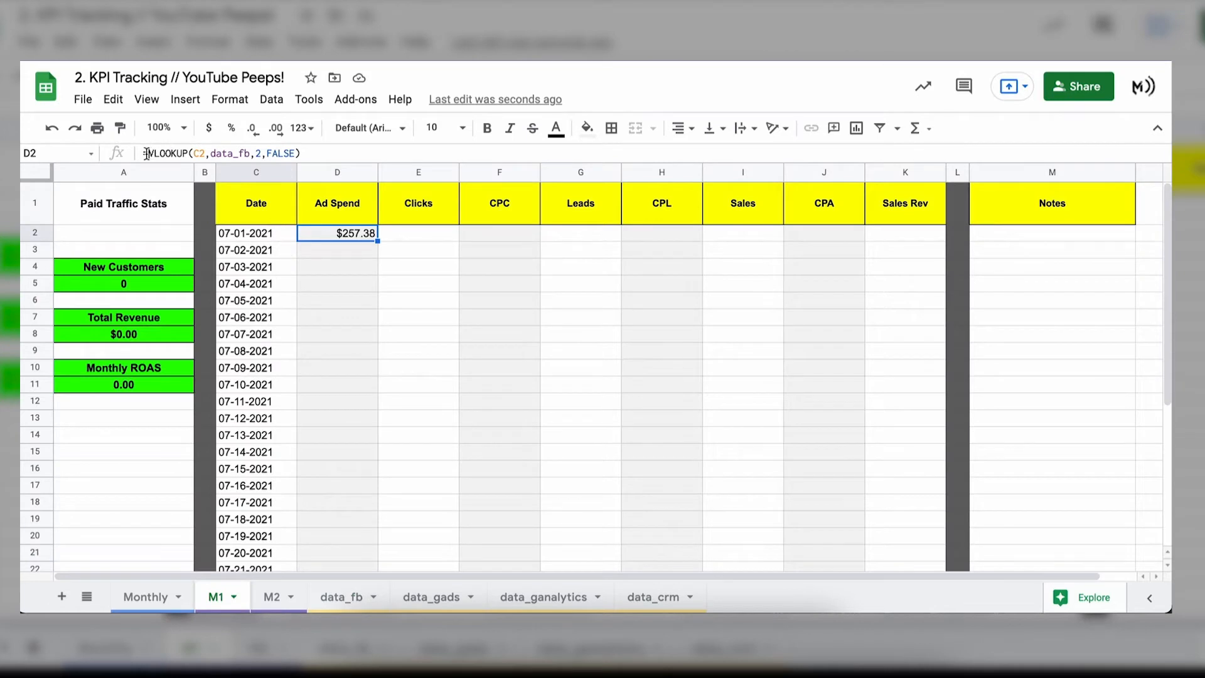
# Step: Wrap D2's lookup as =IFERROR(VLOOKUP(C2,data_fb,2,FALSE),""), still showing $257.38
pyautogui.doubleClick(336, 233)
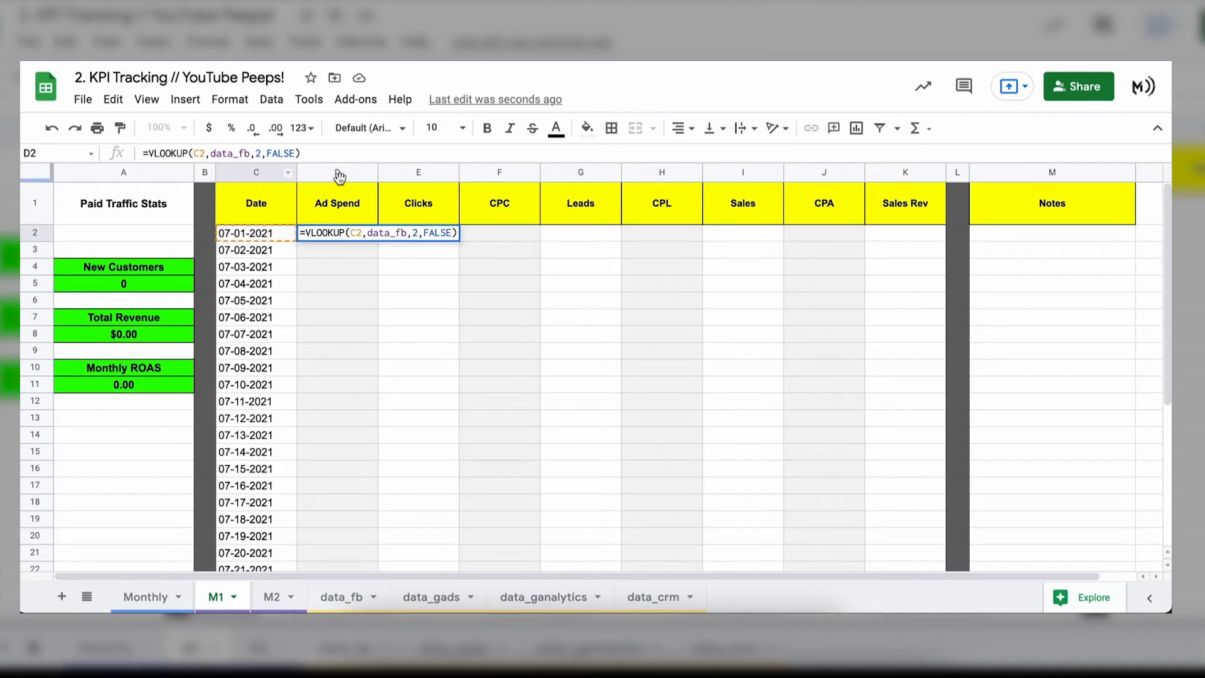
pyautogui.write('IFERROR')
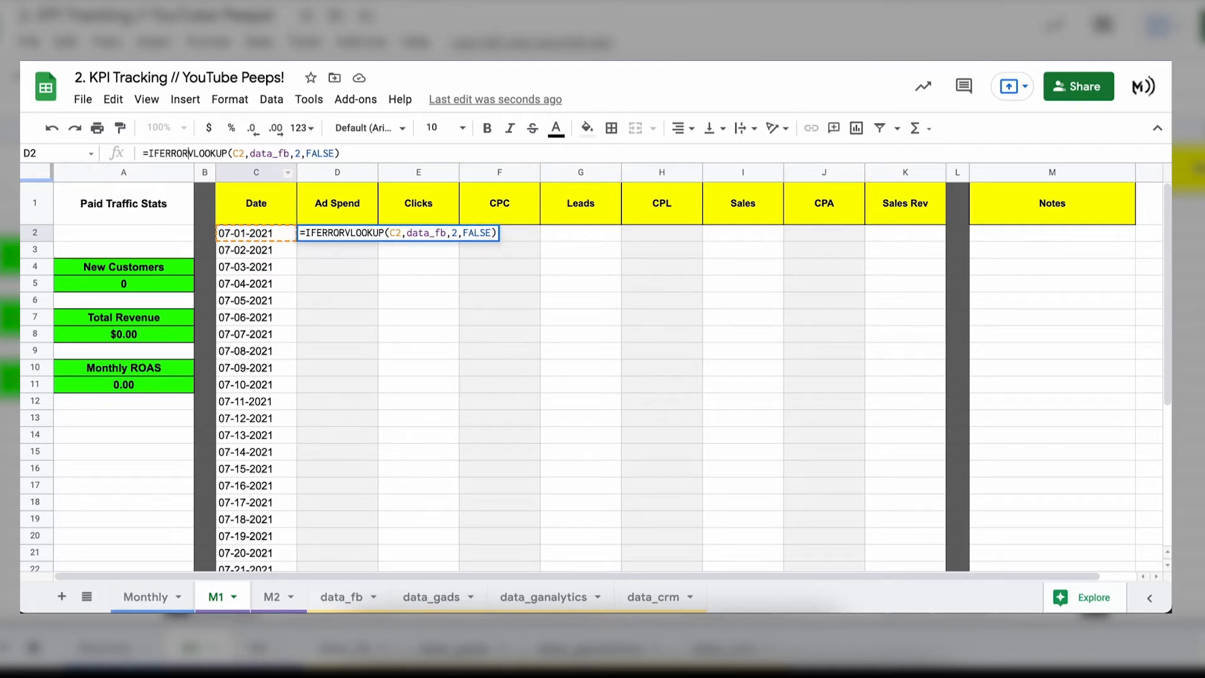
pyautogui.write(',"')
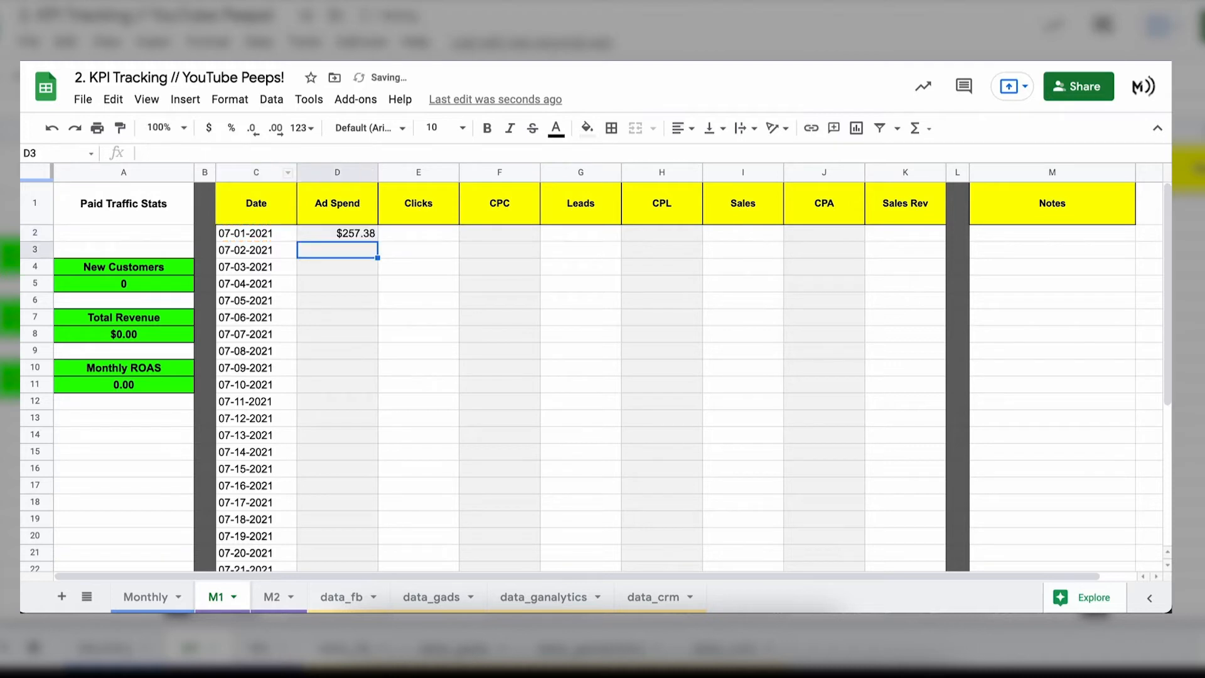
pyautogui.click(336, 234)
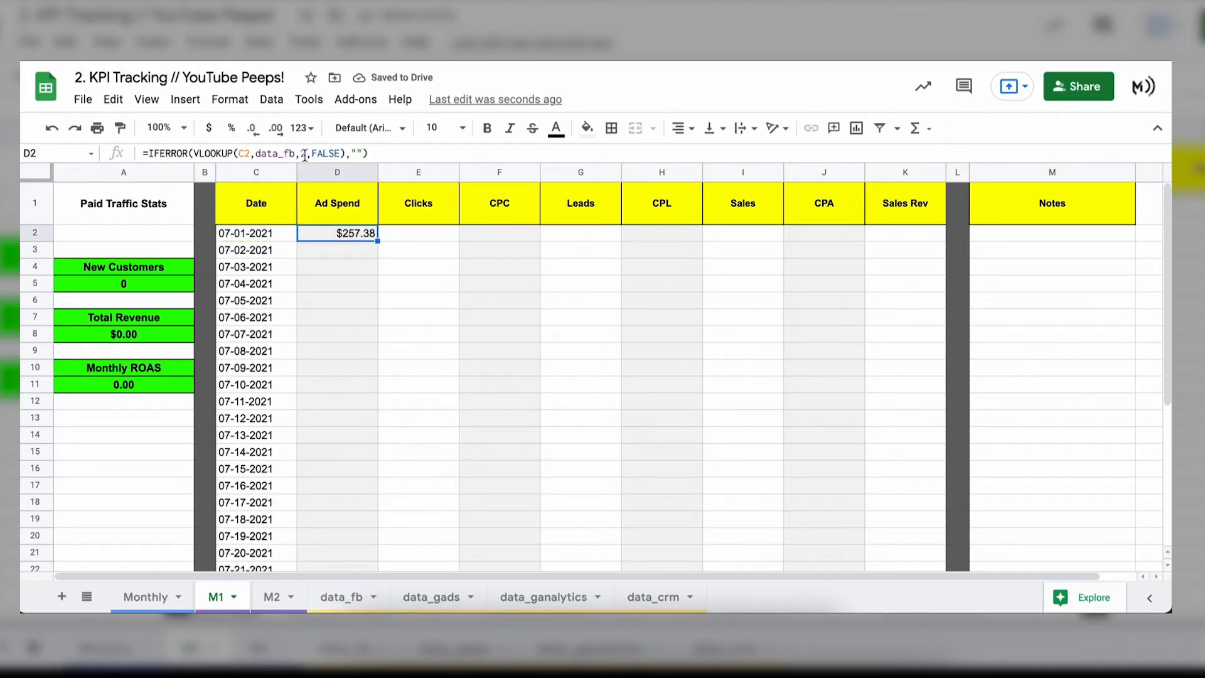
pyautogui.write('2')
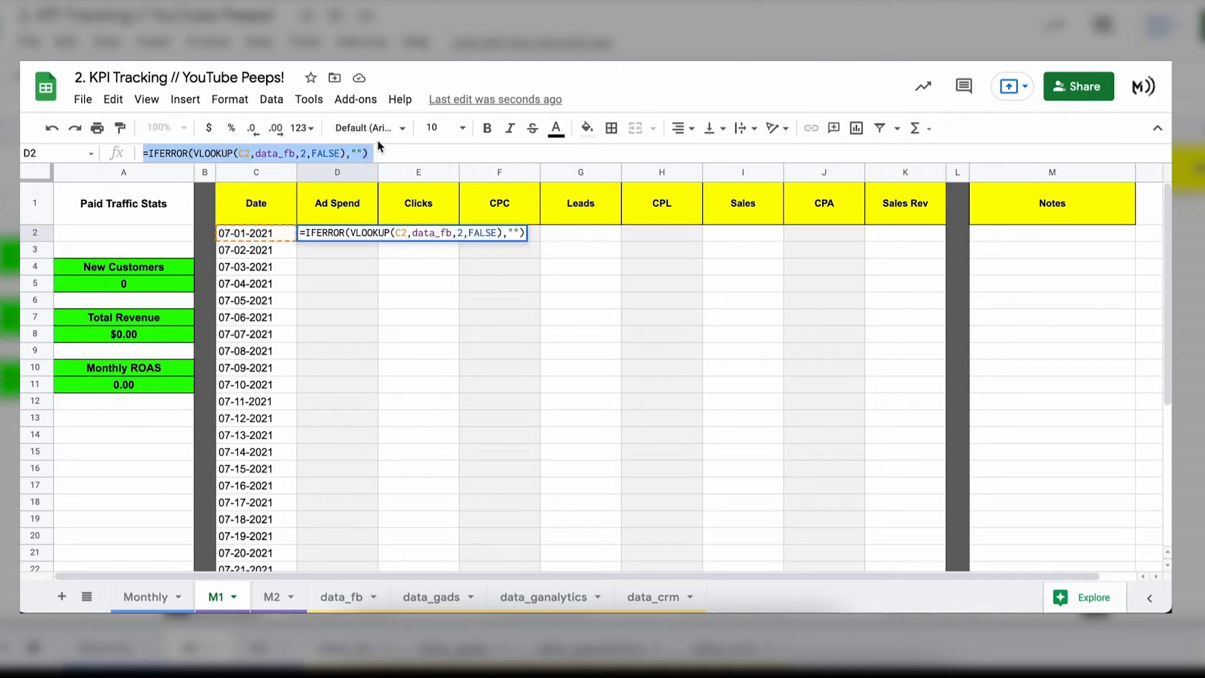
pyautogui.press('Enter')
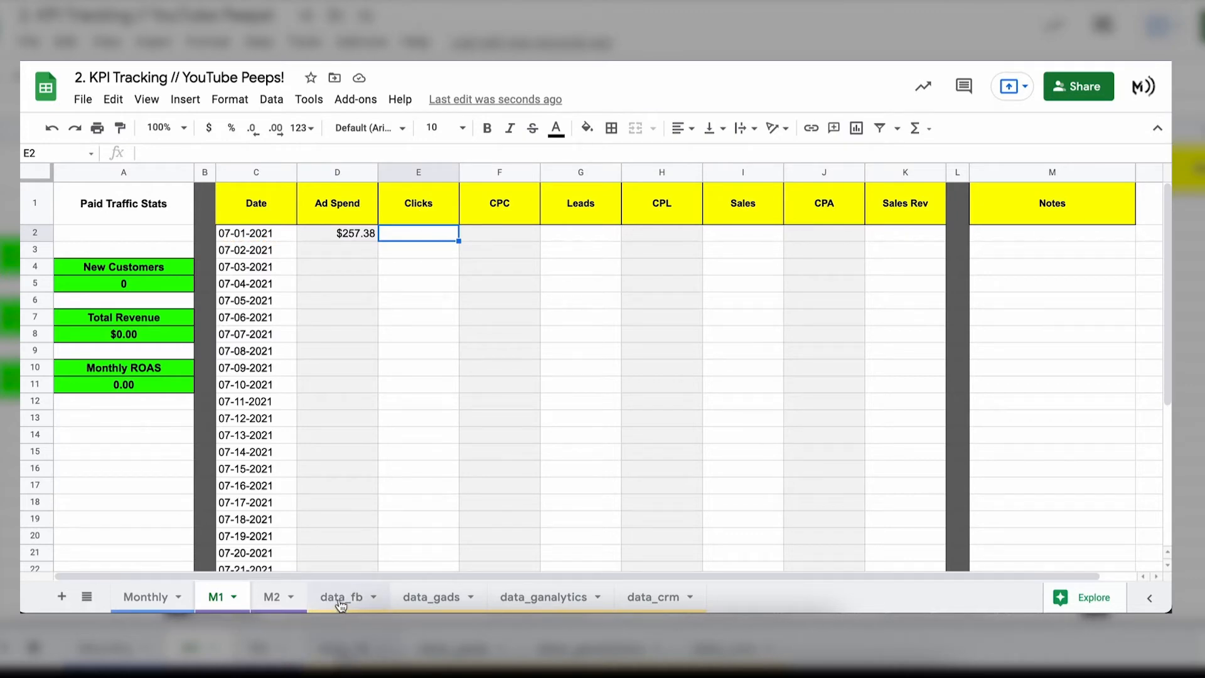
# Step: Check data_fb's headers to confirm Link clicks is column 6
pyautogui.click(341, 596)
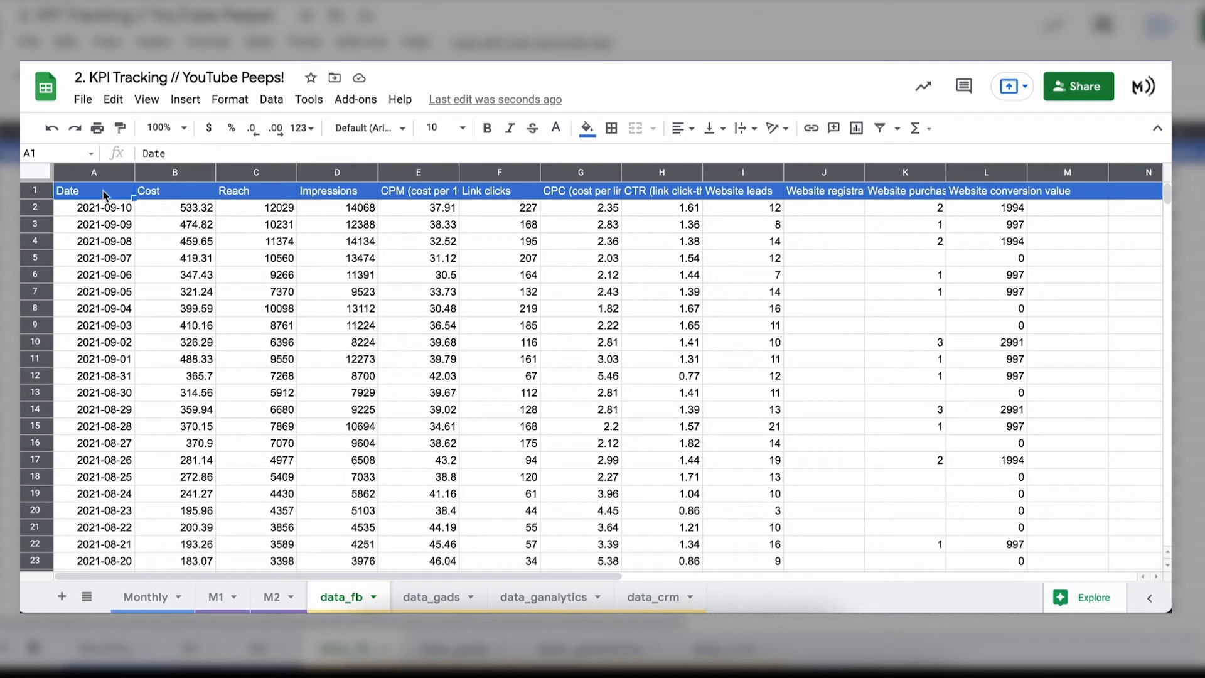
pyautogui.click(336, 191)
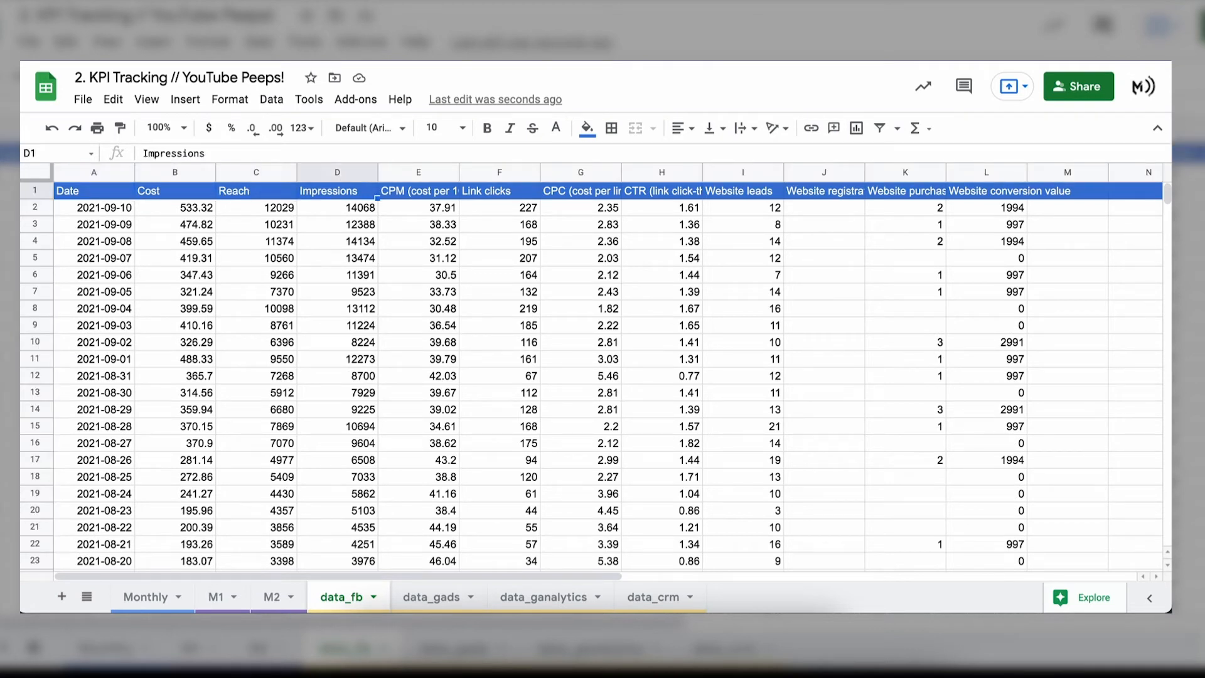
pyautogui.click(498, 191)
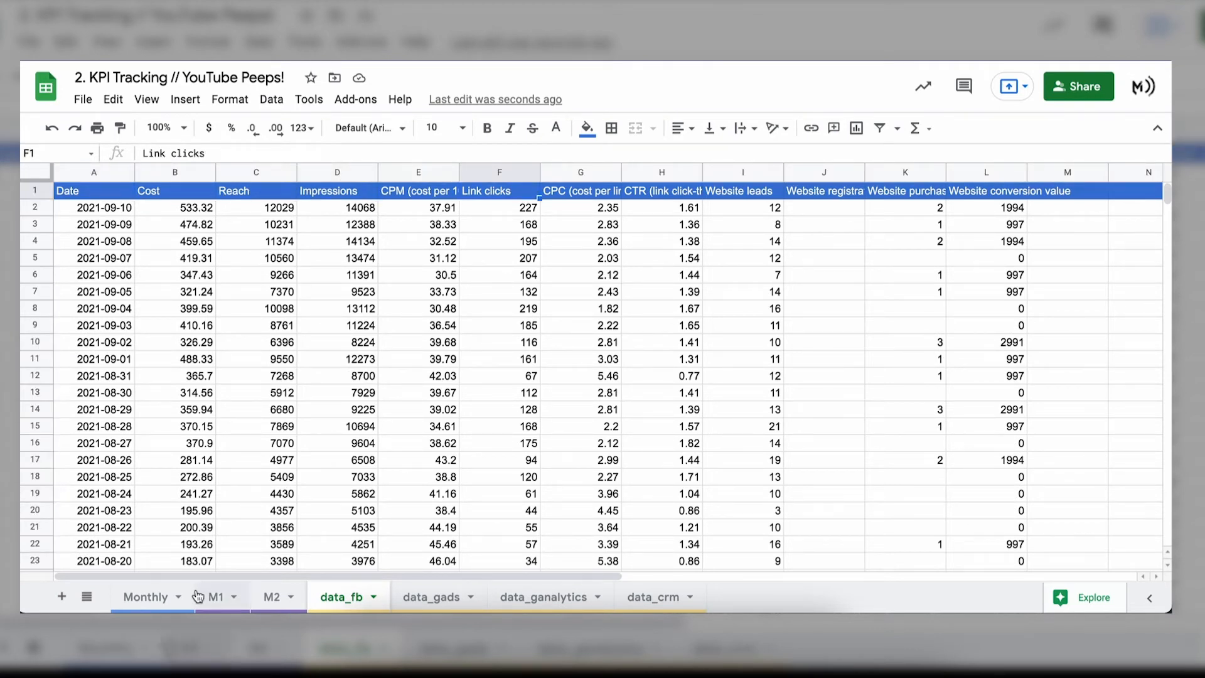
# Step: Enter the IFERROR lookup in E2 with column index 6, showing 195 Clicks
pyautogui.click(214, 596)
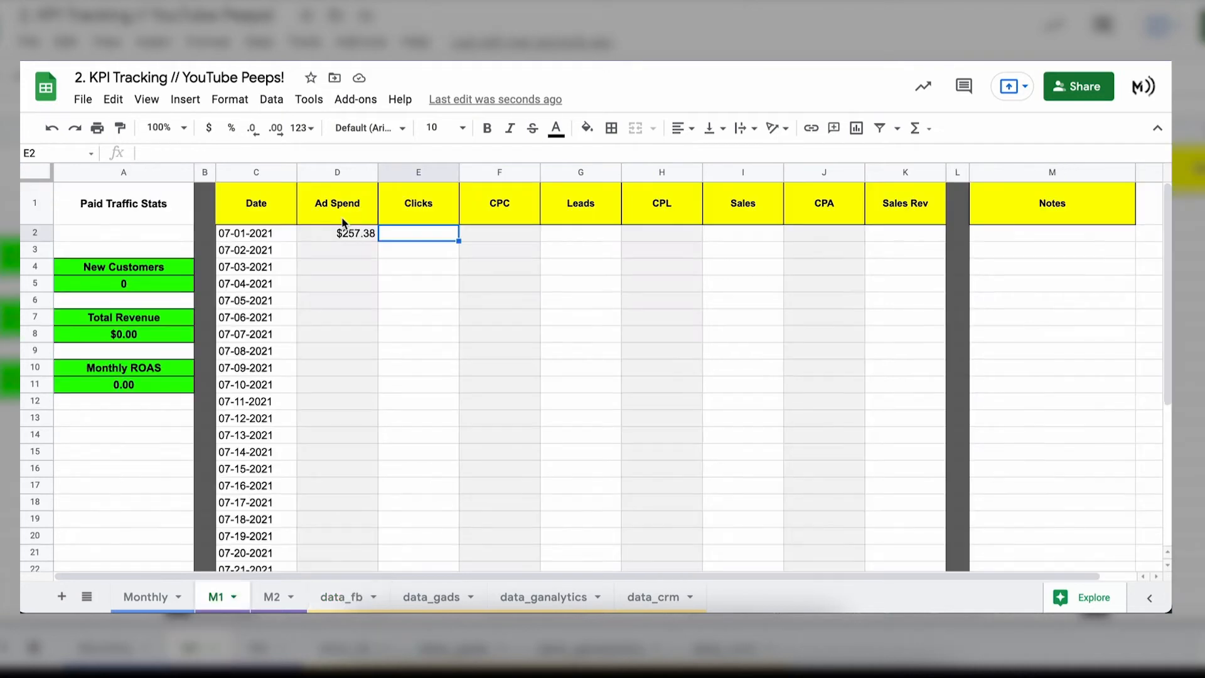
pyautogui.write('=IFERROR(VLOOKUP(C2,data_fb,2,FALSE),"")')
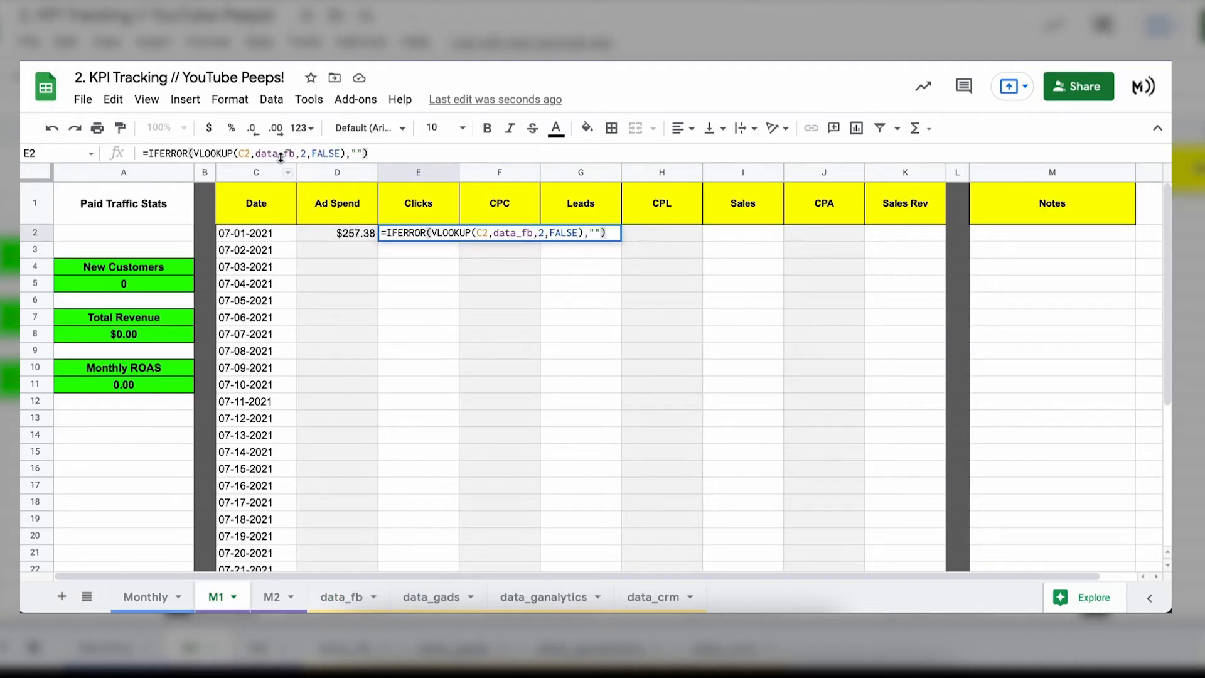
pyautogui.write('6')
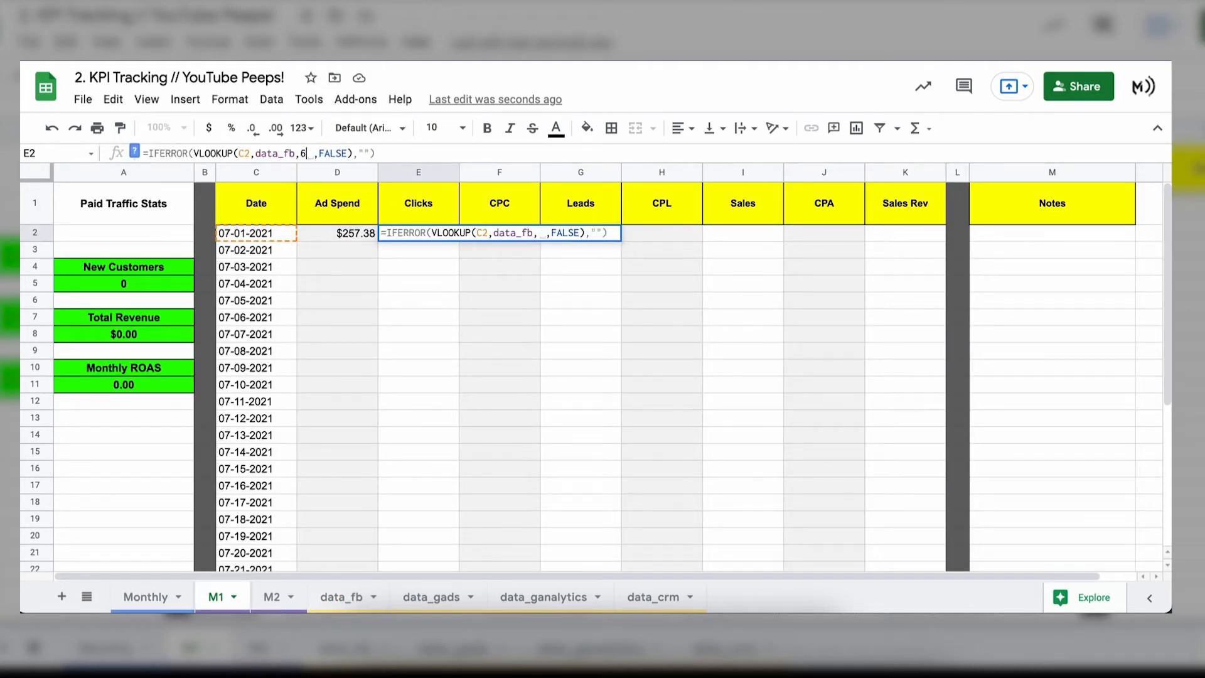
pyautogui.press('Enter')
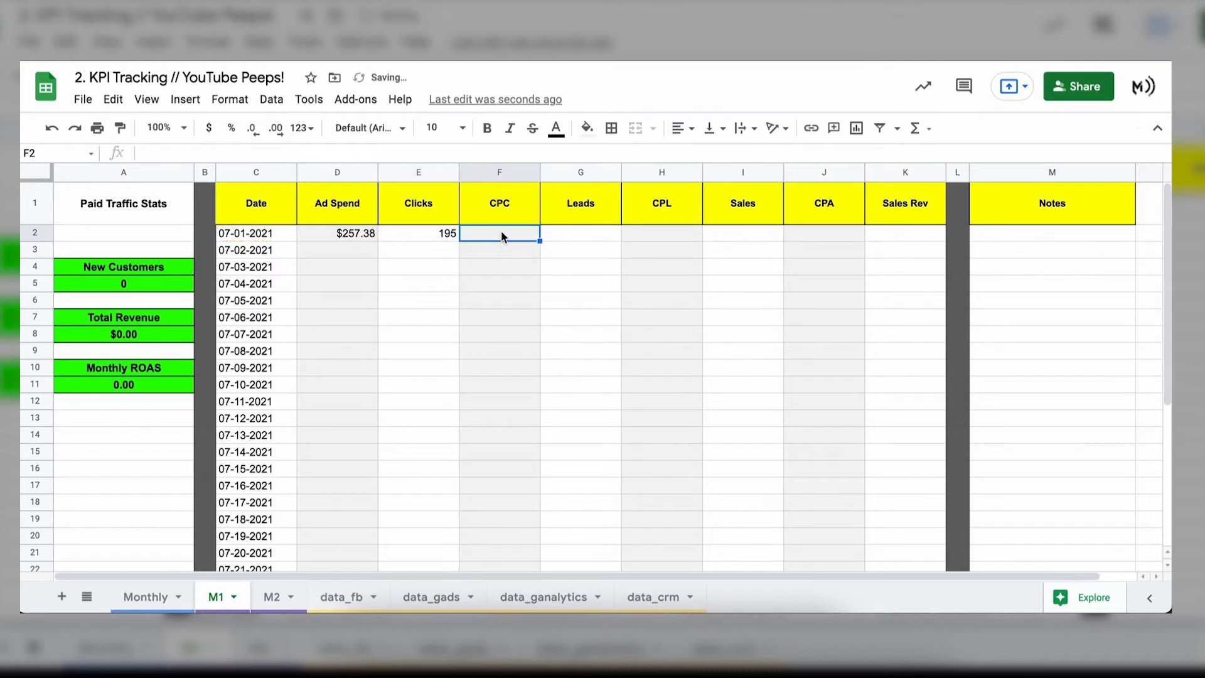
# Step: Enter F2's CPC as =IFERROR(D2/E2), showing $1.32
pyautogui.write('IF')
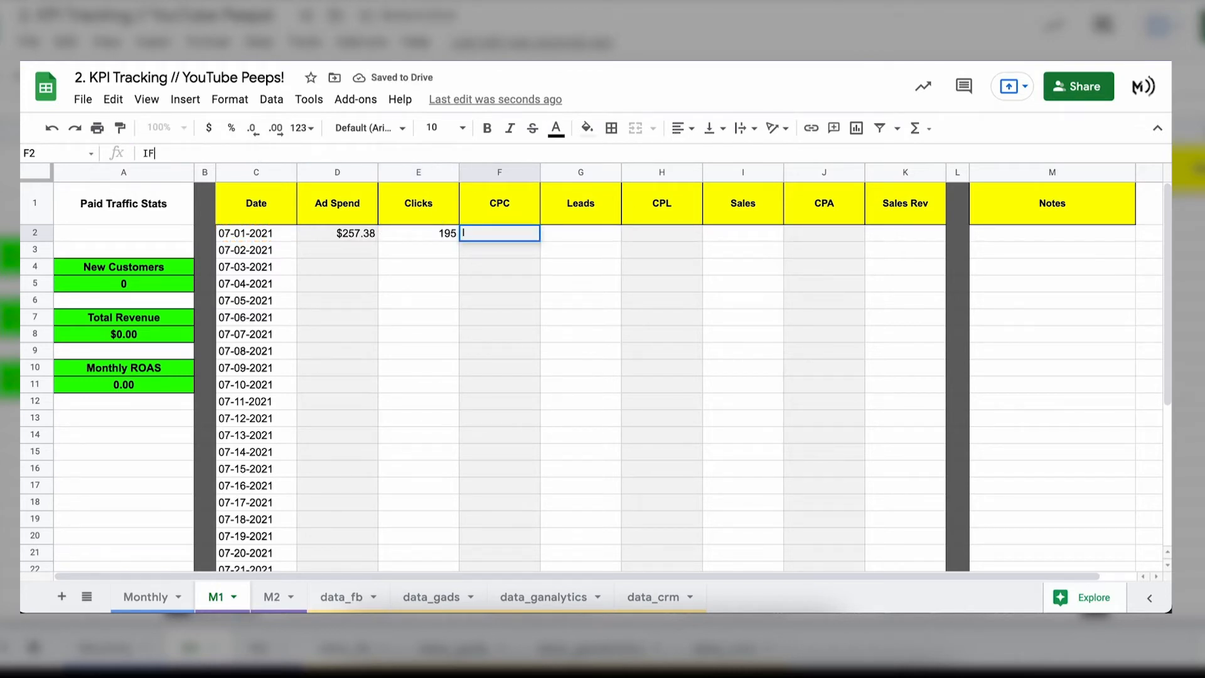
pyautogui.write('ERROR')
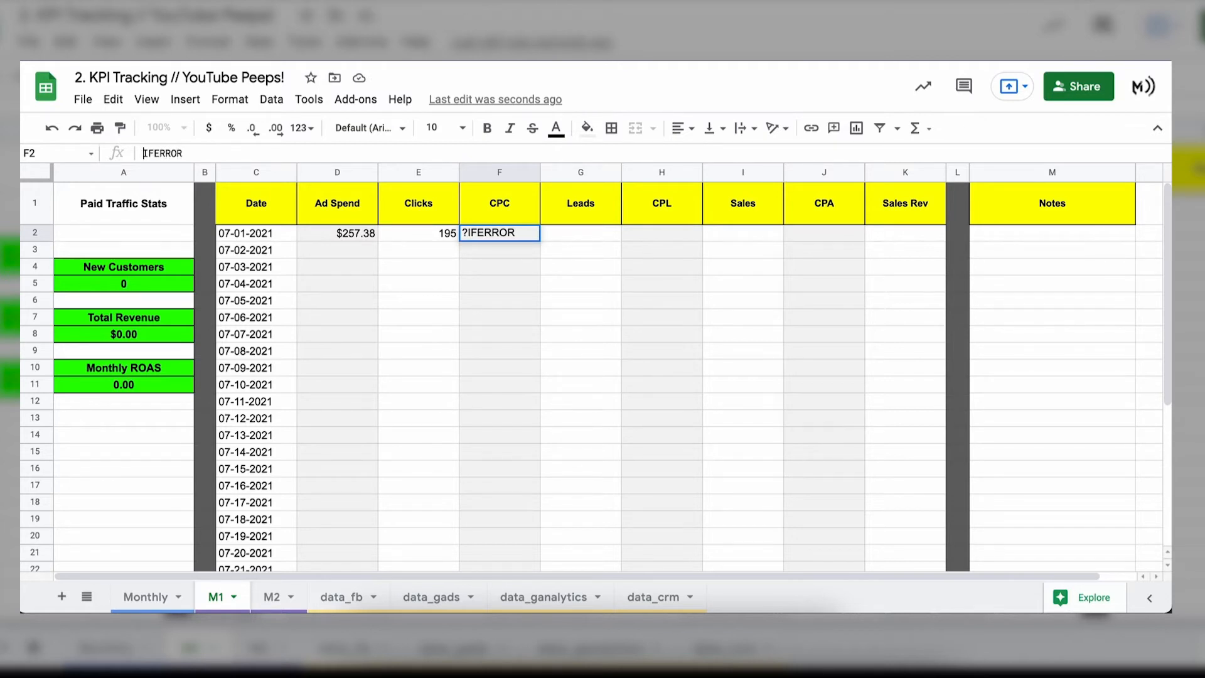
pyautogui.write('=IFERROR(')
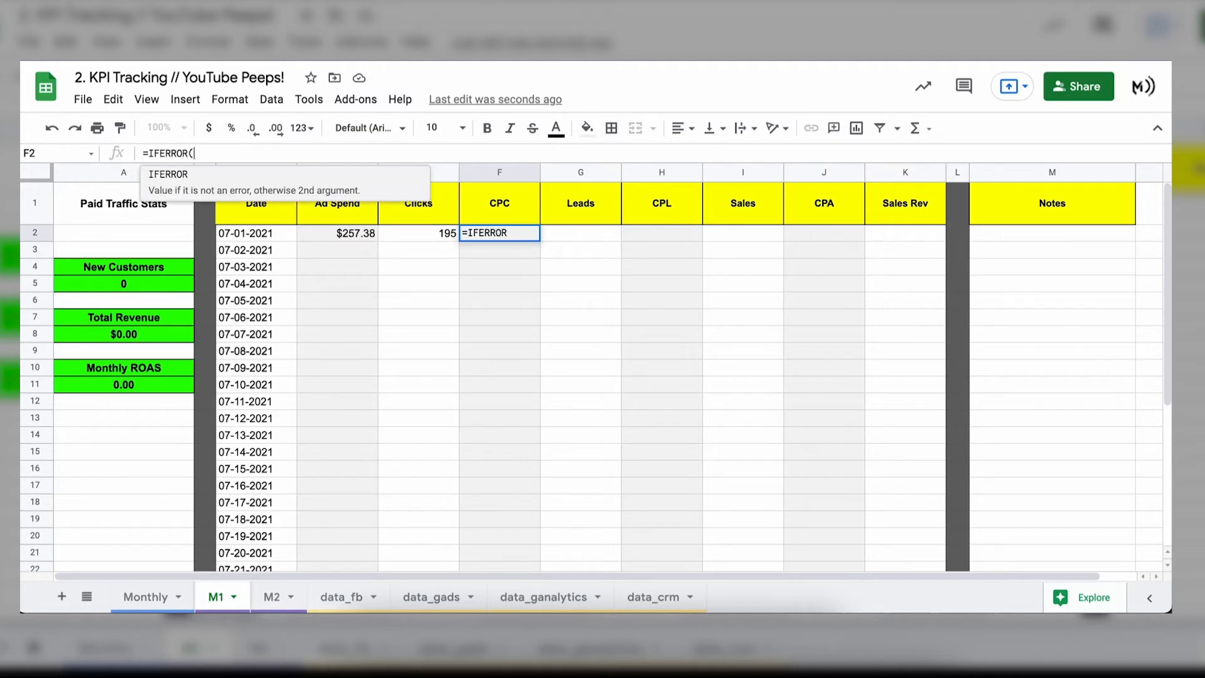
pyautogui.click(337, 234)
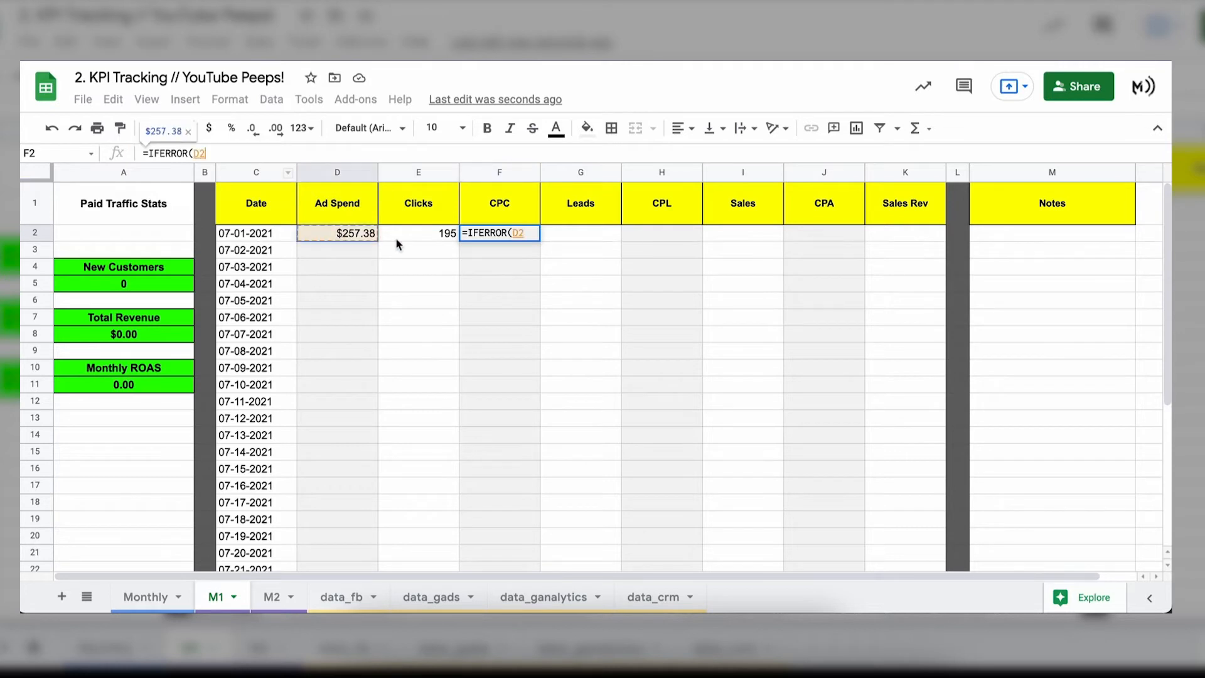
pyautogui.click(416, 233)
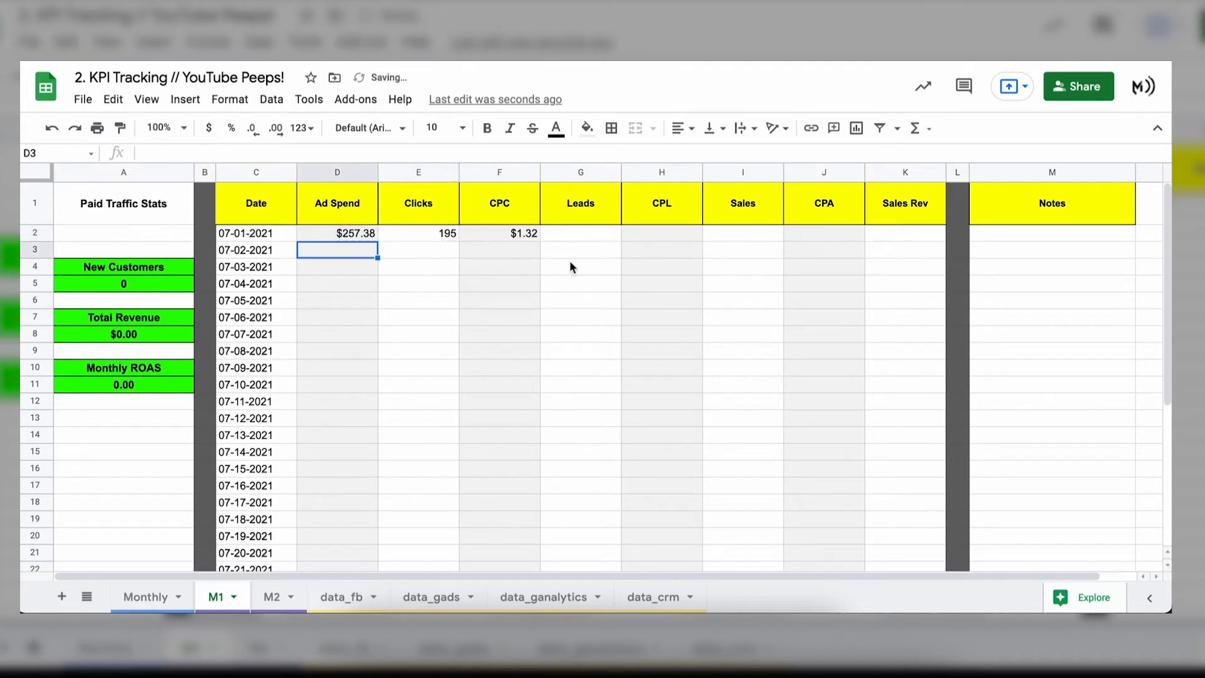
# Step: Review the Clicks and CPC formulas and move to the Leads cell G2
pyautogui.click(418, 234)
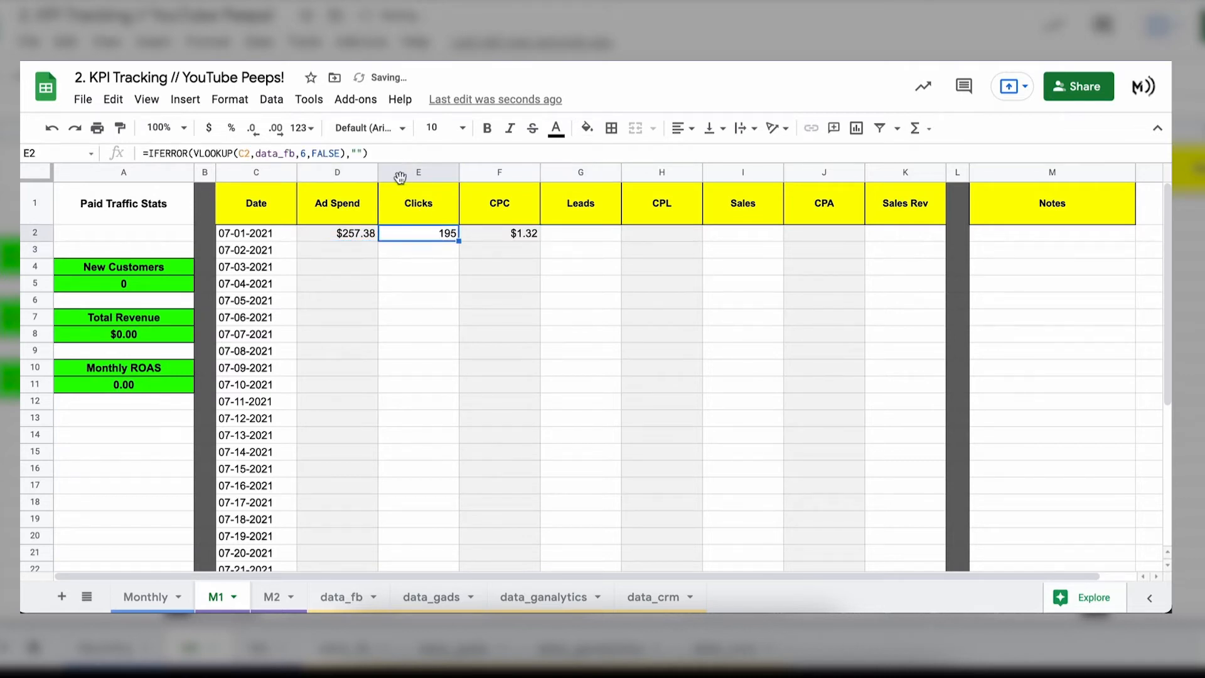
pyautogui.click(498, 233)
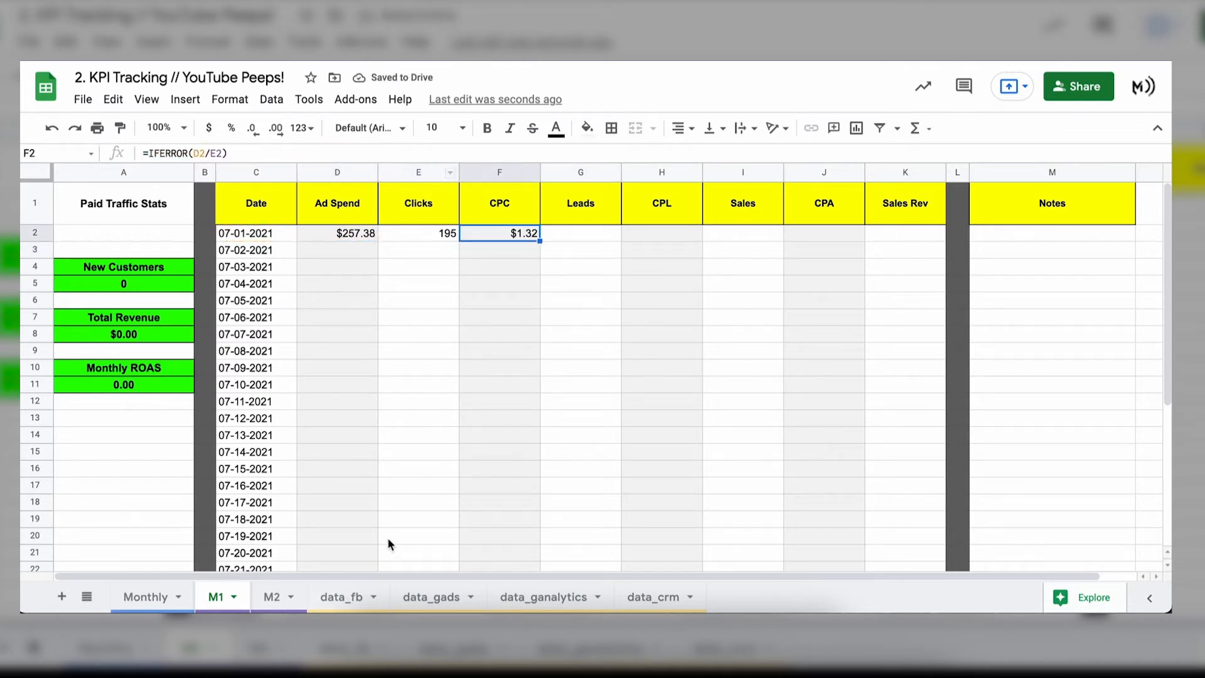
pyautogui.click(580, 234)
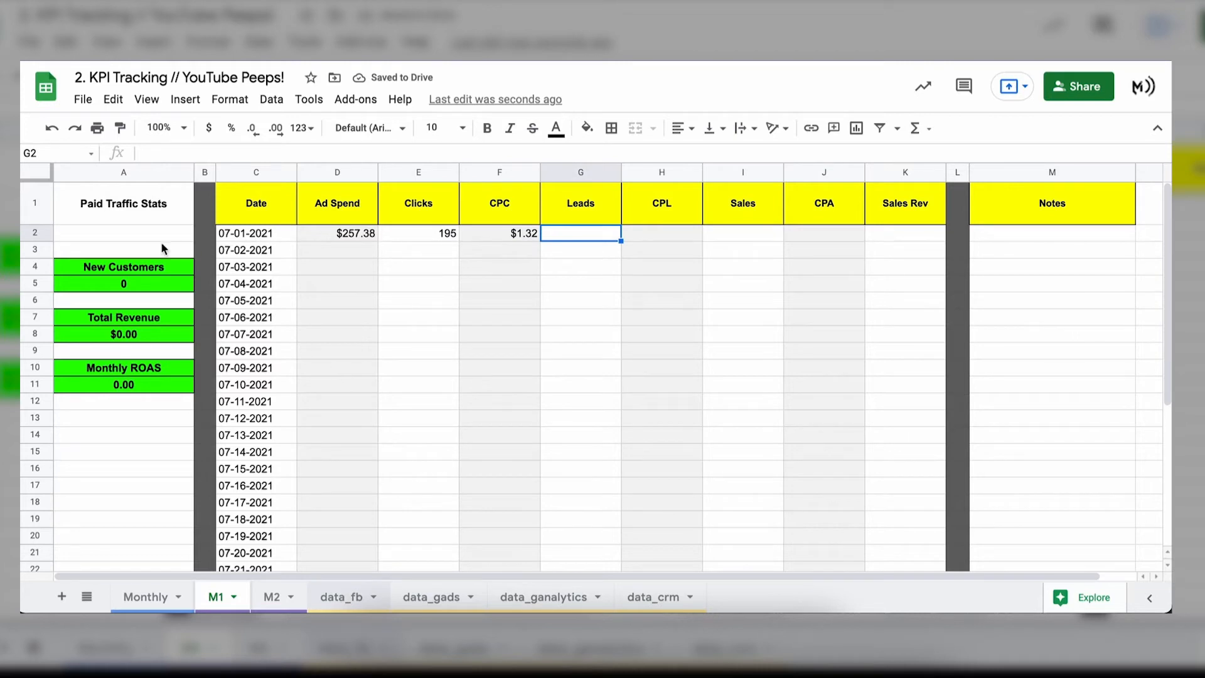
# Step: Find the Website leads column position on data_fb and return to M1
pyautogui.click(342, 596)
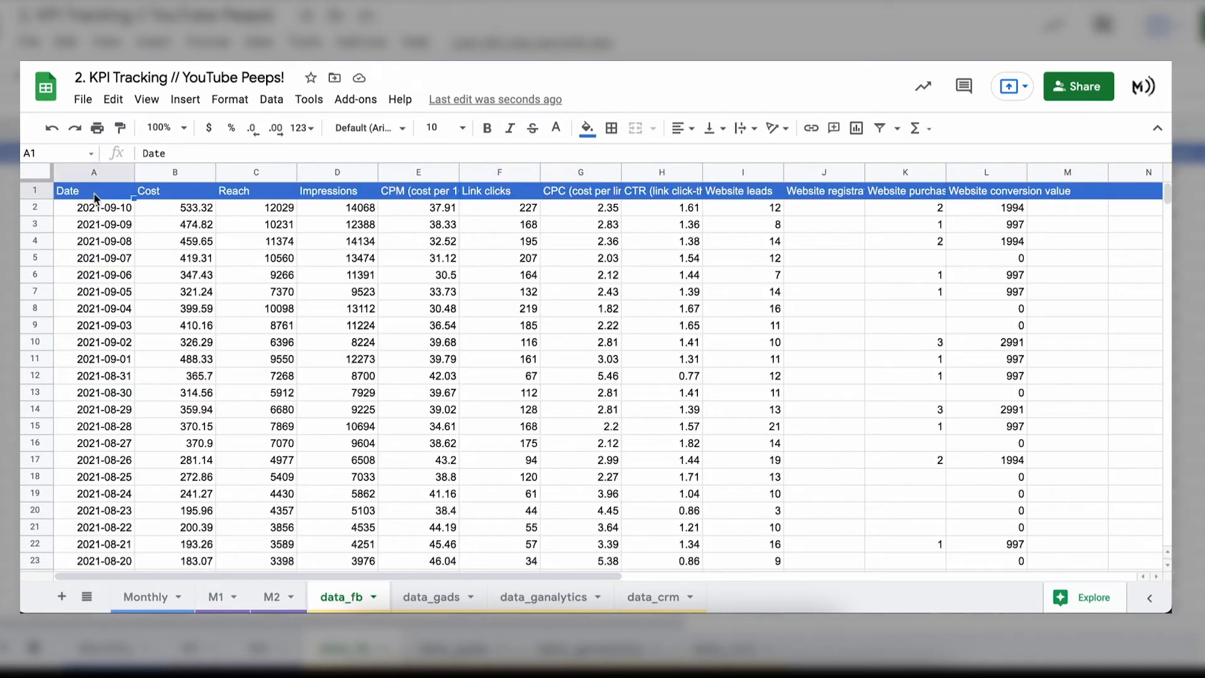
pyautogui.click(498, 191)
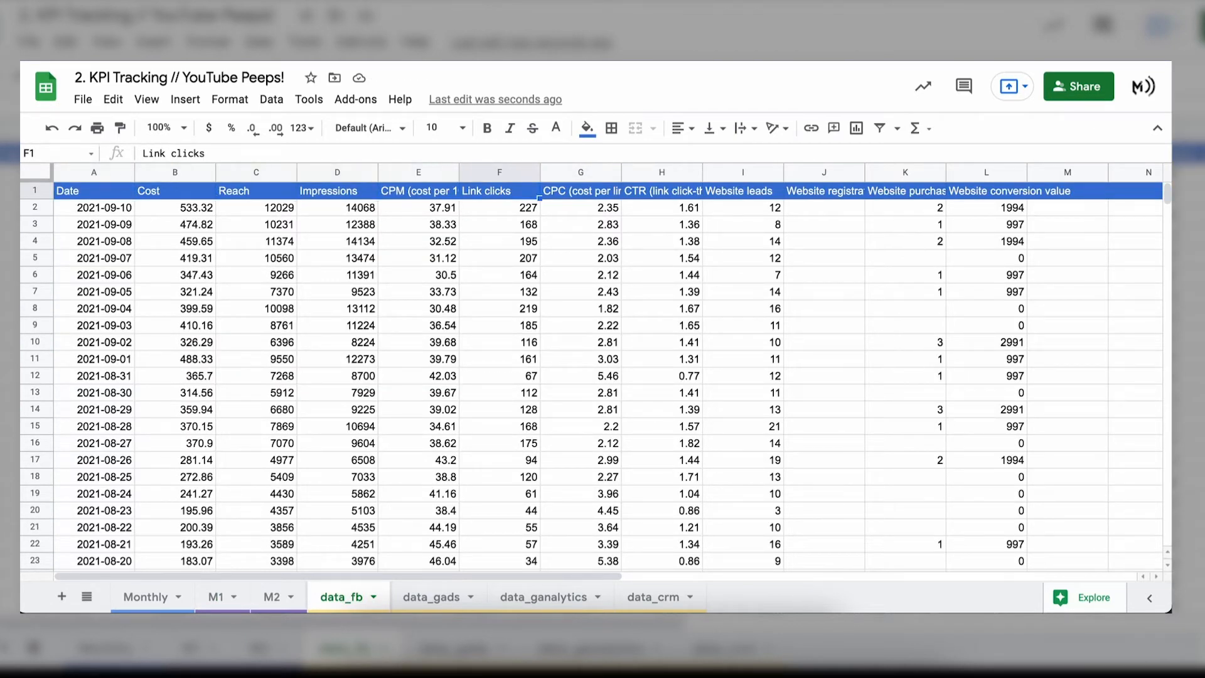
pyautogui.click(740, 191)
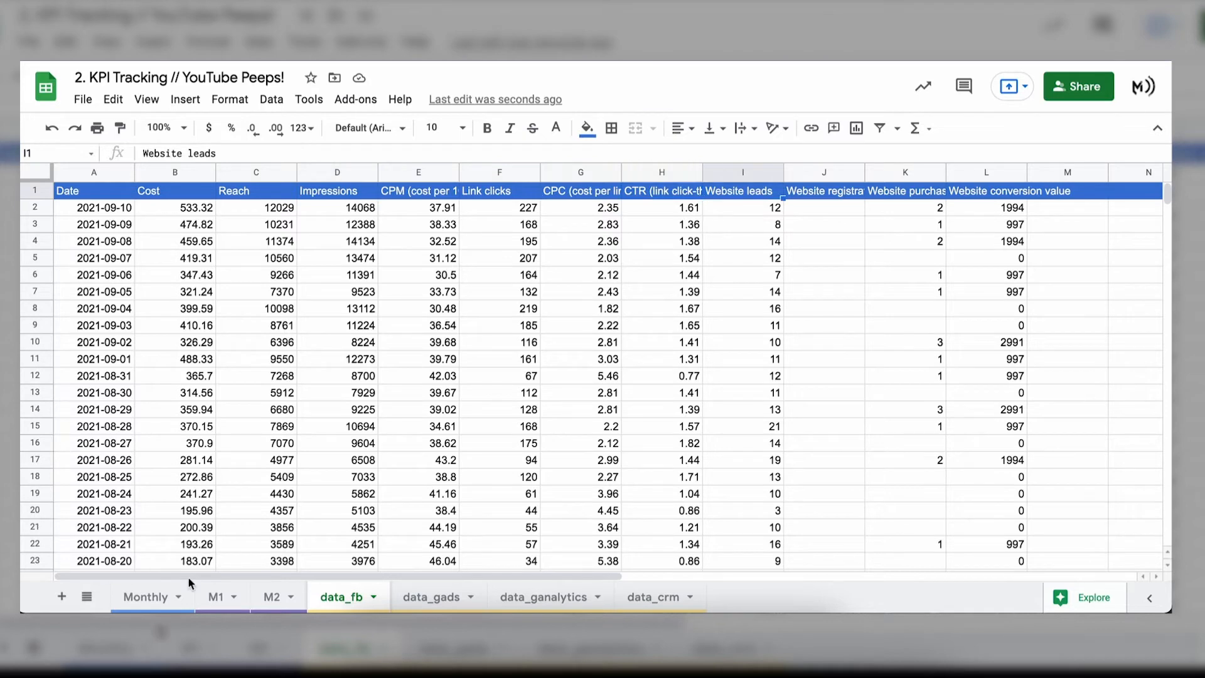
pyautogui.moveTo(598, 242)
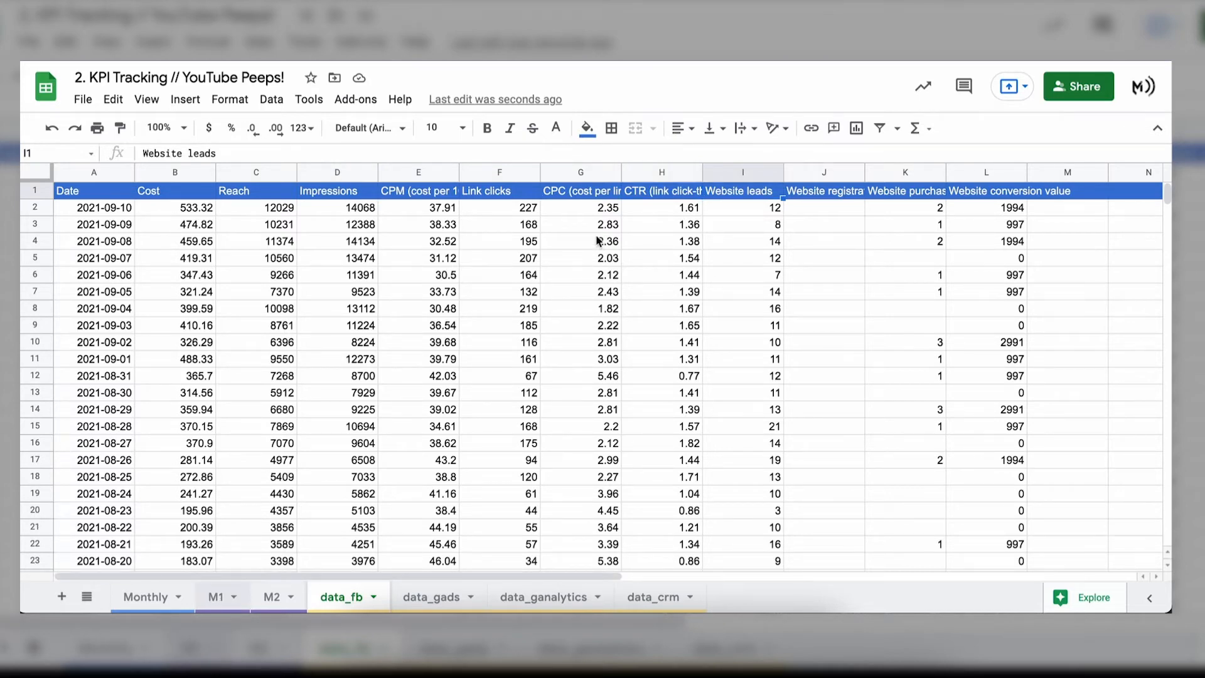
pyautogui.click(217, 596)
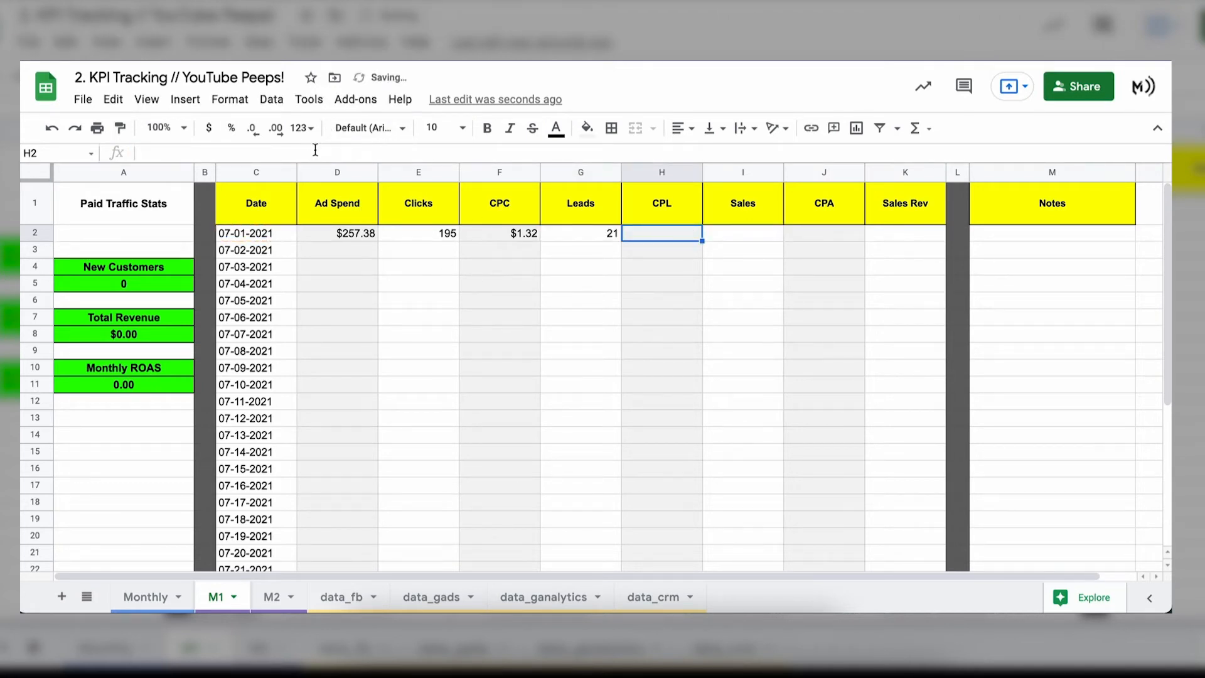
# Step: Enter H2's IFERROR CPL formula dividing Ad Spend by Leads, showing $12.26
pyautogui.write('=')
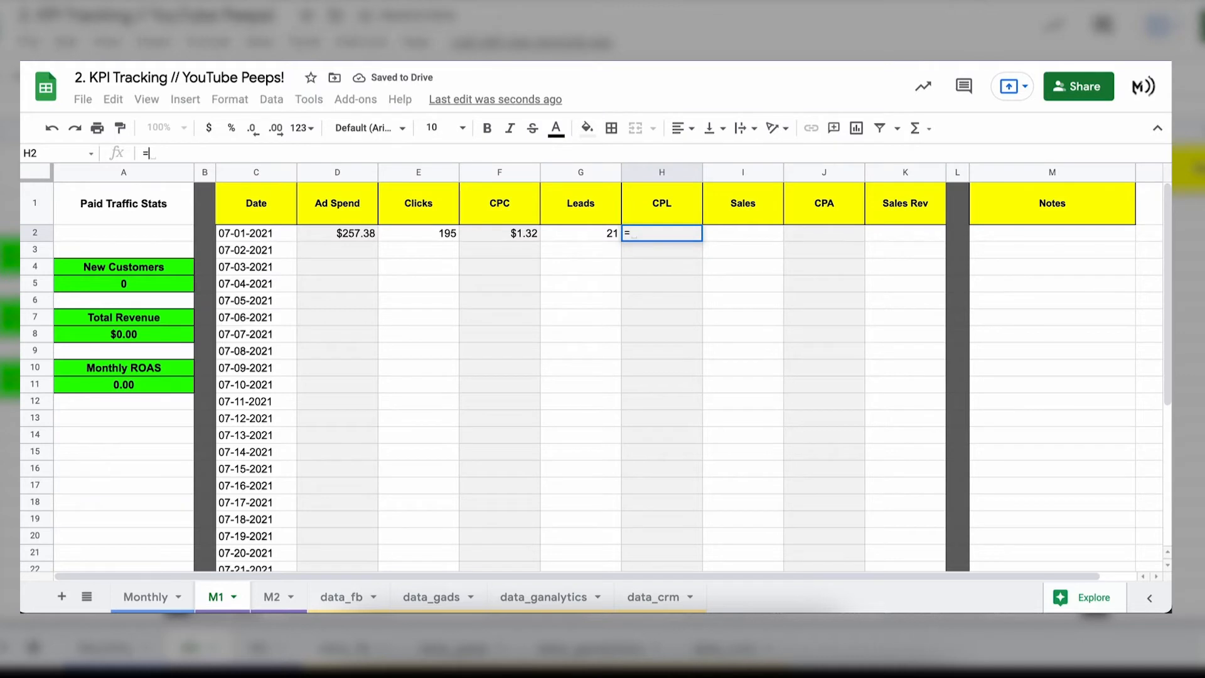
pyautogui.write('IFERROR(')
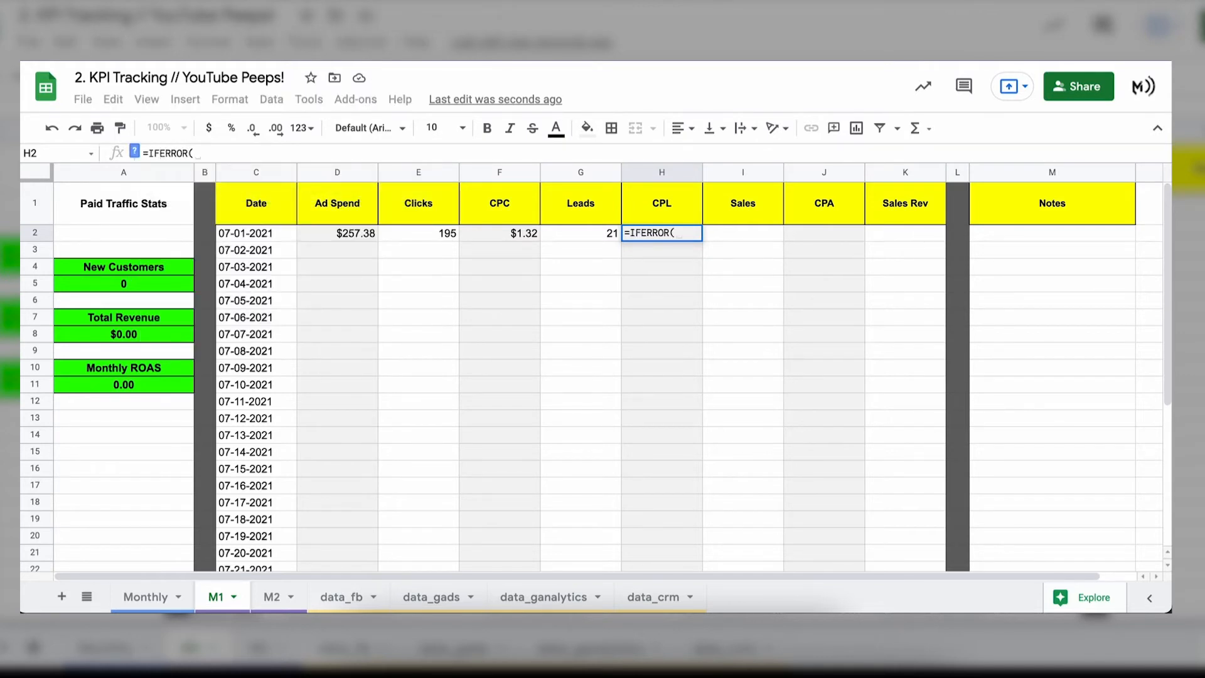
pyautogui.moveTo(435, 287)
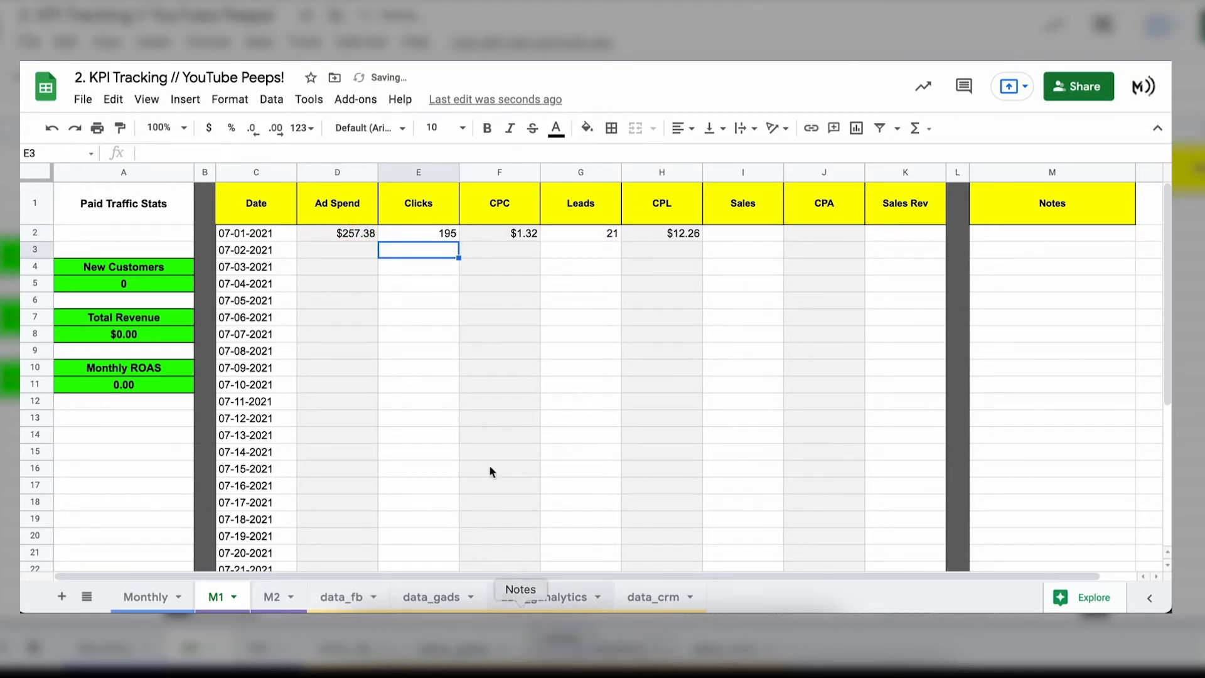
pyautogui.click(580, 234)
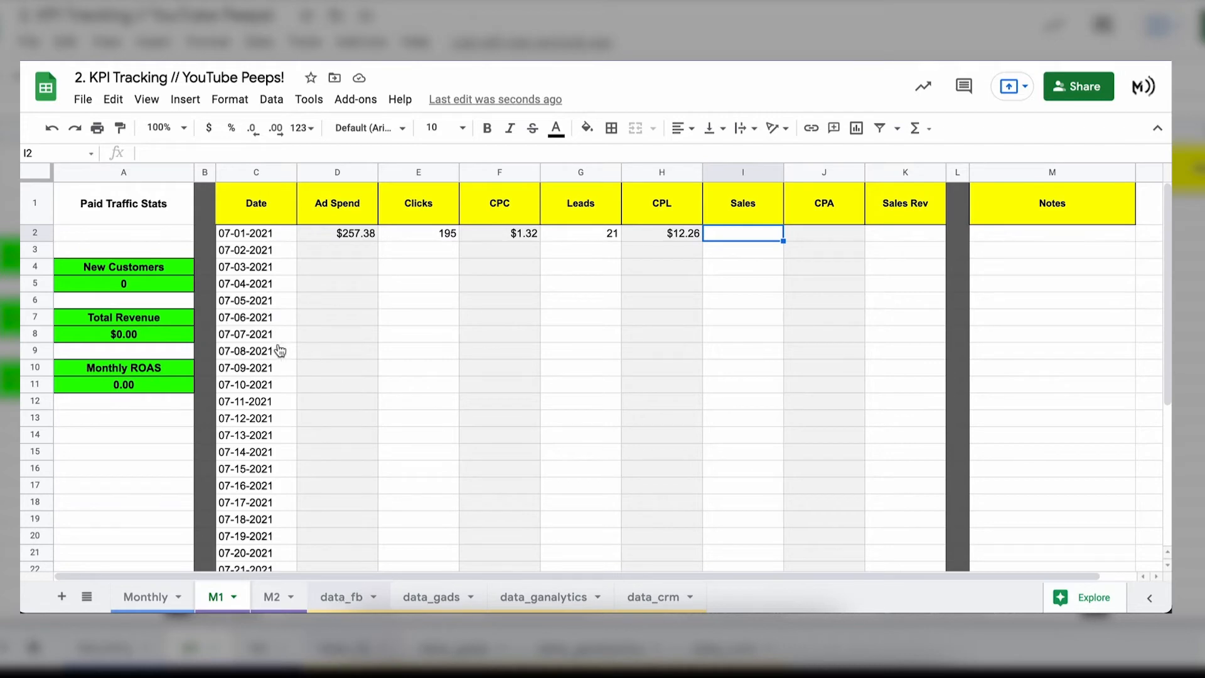
# Step: Check data_fb's registrations and website purchases column numbers and return to M1
pyautogui.click(342, 596)
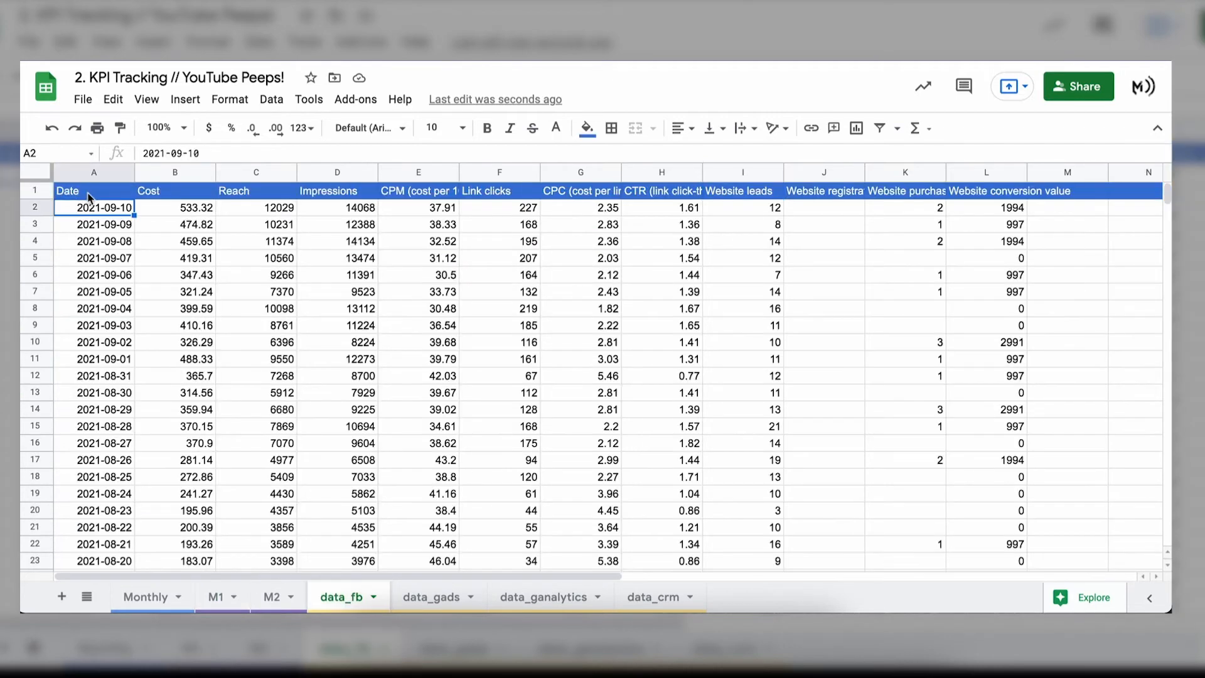
pyautogui.click(328, 191)
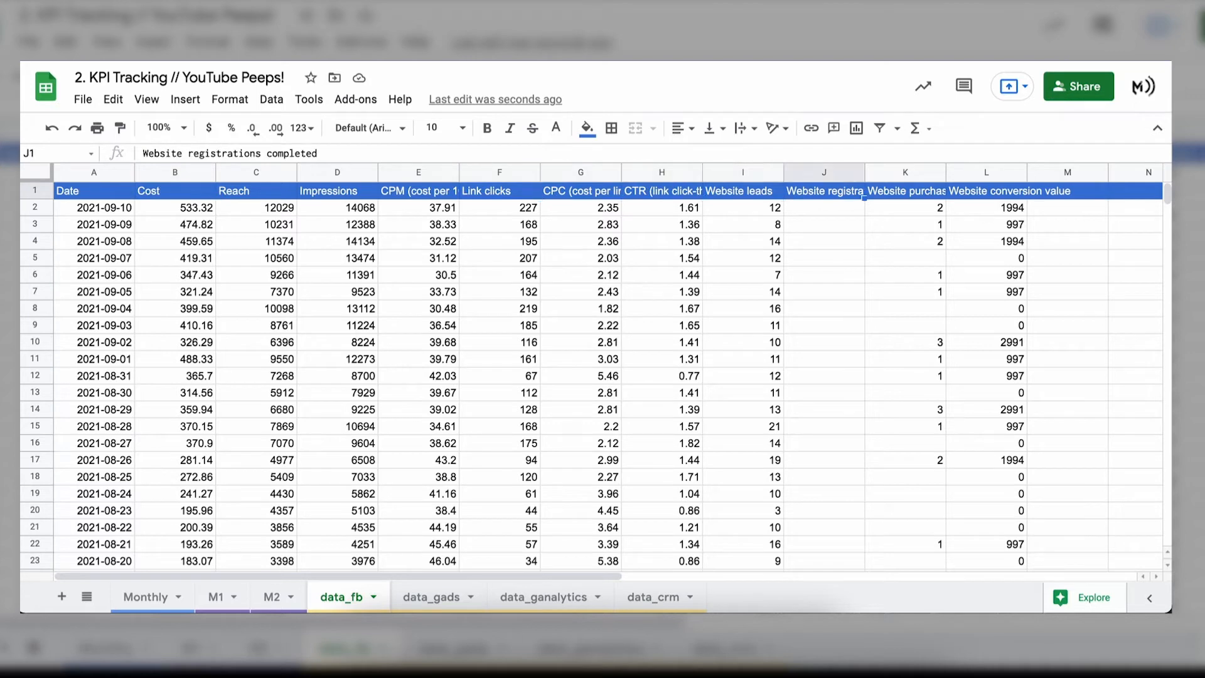
pyautogui.click(904, 190)
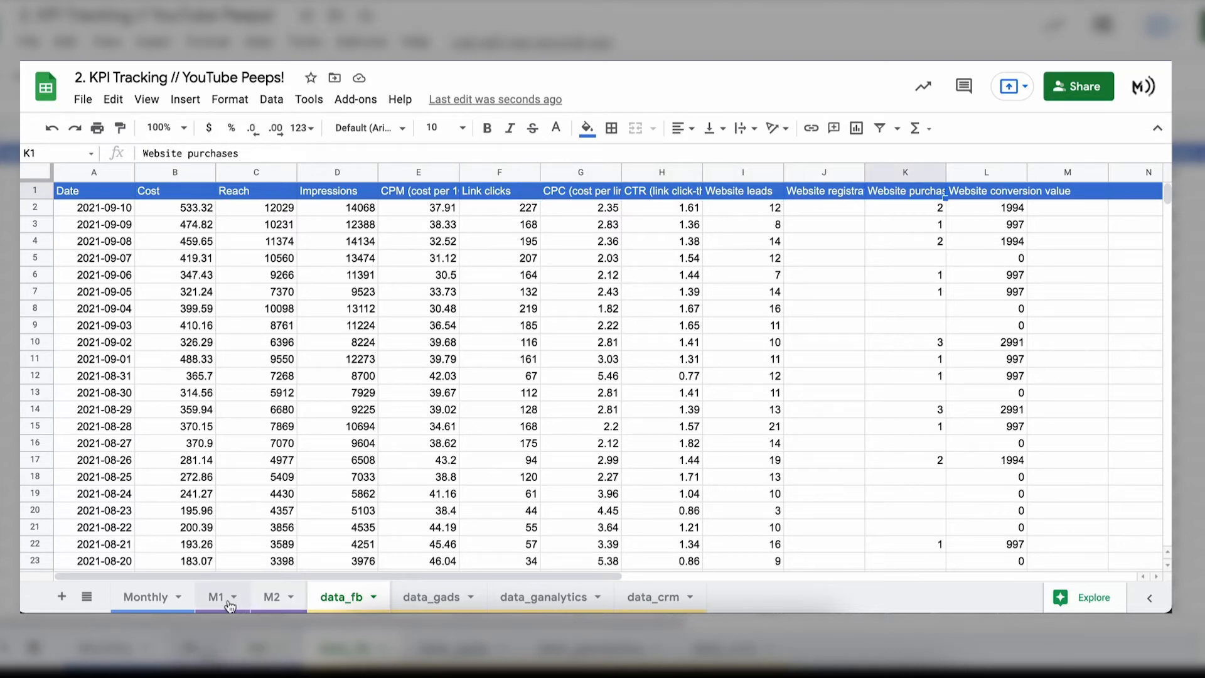
pyautogui.click(216, 596)
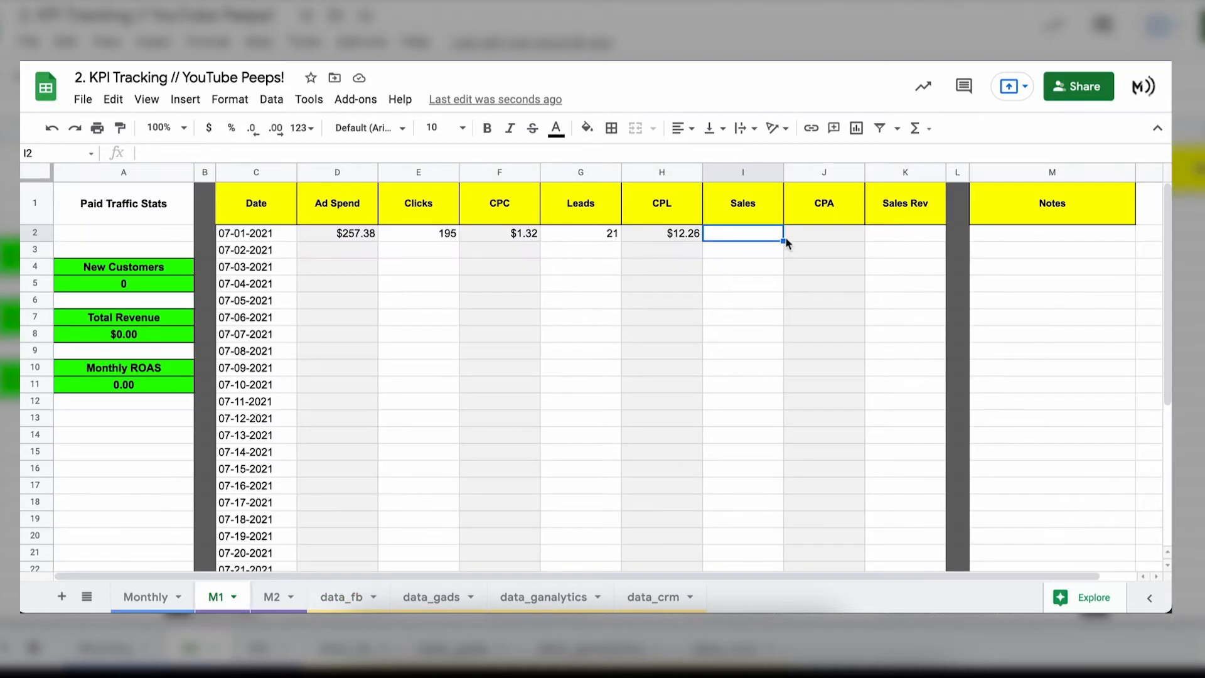
# Step: Enter IFERROR VLOOKUP formulas in I2, J2 and K2 (column 9), Sales Rev showing $0.00
pyautogui.write('=IFERROR(VLOOKUP(C2,data_fb,9,FALSE),"")')
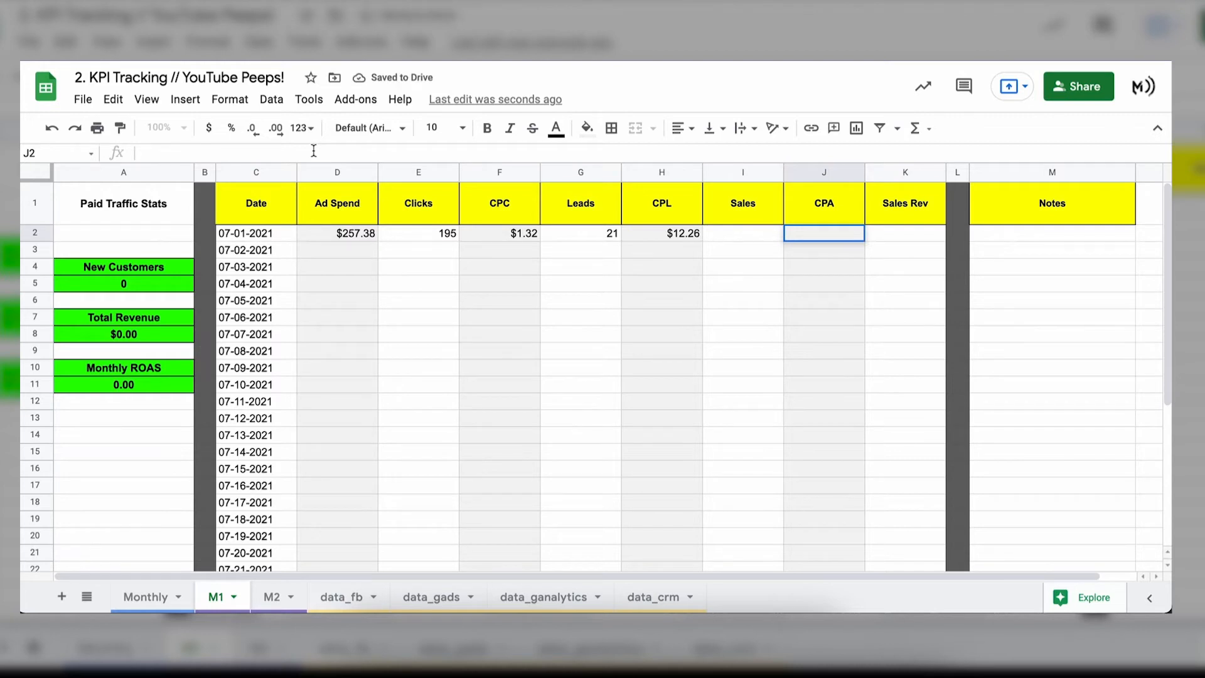
pyautogui.write('9')
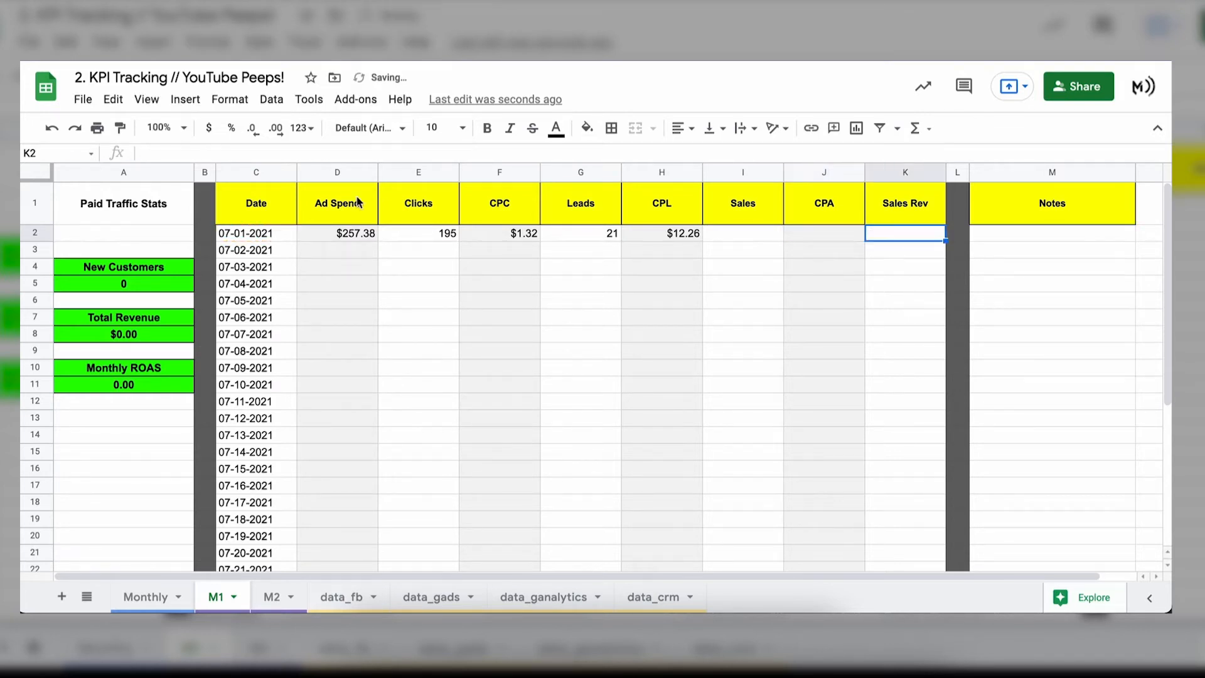
pyautogui.write('=IFERROR(VLOOKUP(C2,data_fb,9,FALSE),"")')
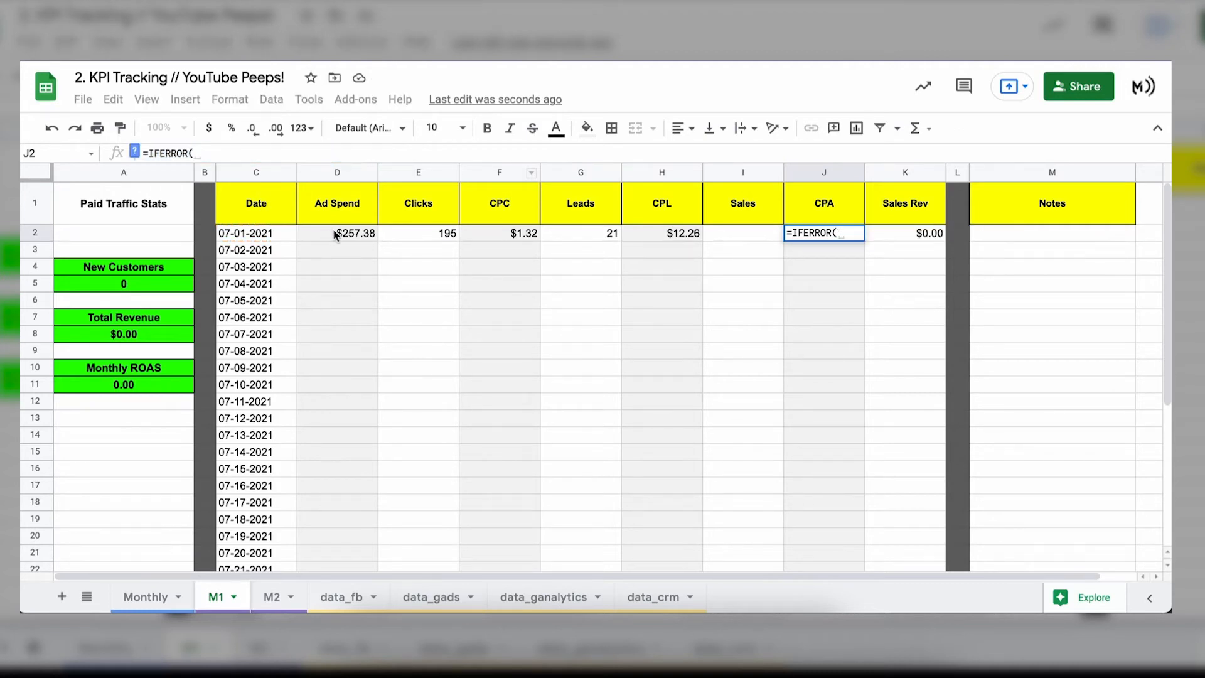
pyautogui.click(336, 234)
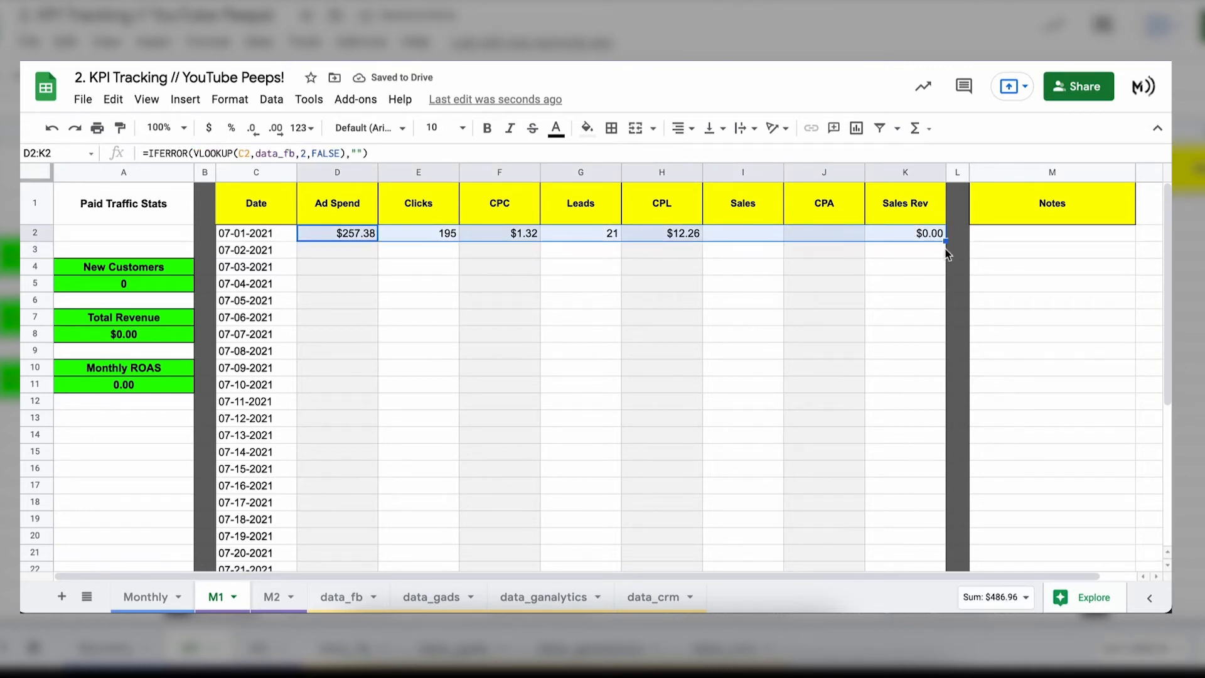
# Step: Fill row 2's formulas down every July day, totalling $4,376.68 spend and $18,943.00 revenue
pyautogui.scroll(-3)
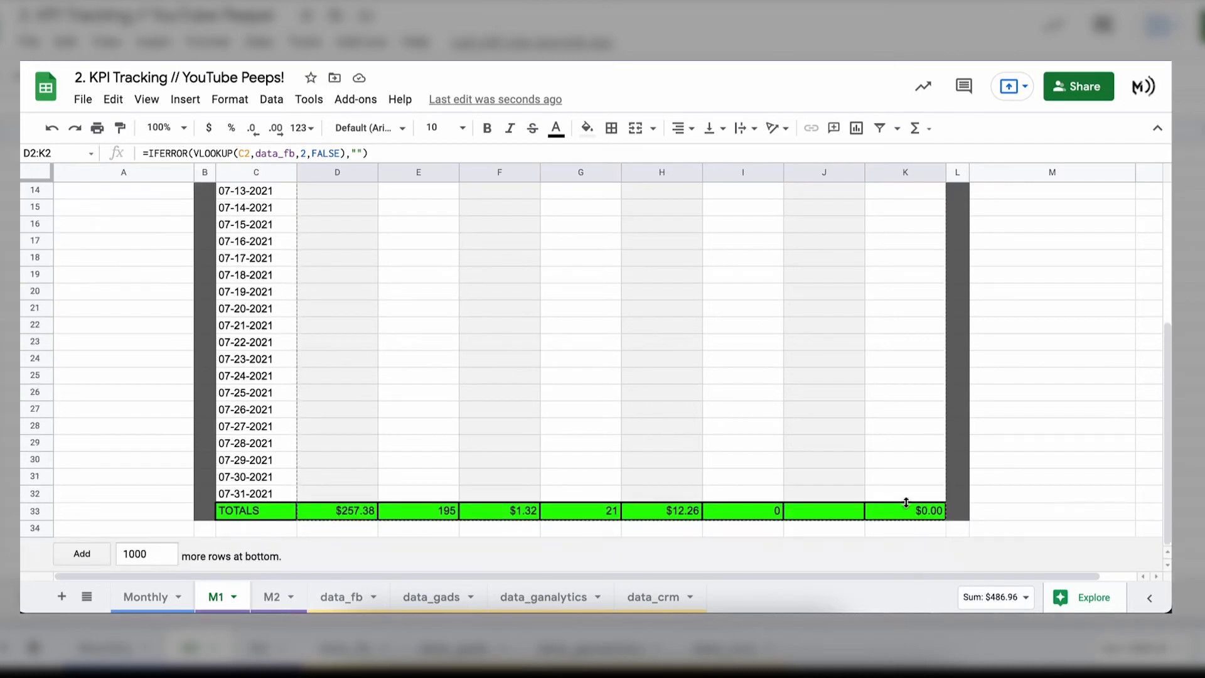
pyautogui.moveTo(769, 475)
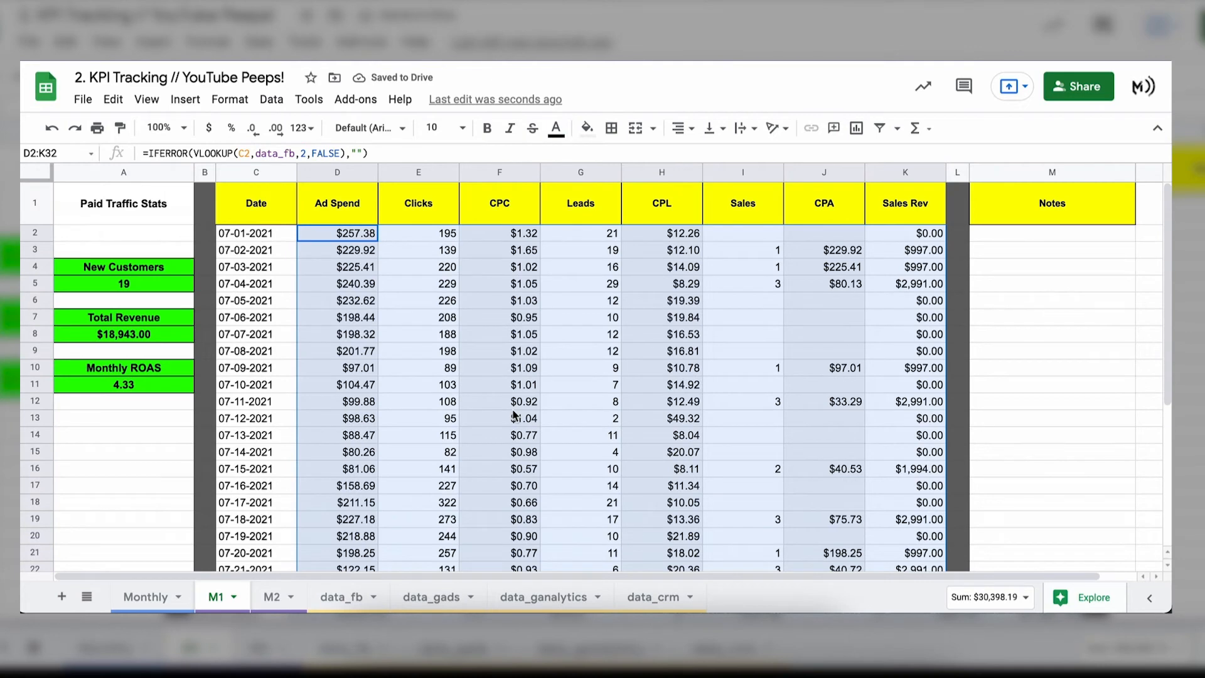
pyautogui.scroll(-3)
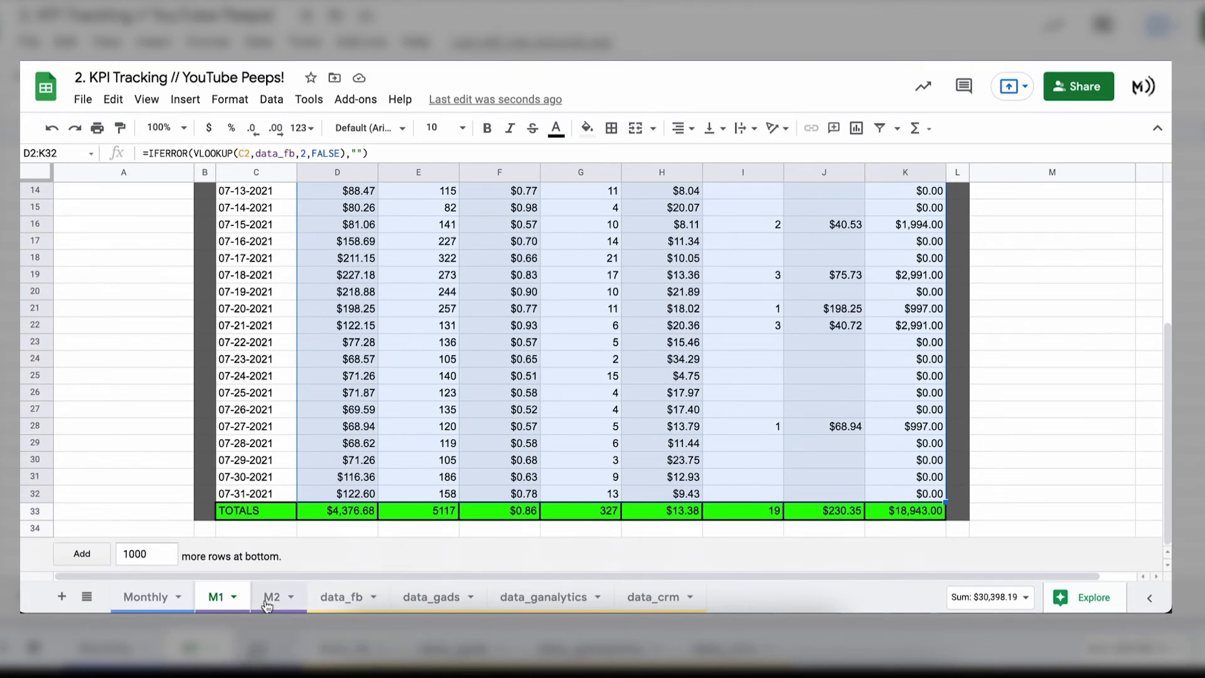
# Step: Copy M1's D2:K2 formulas to M2 and fill down all August days, totalling $2,634.50 spend
pyautogui.click(271, 596)
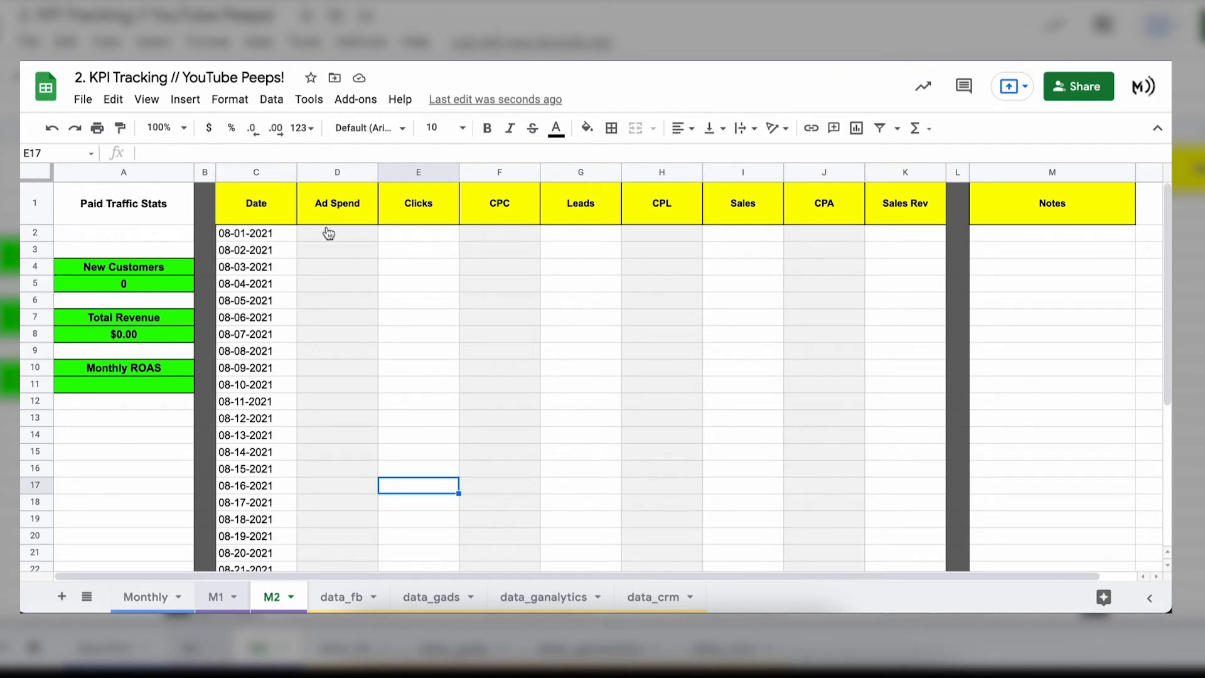
pyautogui.click(215, 596)
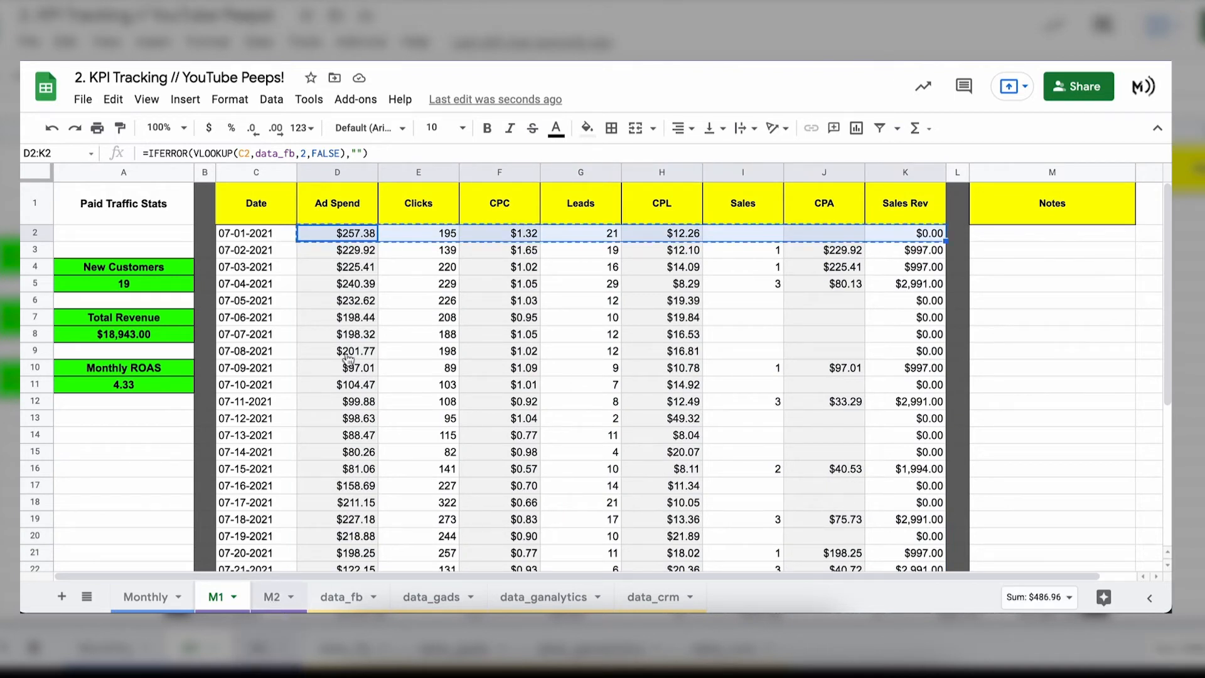
pyautogui.click(270, 596)
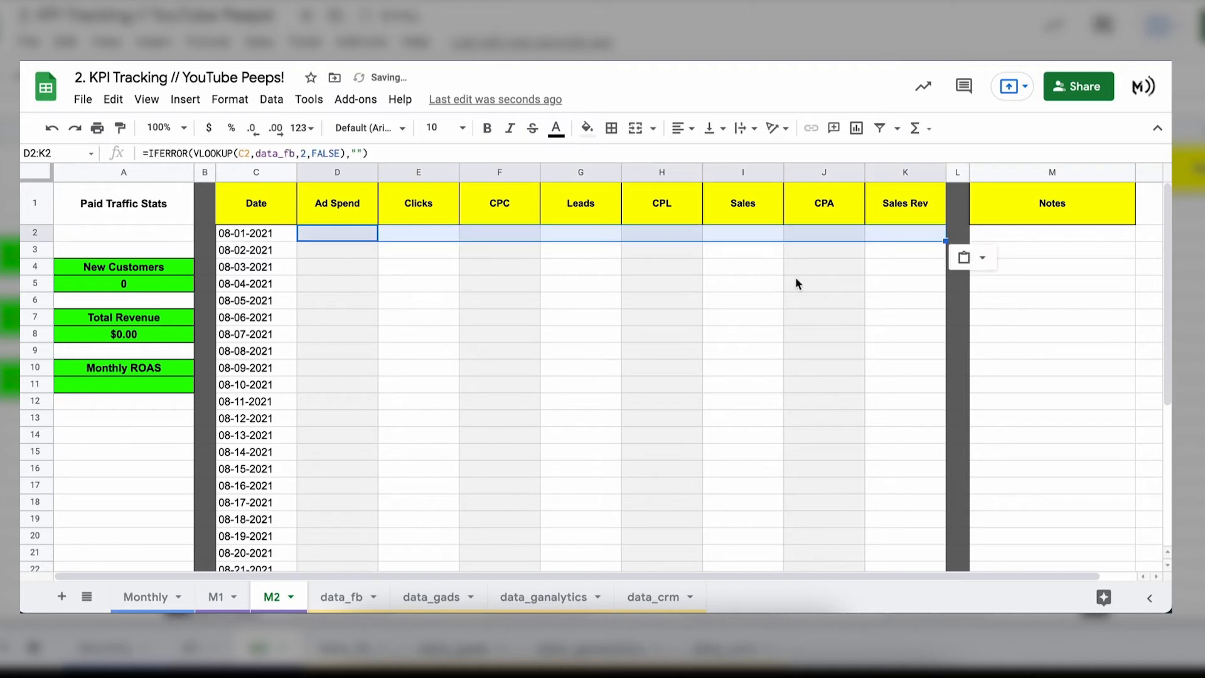
pyautogui.scroll(-3)
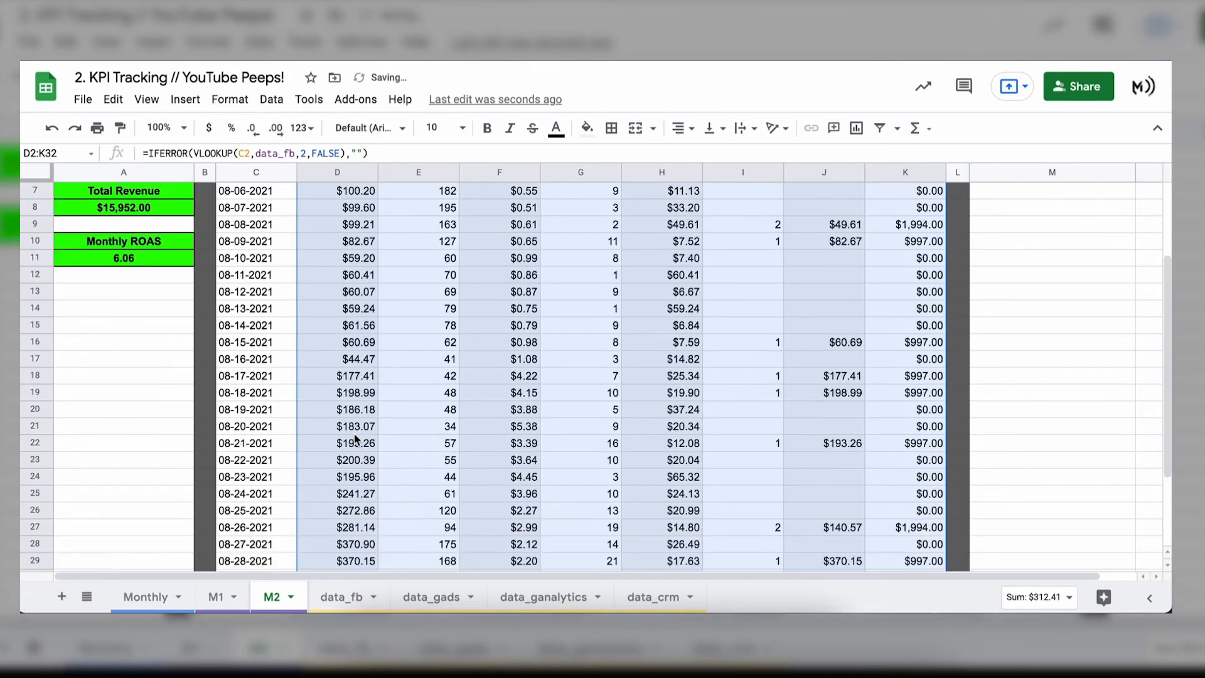
pyautogui.scroll(-3)
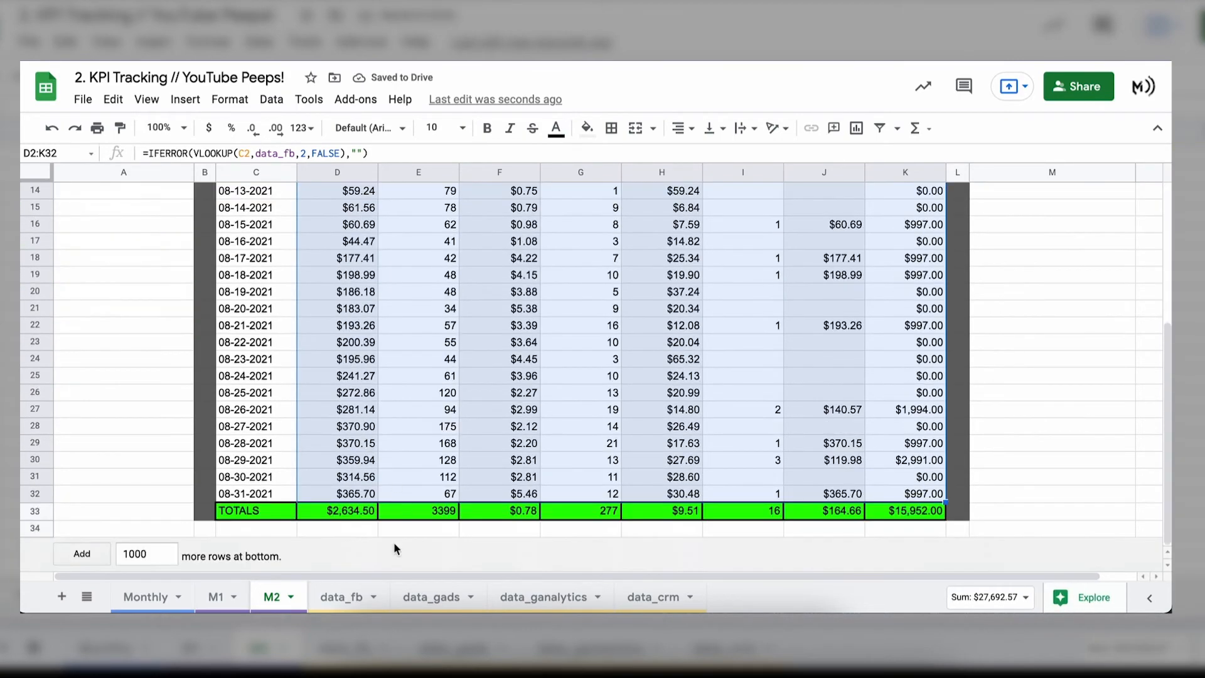
# Step: Duplicate the M2 sheet so a copy (M3) sits after it
pyautogui.rightClick(271, 596)
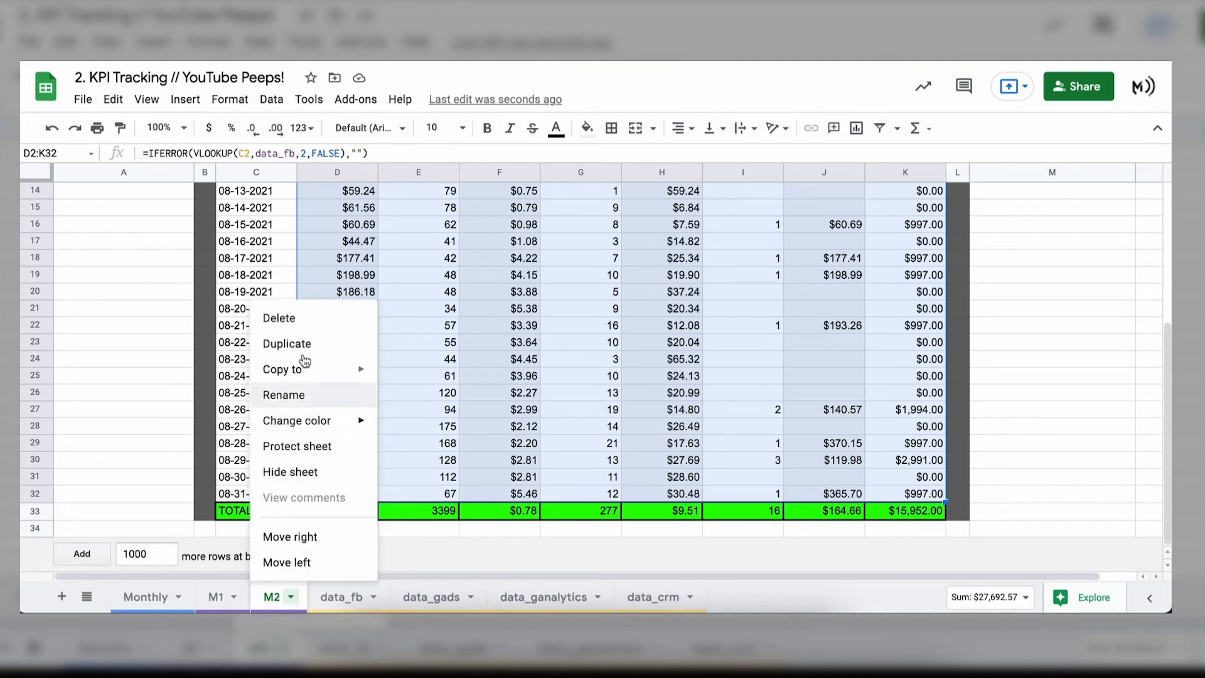
pyautogui.moveTo(311, 344)
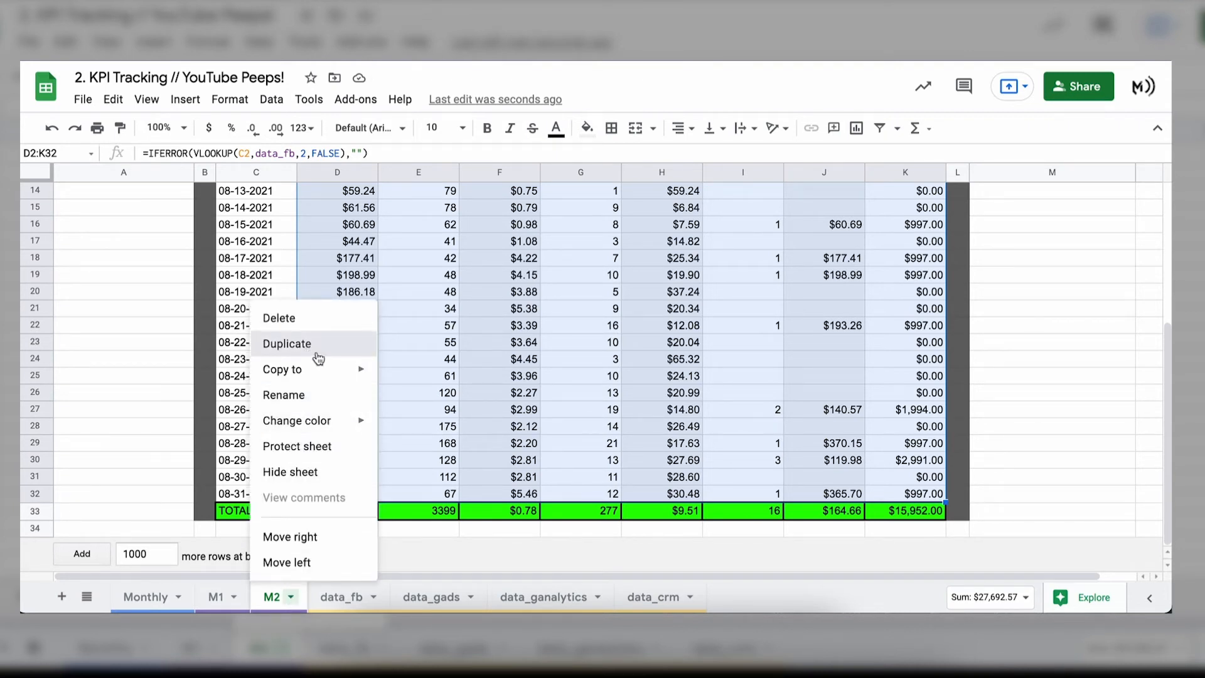
pyautogui.click(286, 343)
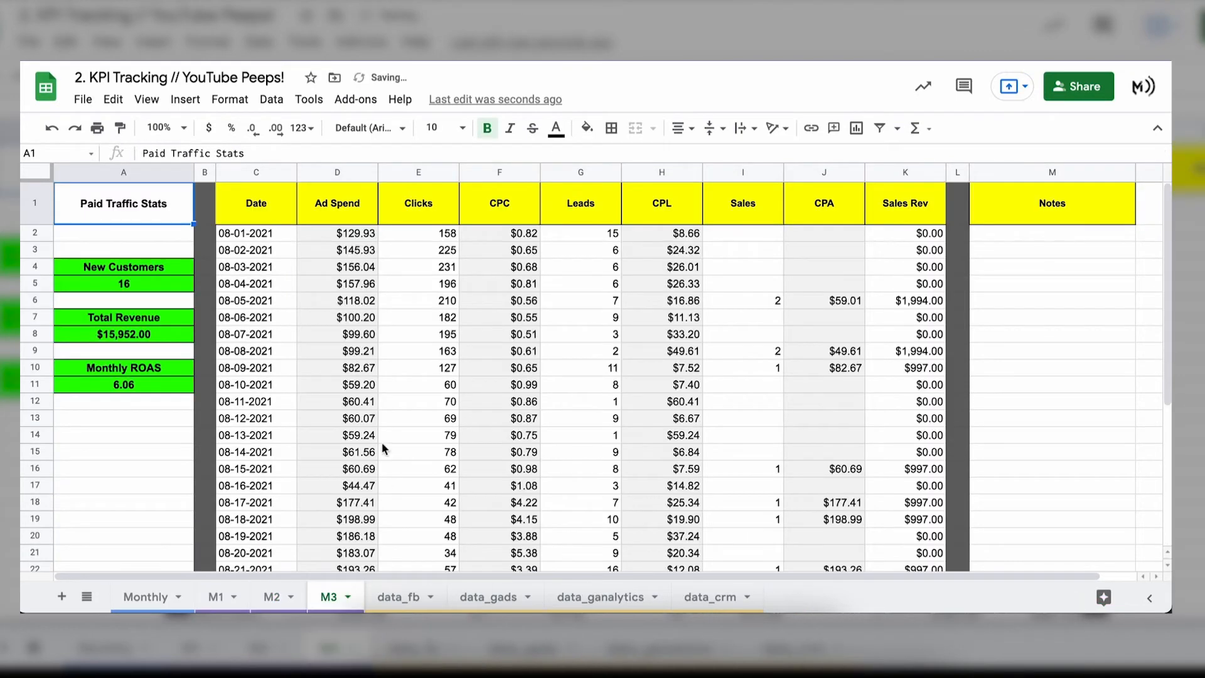
# Step: Enter 09-01-2021 in C2 on M3 and carry the September dates down through C32
pyautogui.click(255, 233)
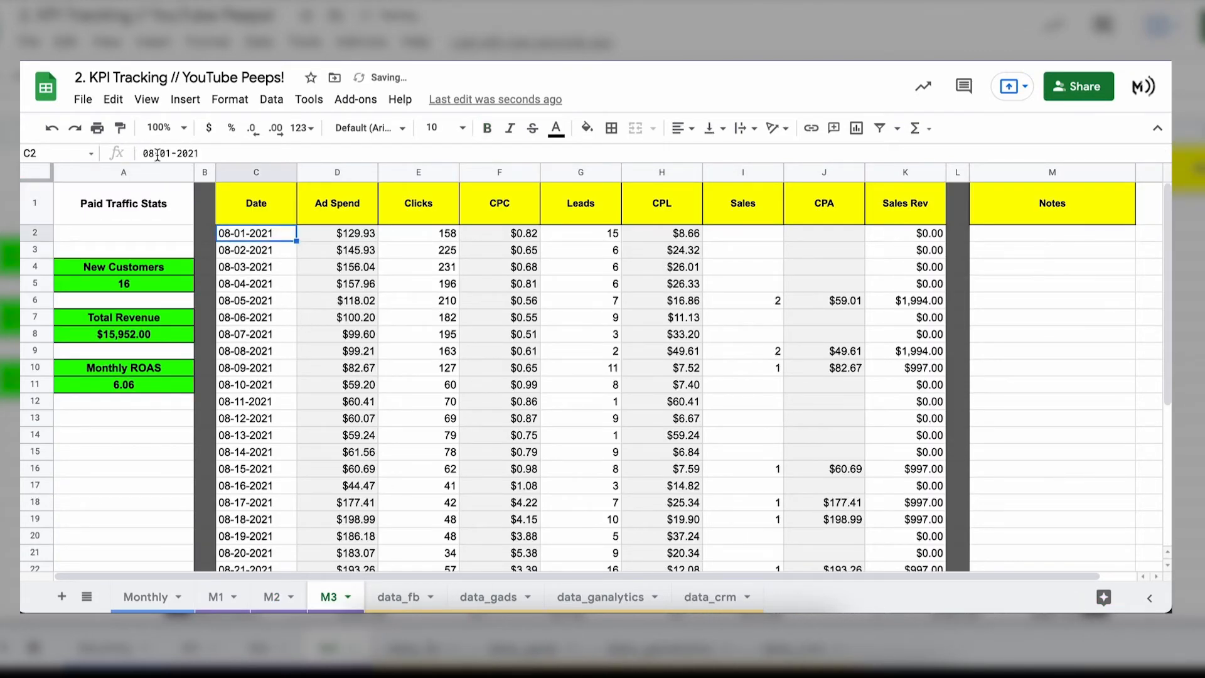
pyautogui.write('09-01-2021')
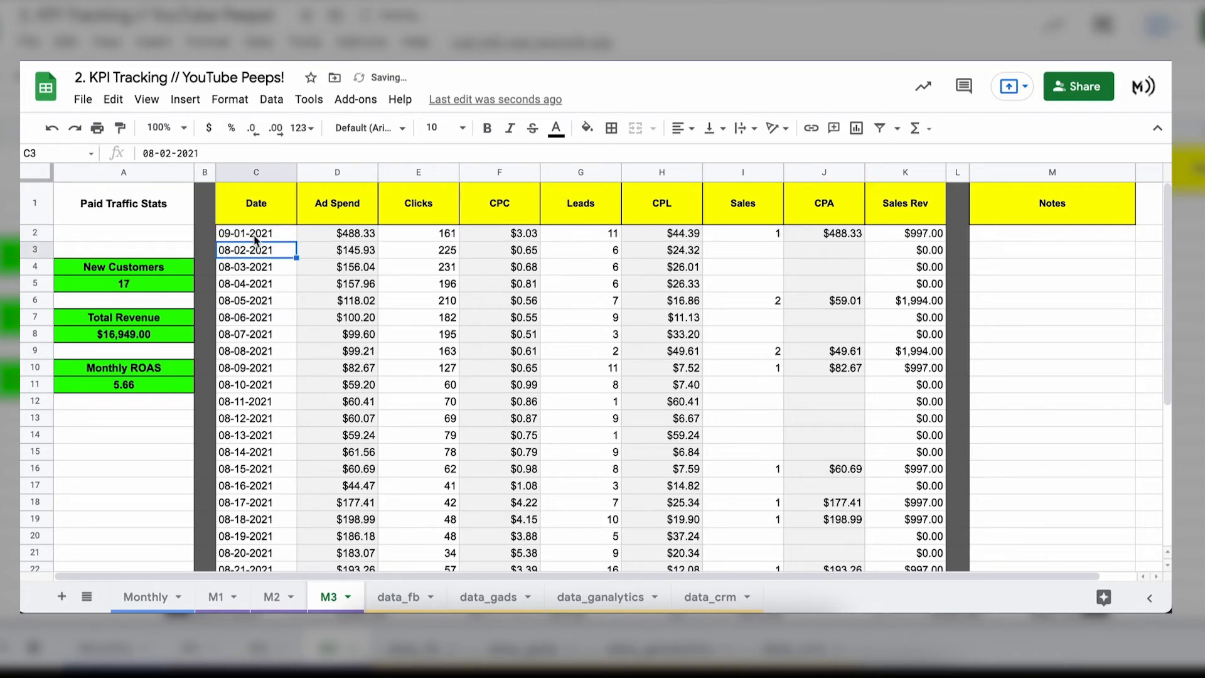
pyautogui.click(256, 233)
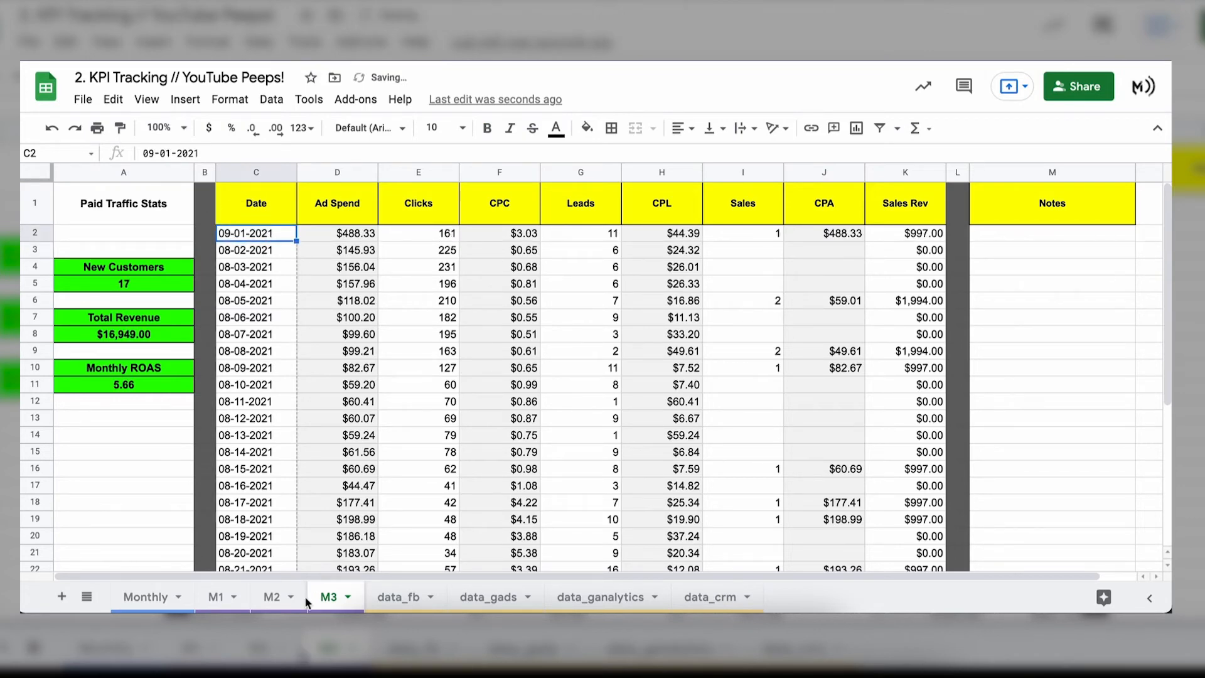
pyautogui.scroll(-3)
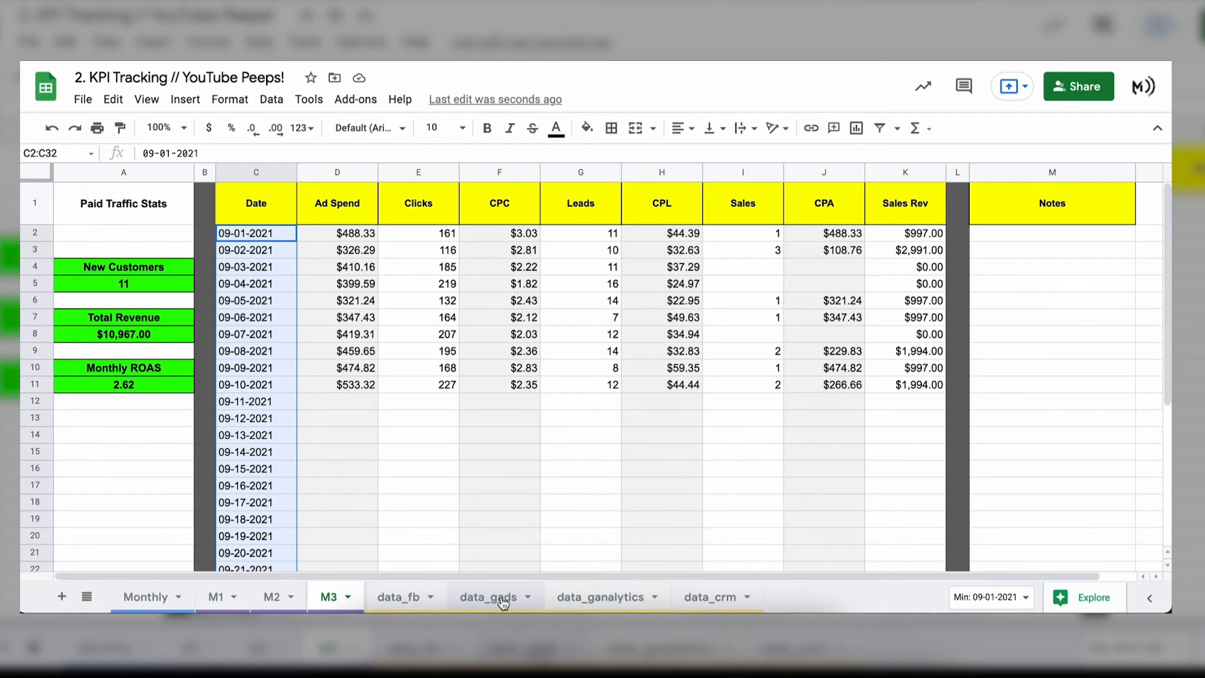
pyautogui.moveTo(610, 608)
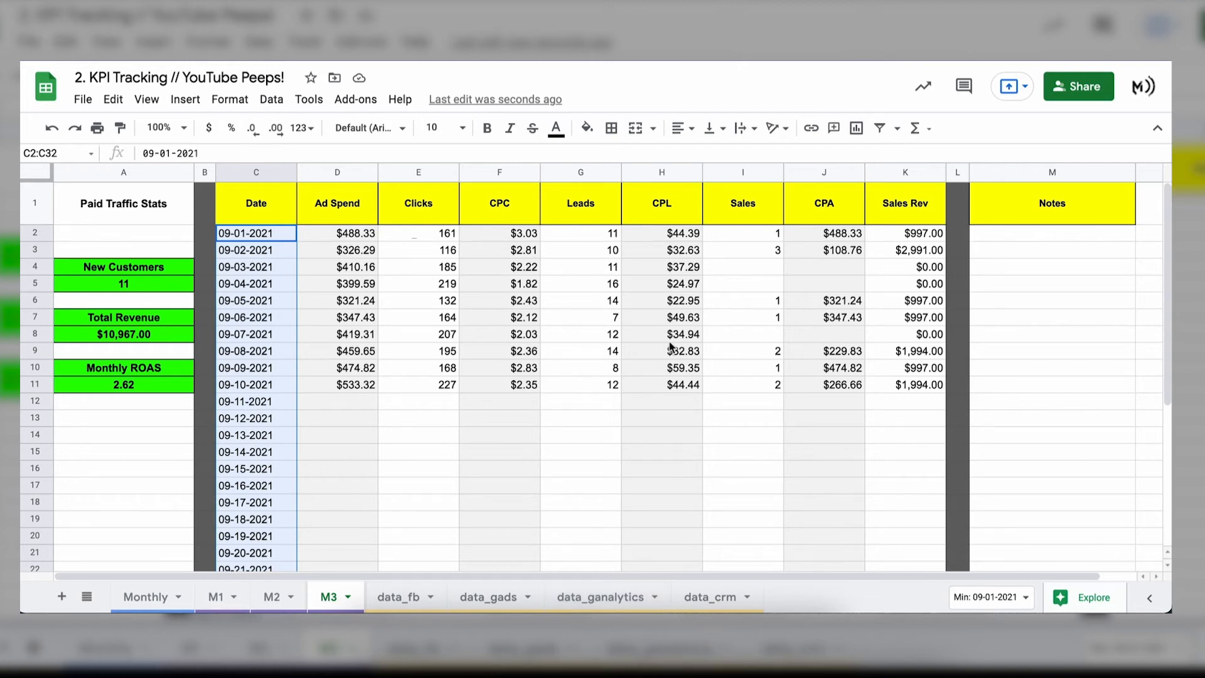
pyautogui.moveTo(682, 464)
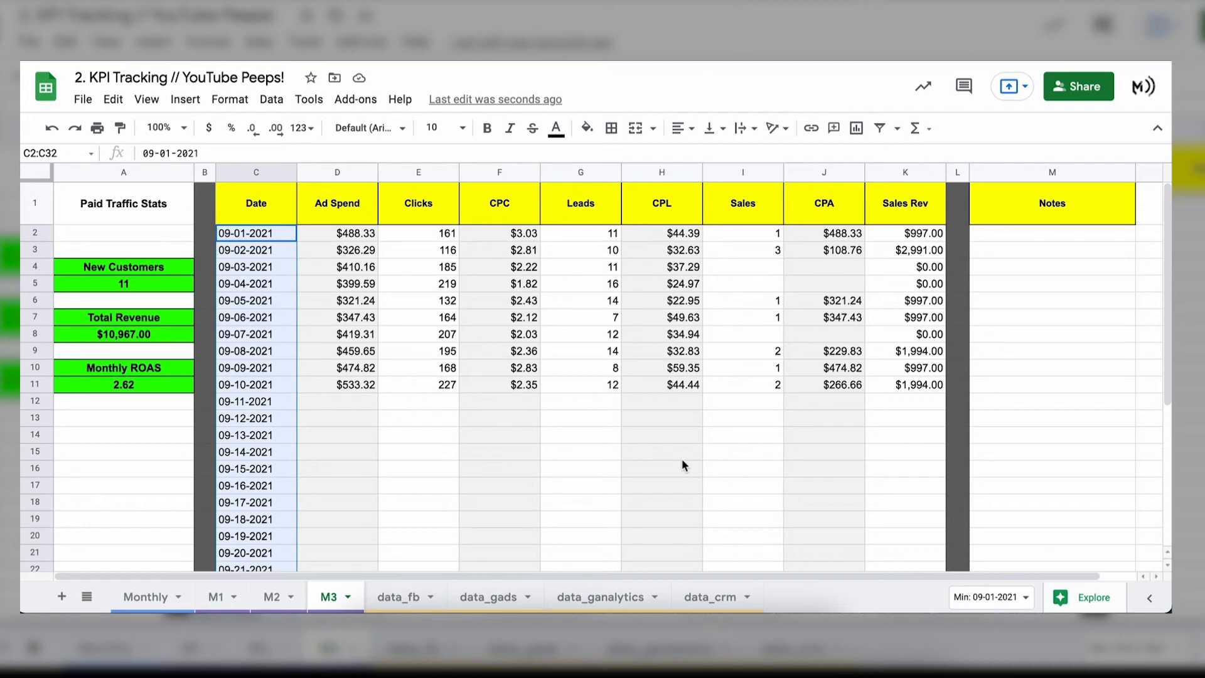
pyautogui.moveTo(412, 600)
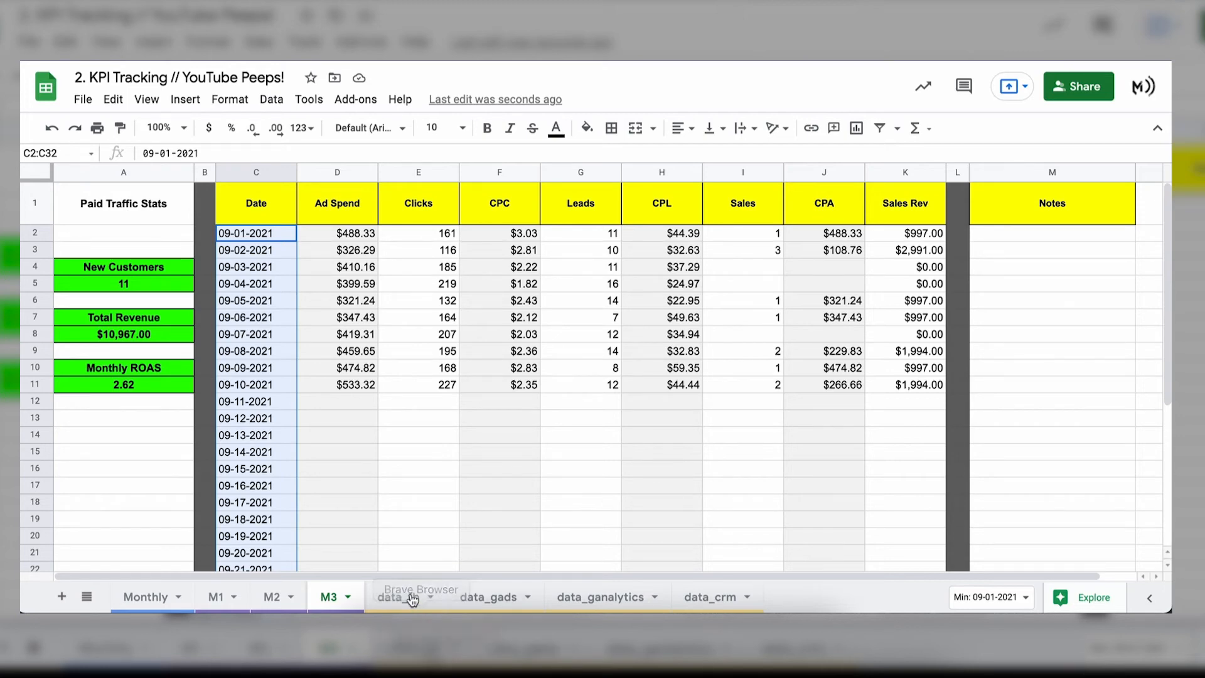
# Step: Show the Supermetrics query actions for the Facebook Ads query on data_fb
pyautogui.click(398, 596)
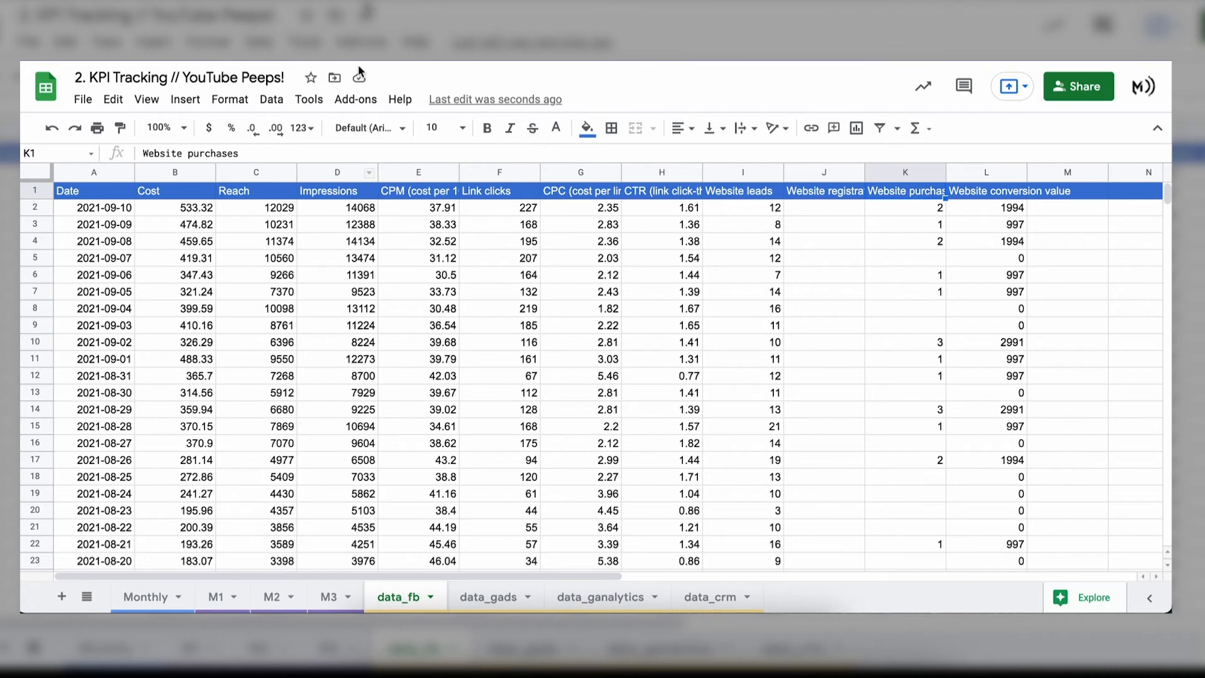
pyautogui.click(356, 98)
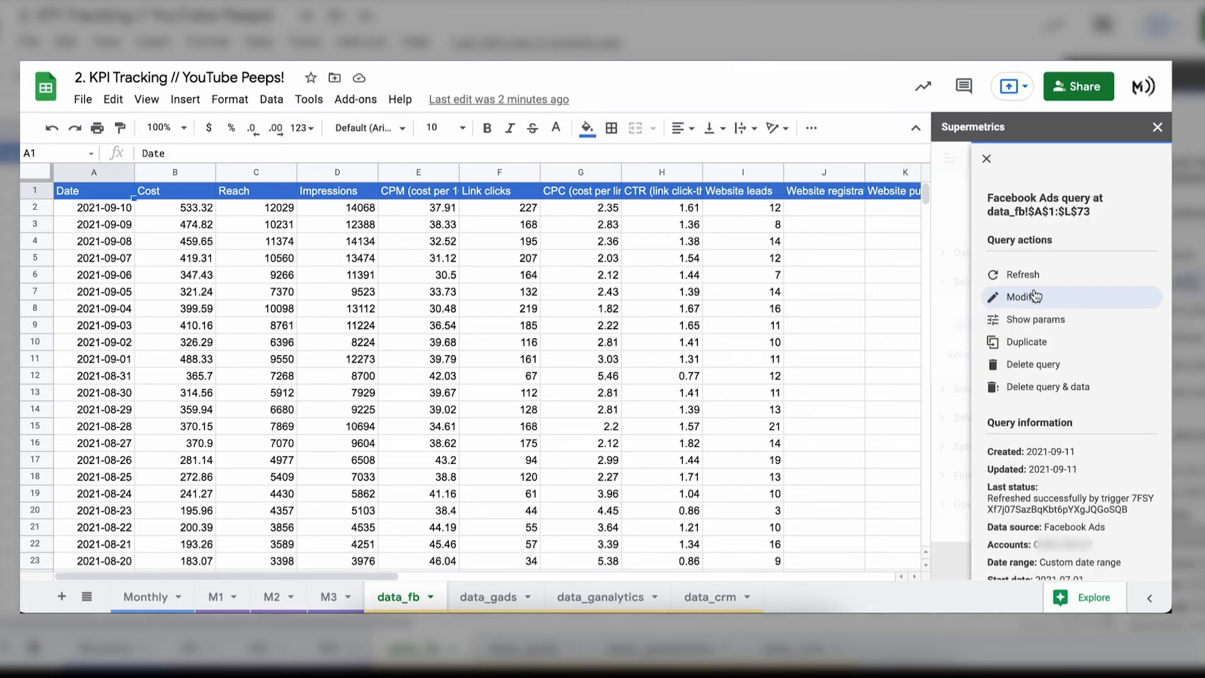
# Step: Add a second daily refresh trigger starting at 10:00 to the Facebook Ads query schedule and save it
pyautogui.click(1023, 296)
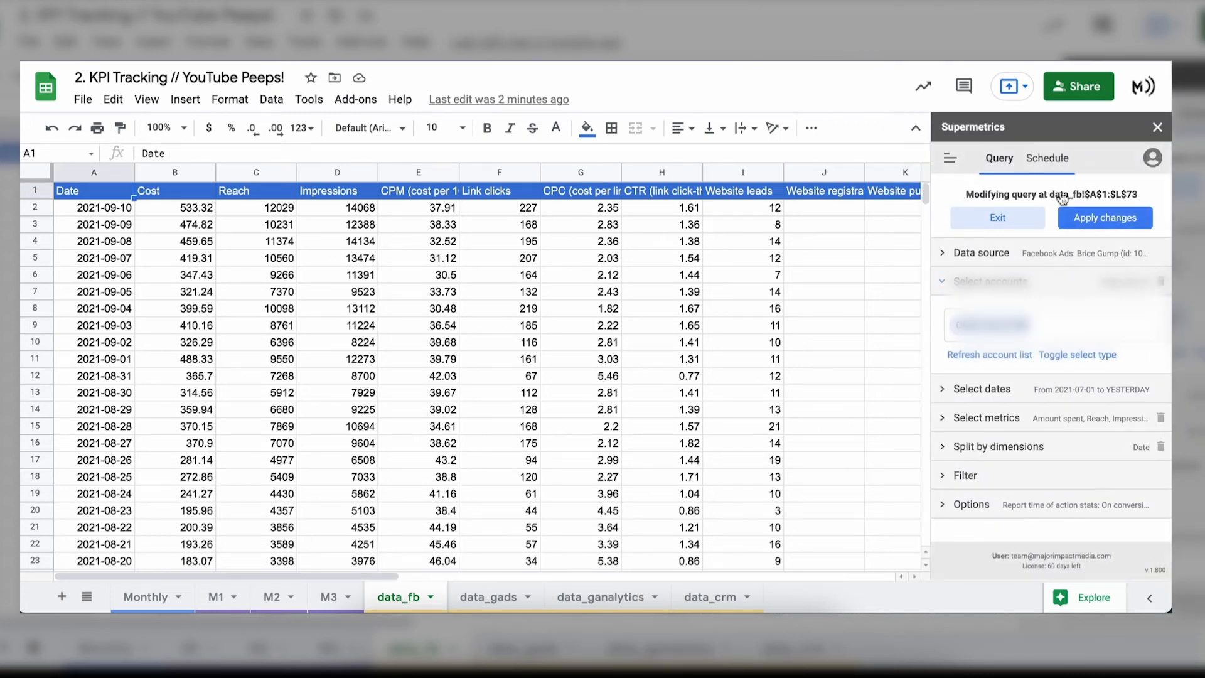
pyautogui.click(1045, 159)
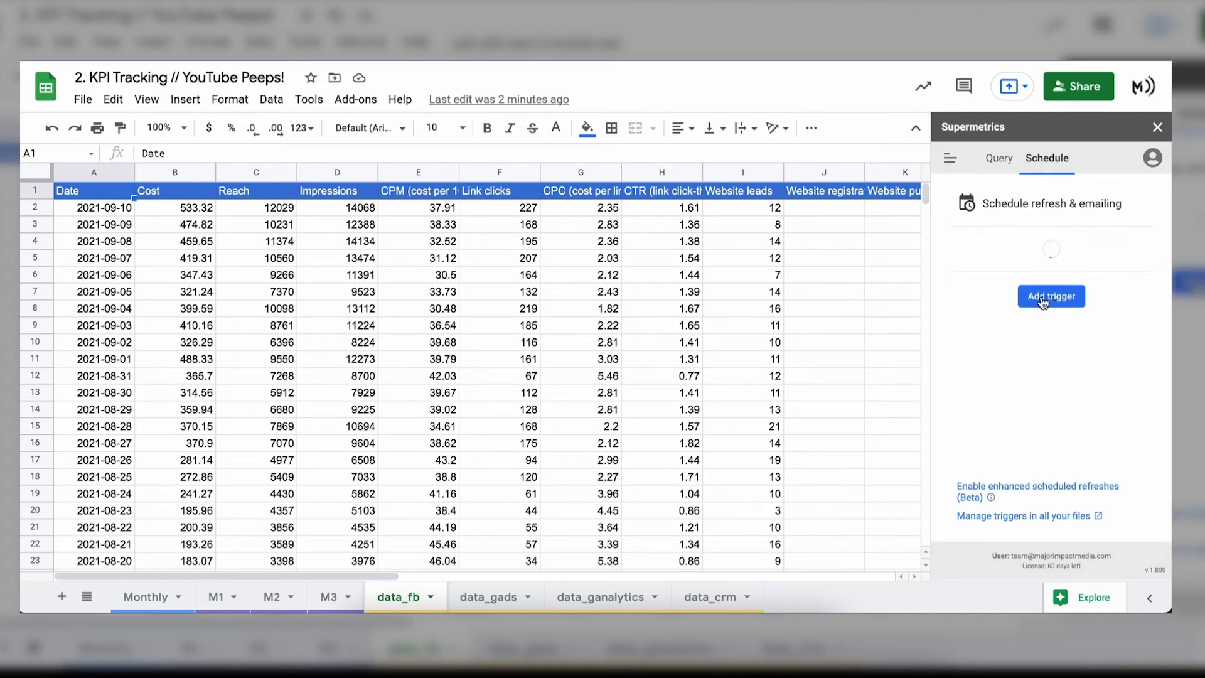
pyautogui.click(1050, 296)
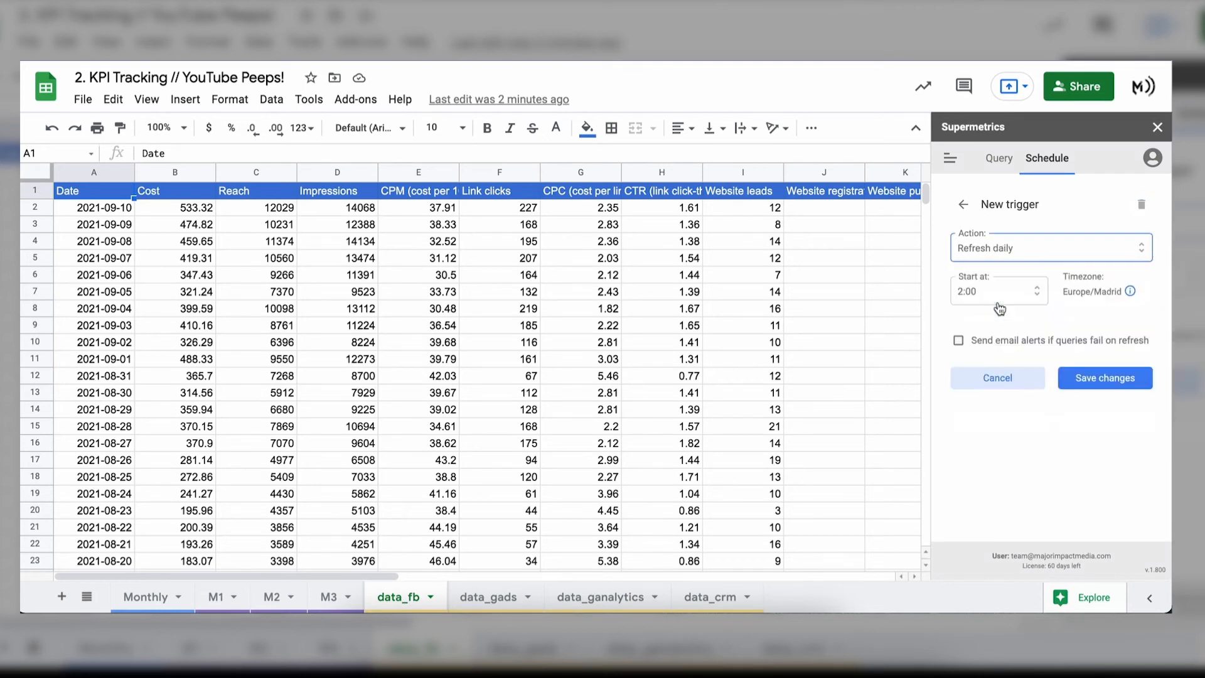
pyautogui.click(996, 290)
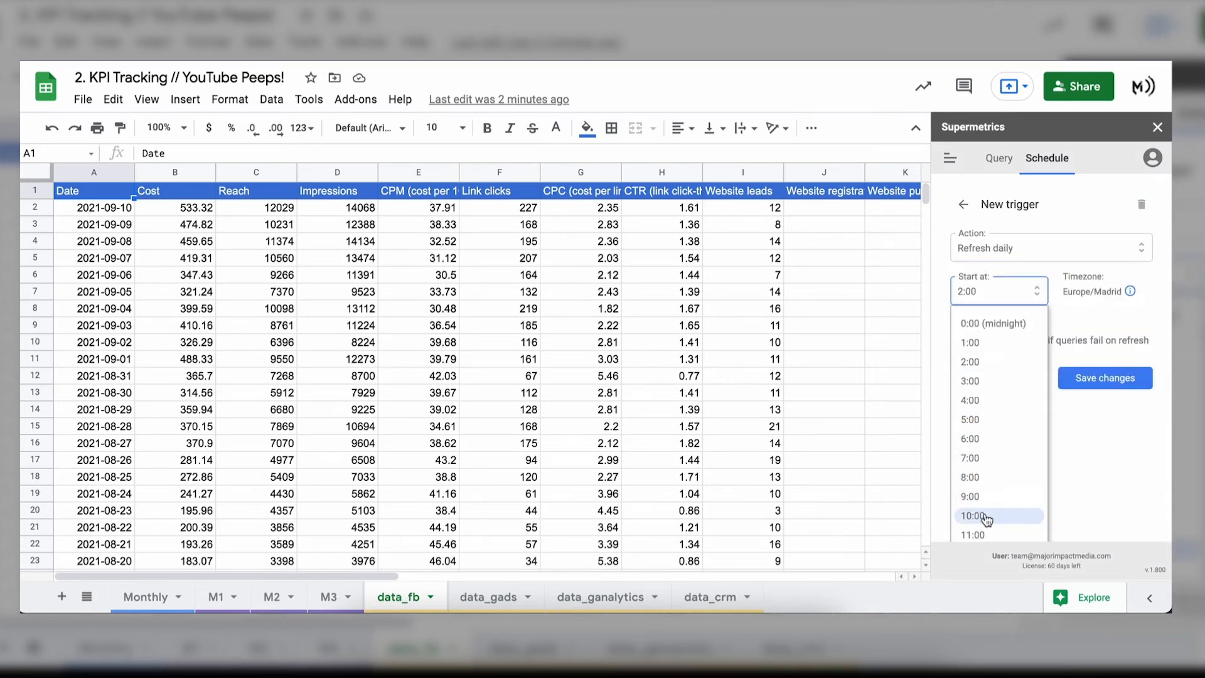
pyautogui.click(974, 514)
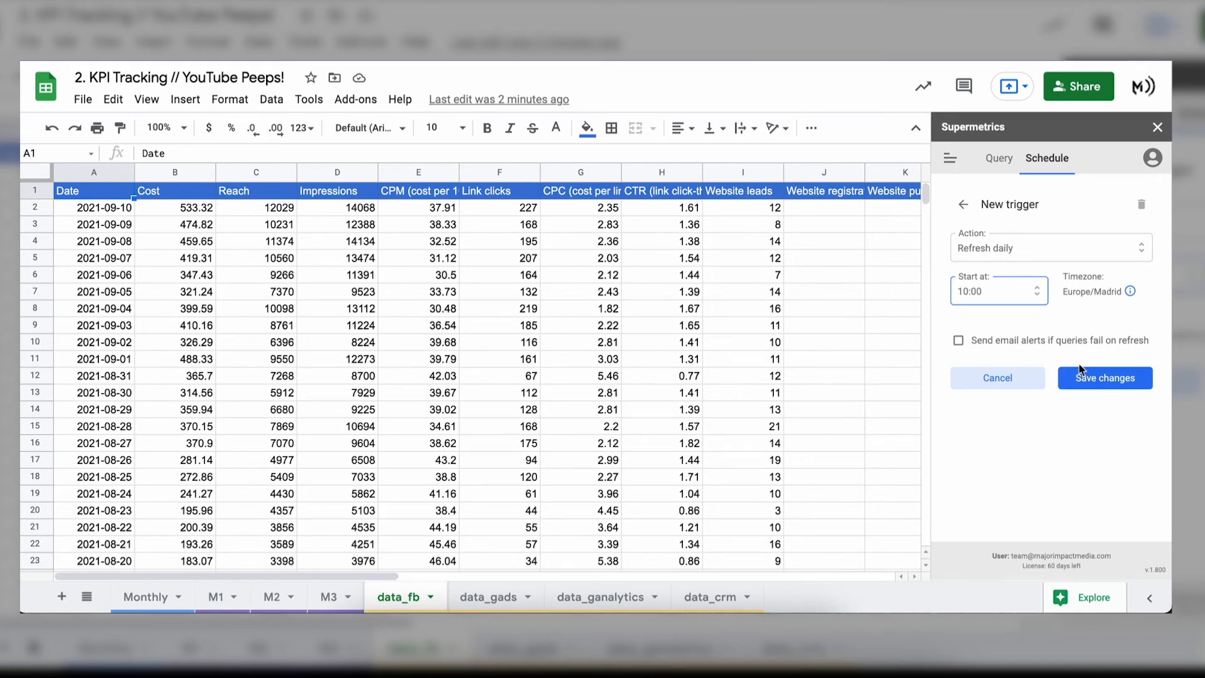
pyautogui.click(1104, 378)
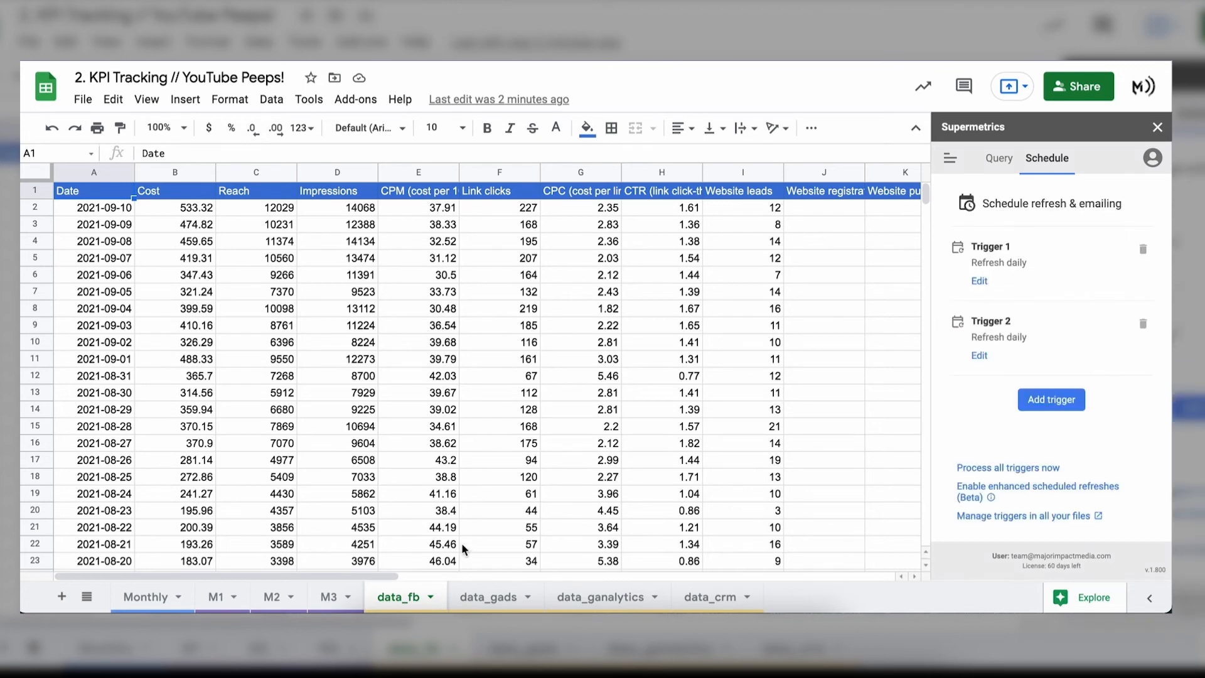
pyautogui.moveTo(1134, 277)
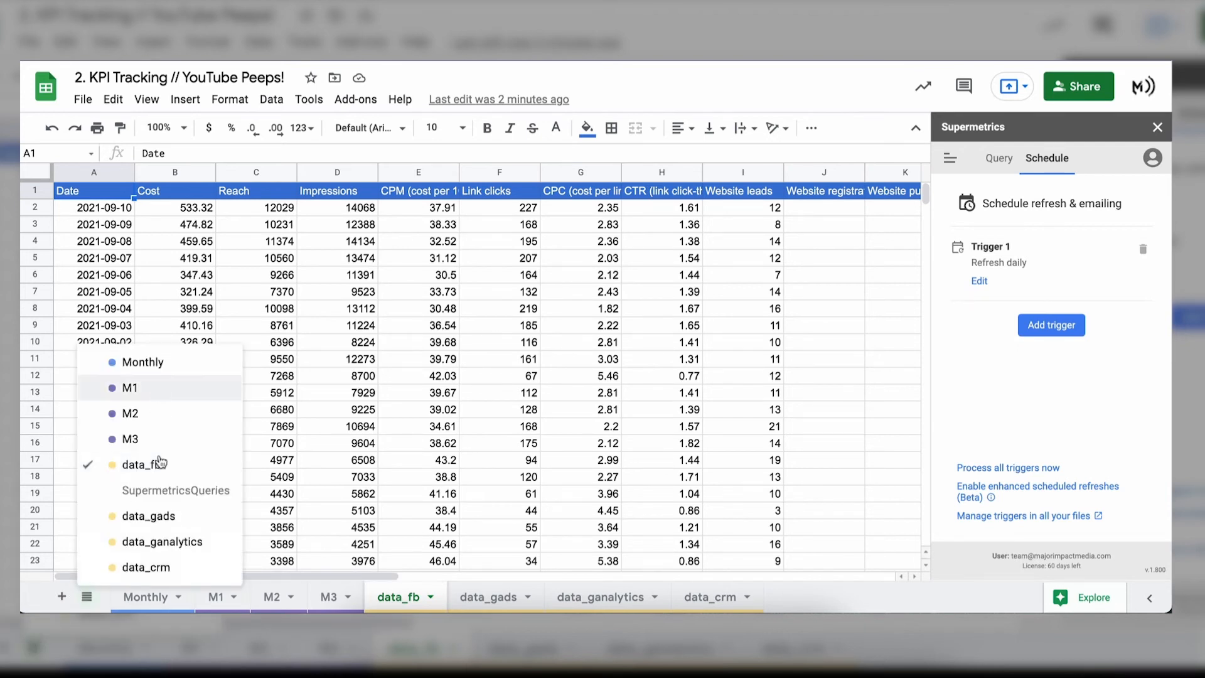
pyautogui.moveTo(163, 496)
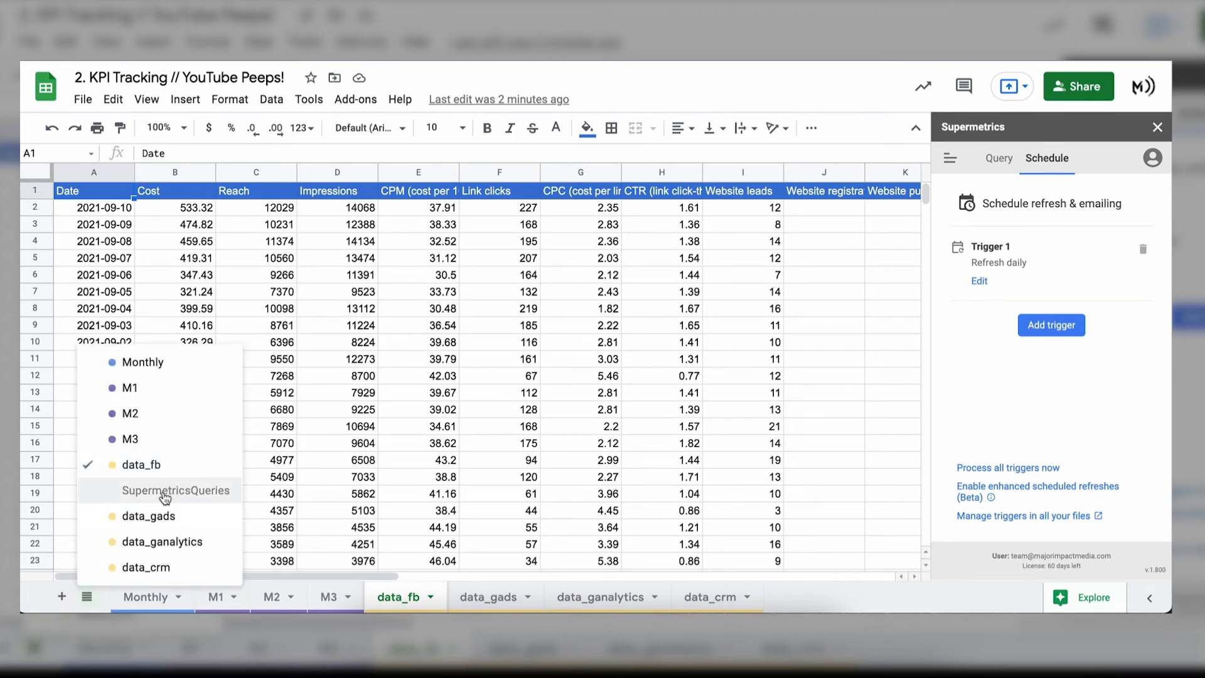
pyautogui.moveTo(343, 569)
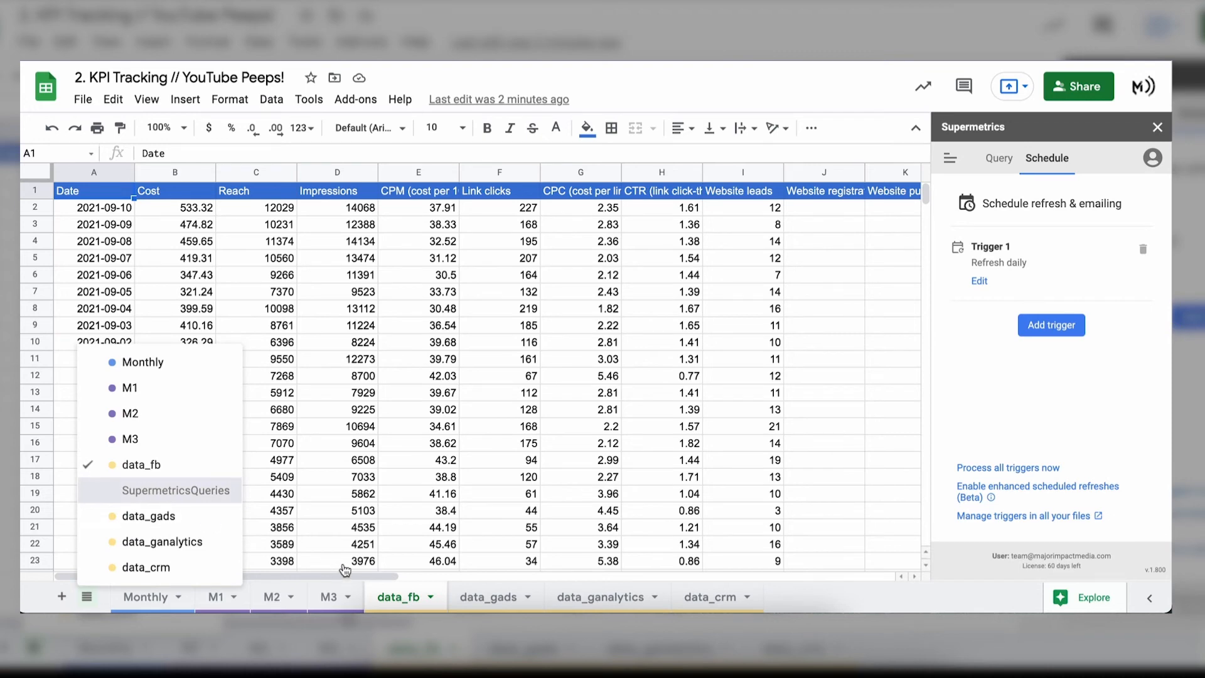
# Step: Unhide and show the SupermetricsQueries sheet with the sidebar closed
pyautogui.click(175, 489)
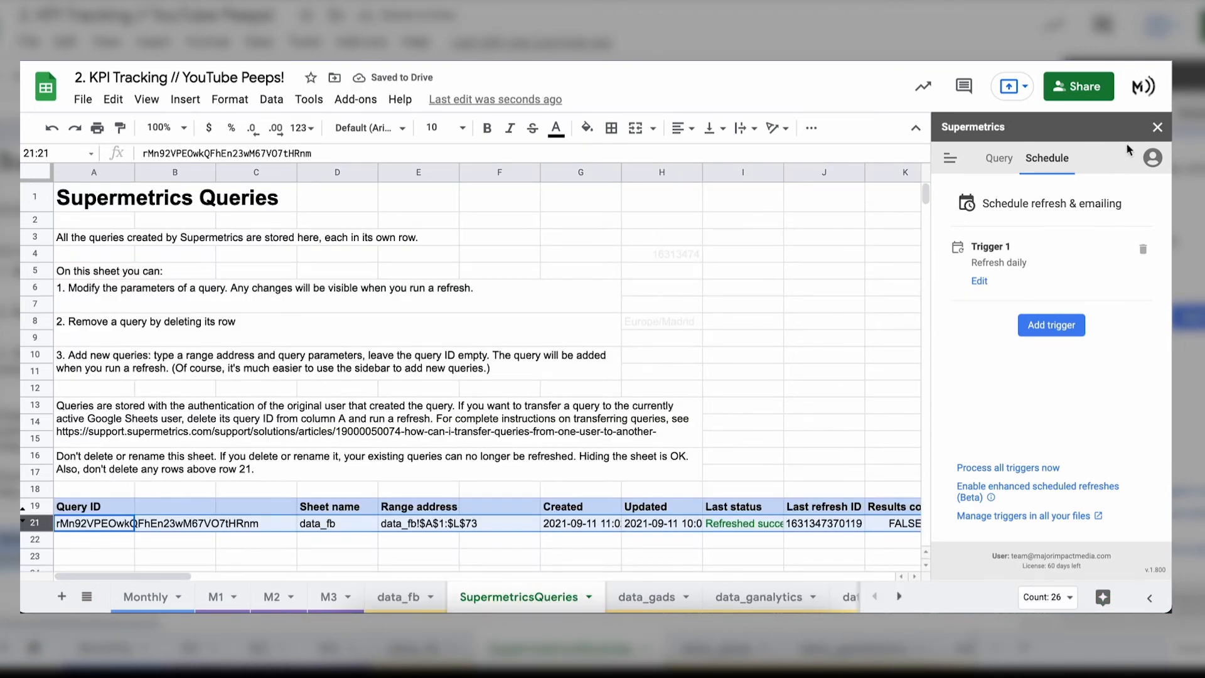
pyautogui.click(1156, 128)
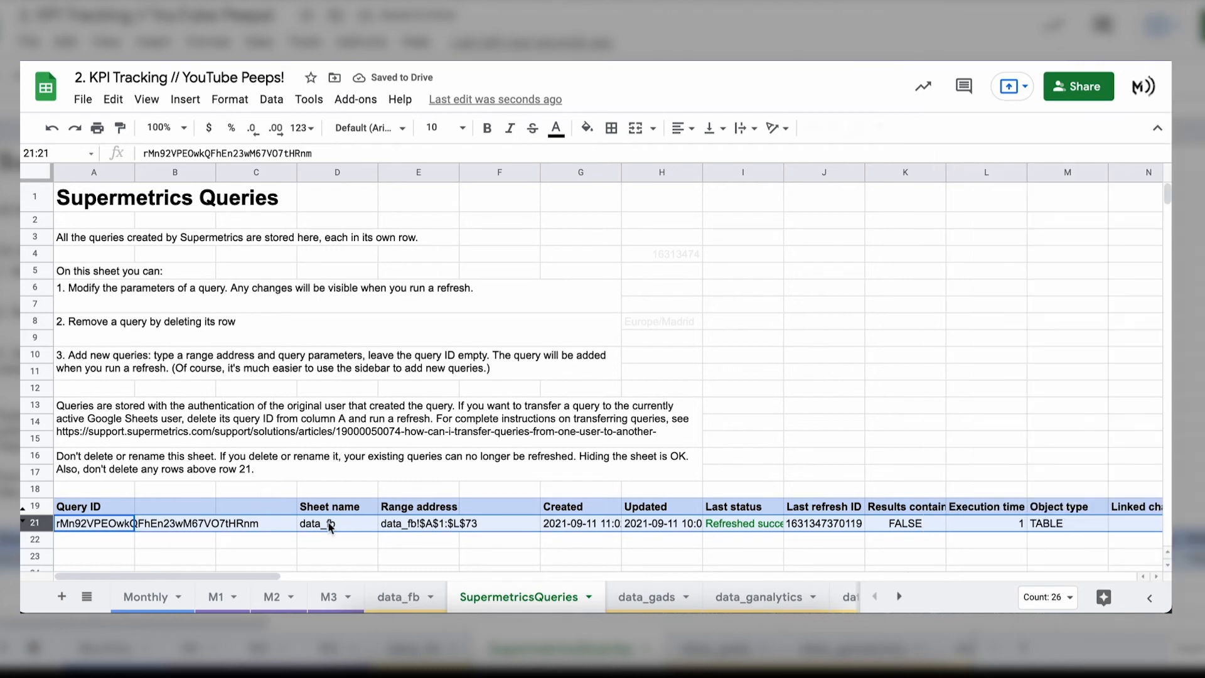
# Step: Review the stored data_fb query row: sheet name, creation timestamp and last refresh status columns
pyautogui.click(336, 523)
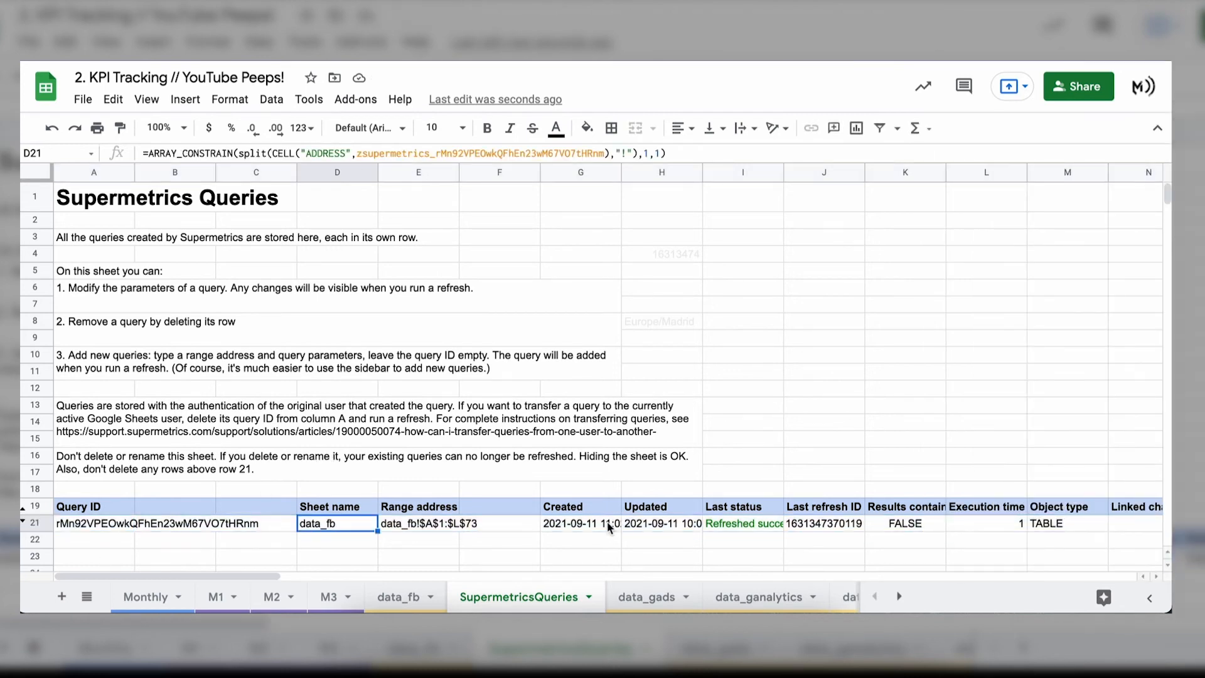
pyautogui.click(580, 522)
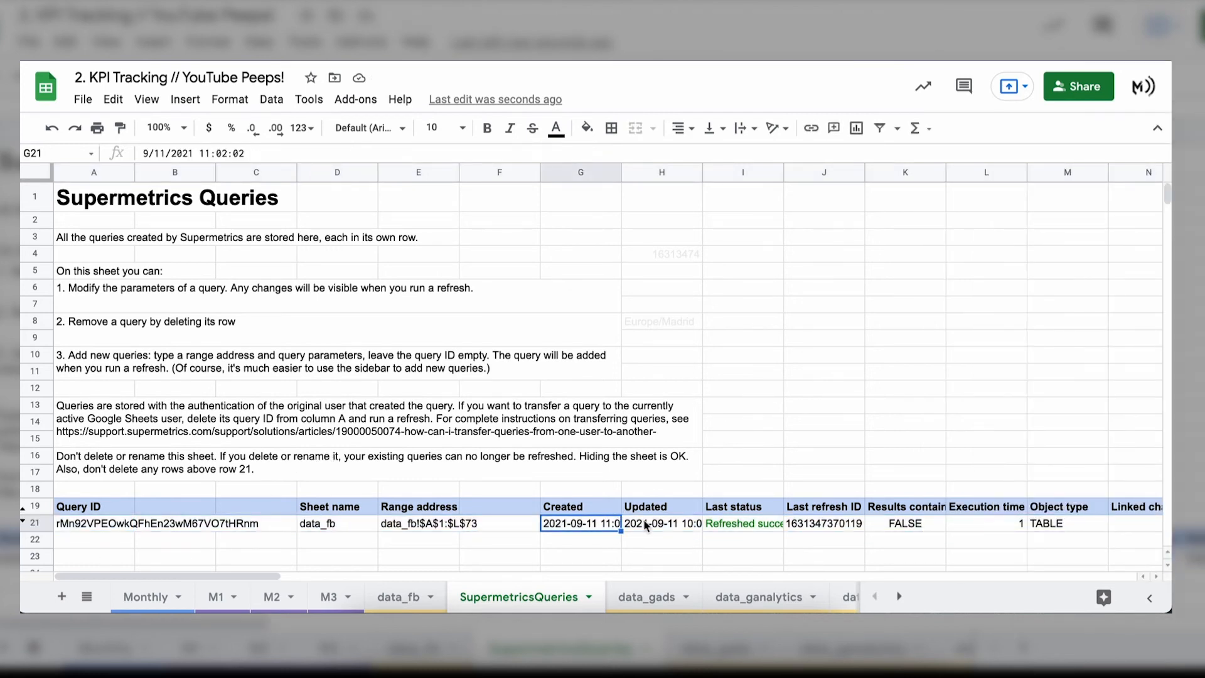
pyautogui.click(742, 523)
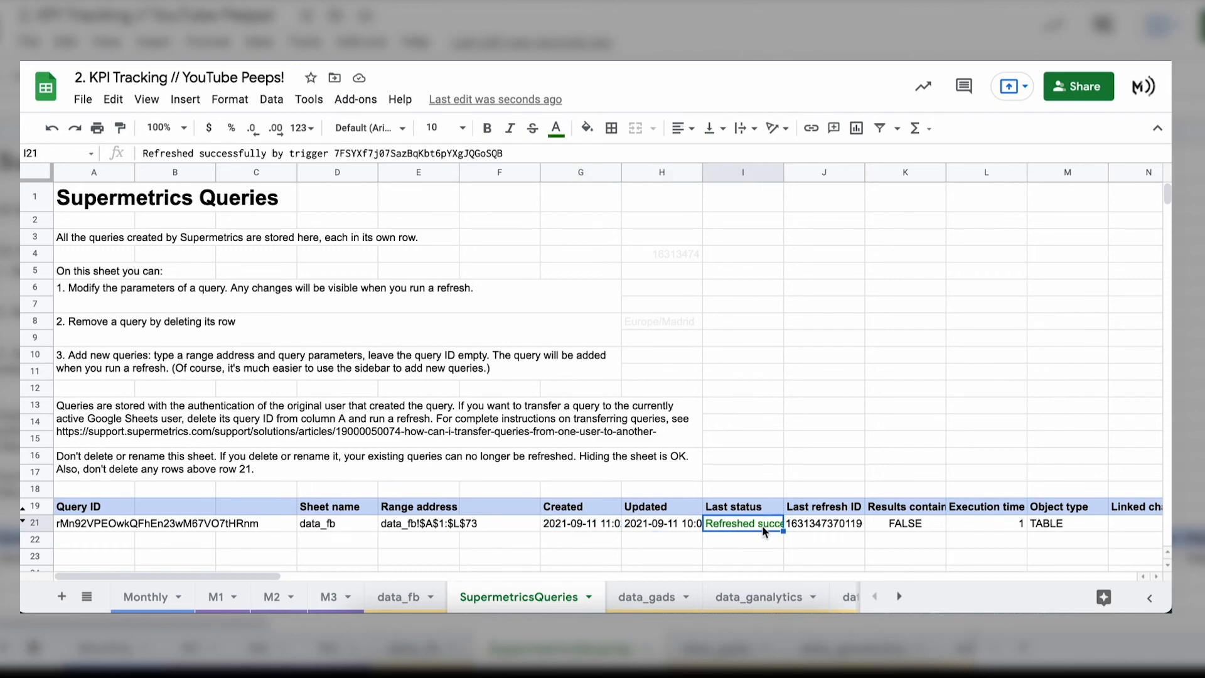
pyautogui.moveTo(760, 529)
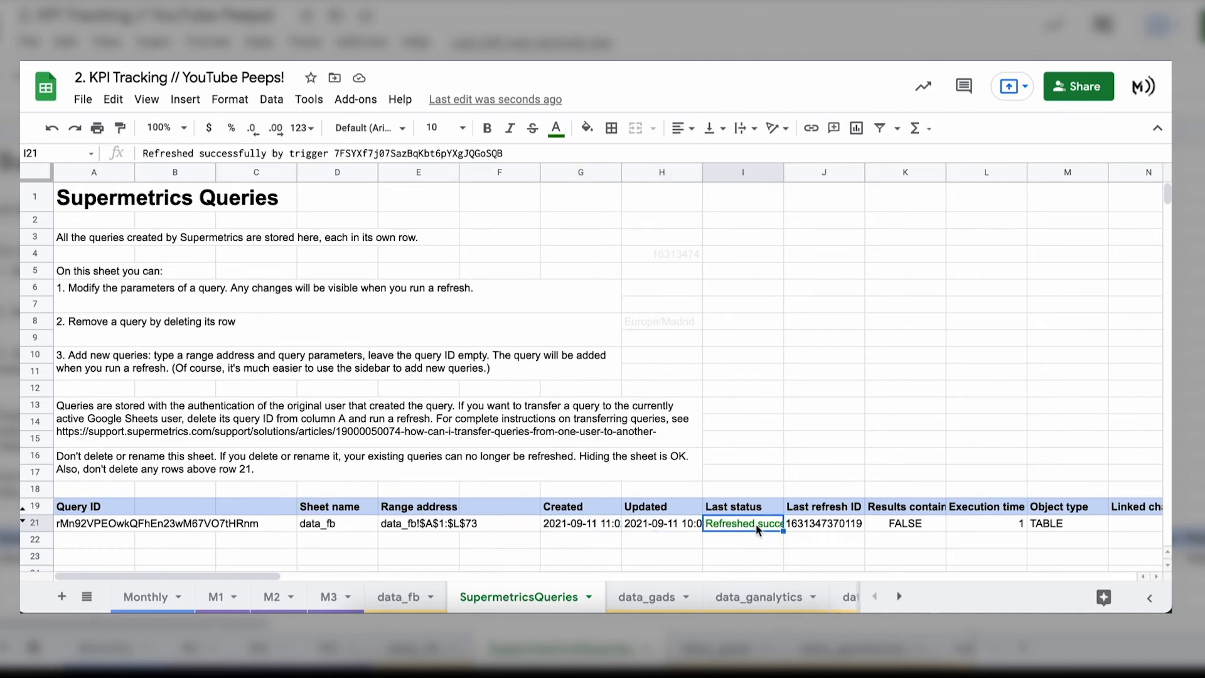
pyautogui.hscroll(3)
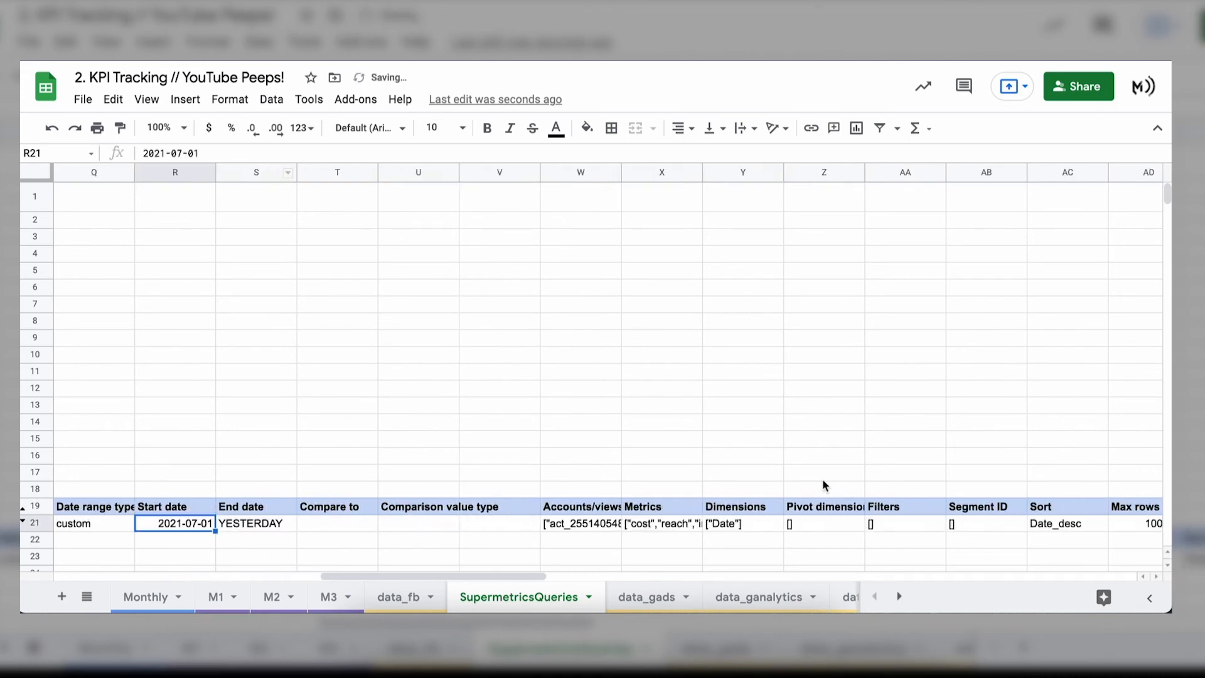
pyautogui.hscroll(3)
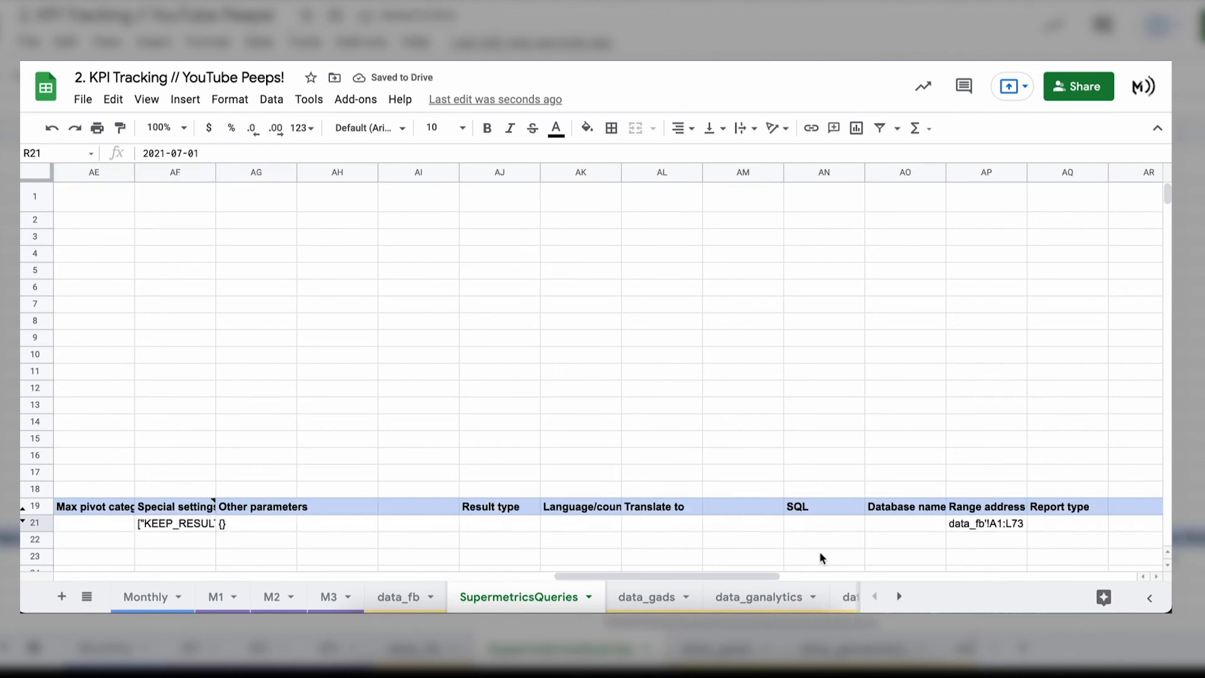
pyautogui.hscroll(-3)
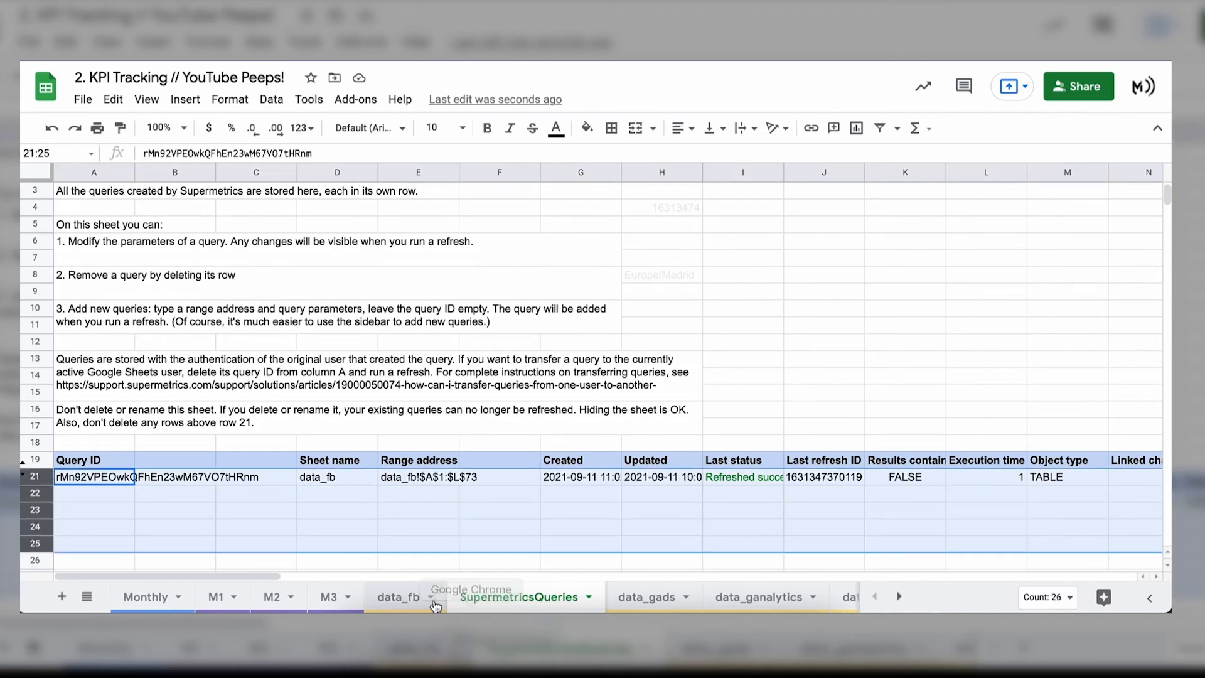
# Step: Hide the data_fb and data_ganalytics sheets and return to the Monthly summary
pyautogui.click(398, 596)
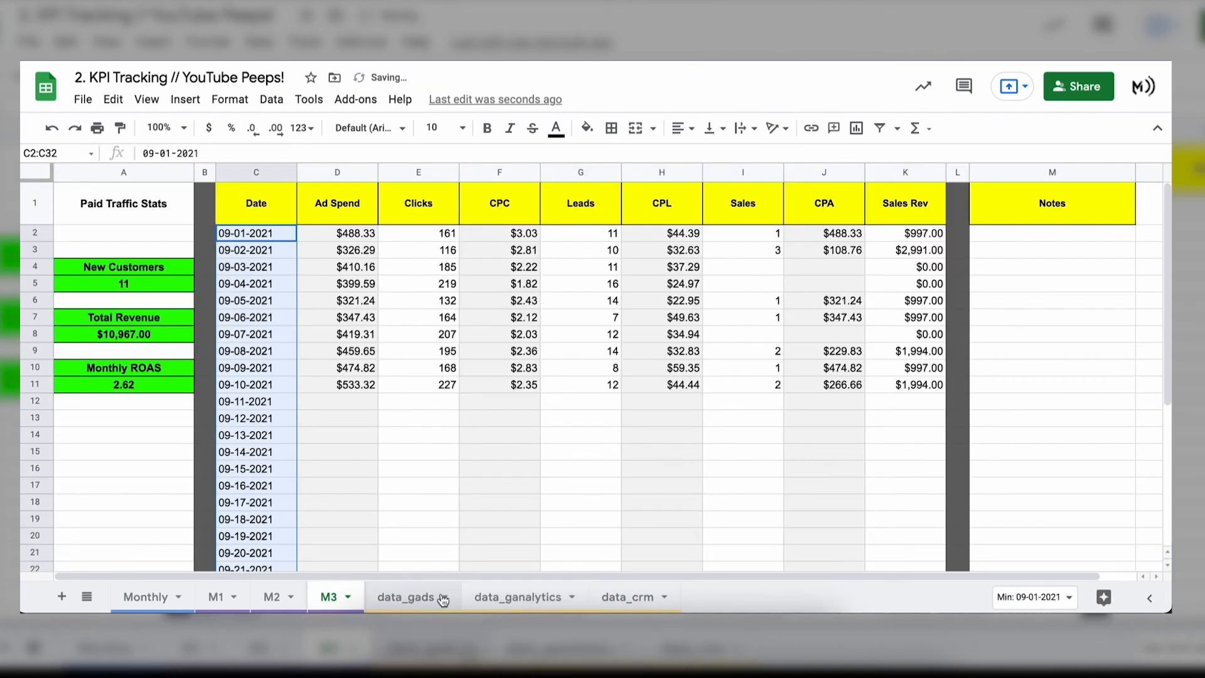
pyautogui.rightClick(419, 596)
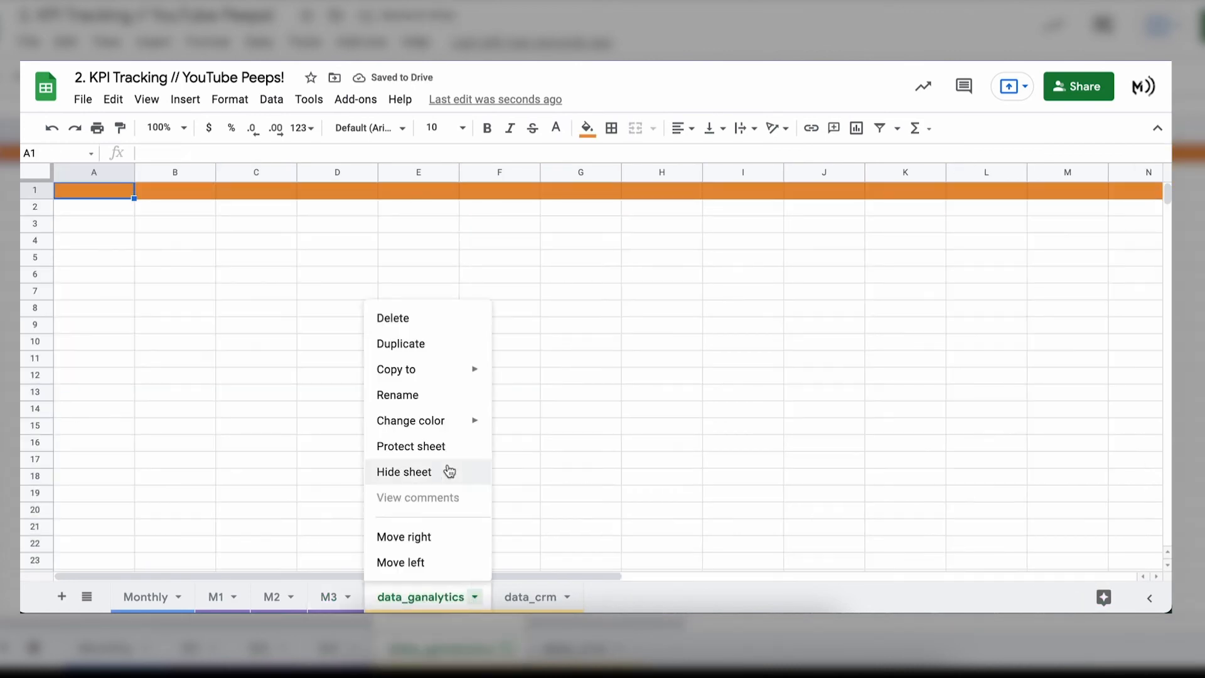
pyautogui.click(327, 596)
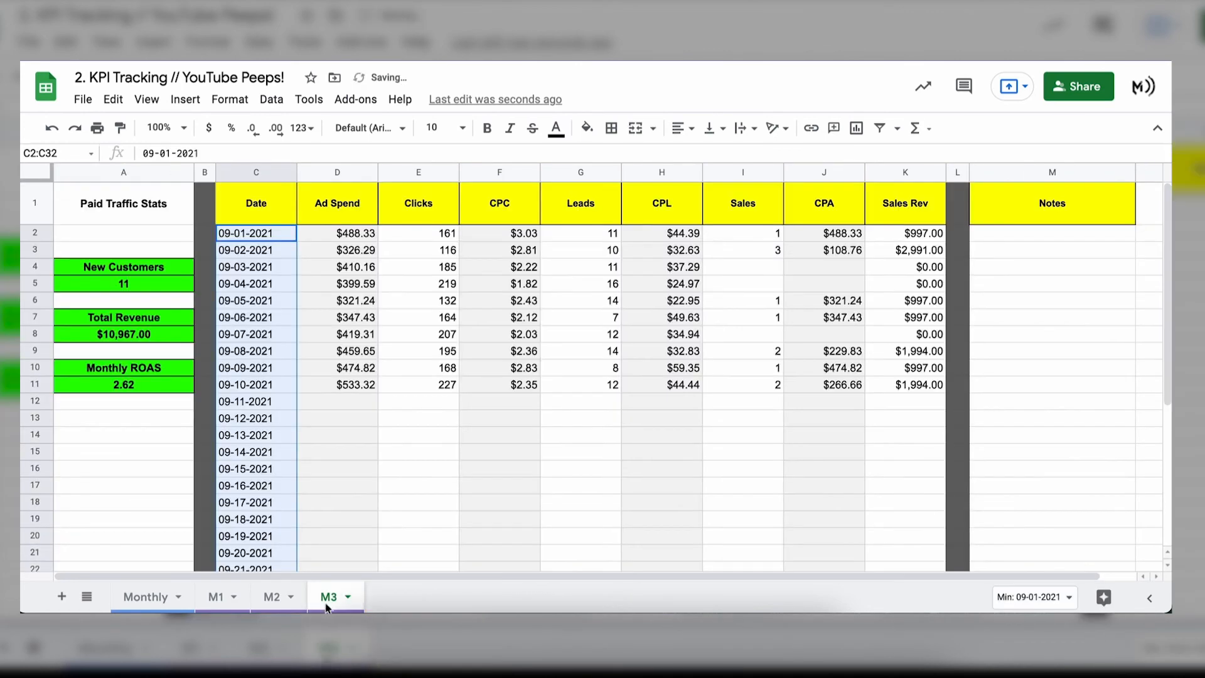
pyautogui.click(145, 596)
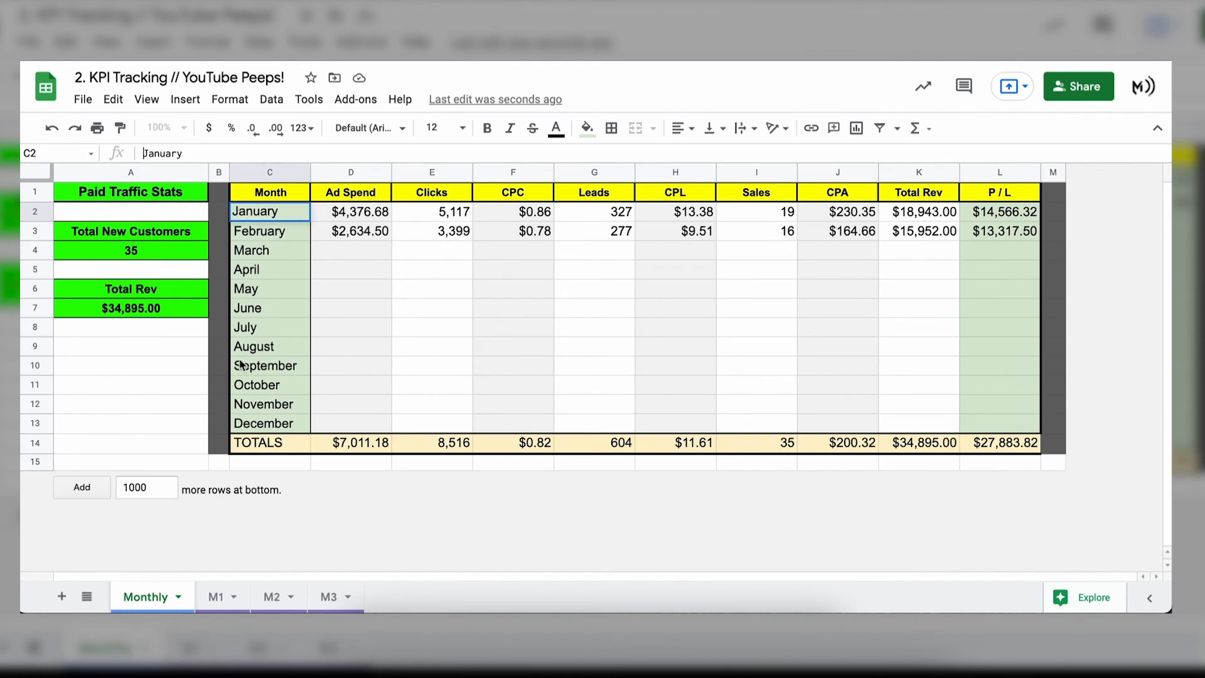
# Step: Remove M3's October row and fill Monthly's September row from M3 totals like ='M3'!K32
pyautogui.moveTo(268, 346); pyautogui.dragTo(269, 423)
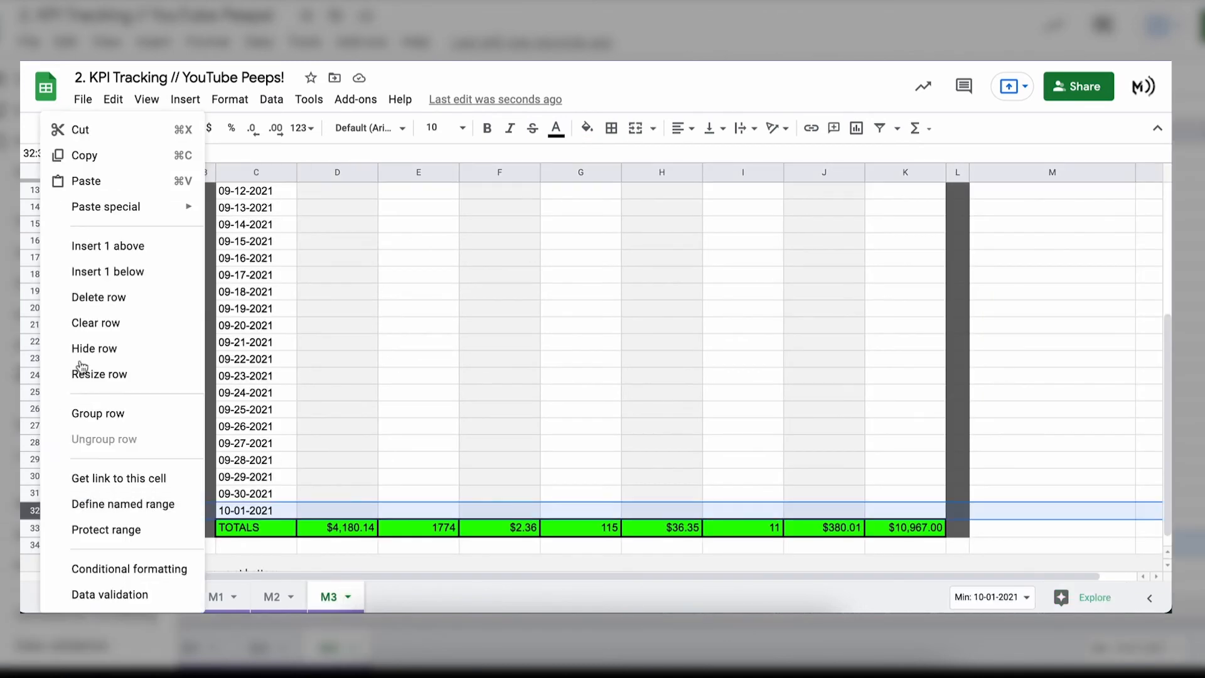
pyautogui.click(146, 596)
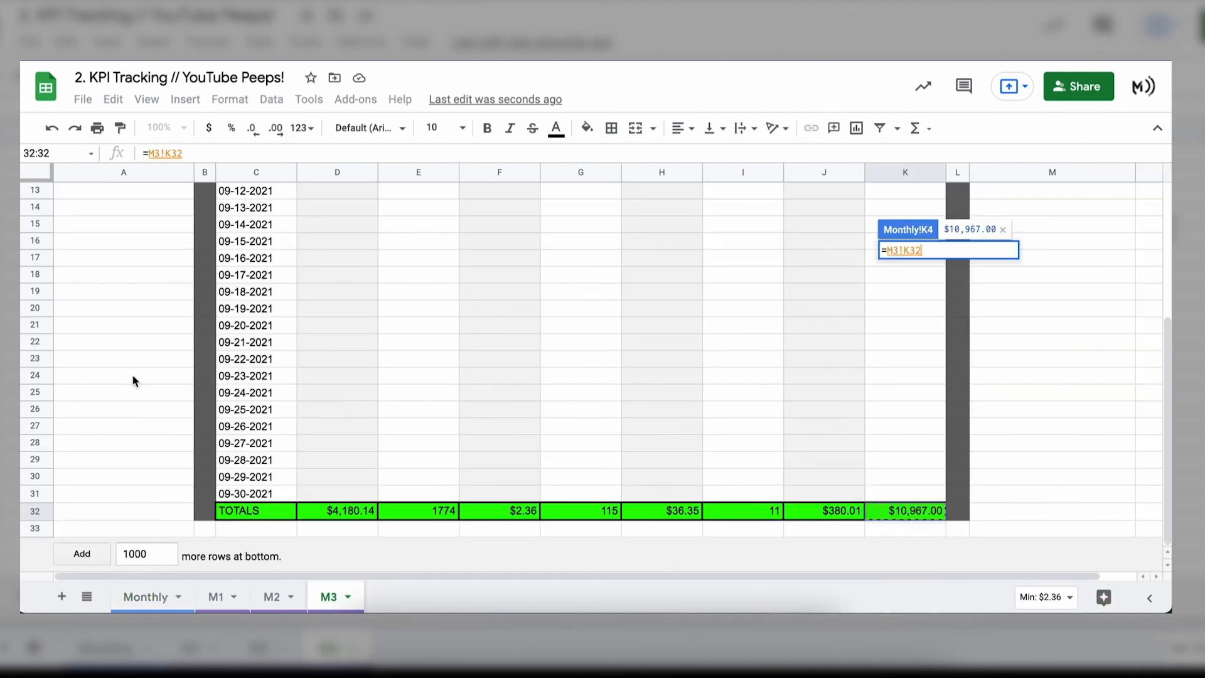
pyautogui.click(145, 596)
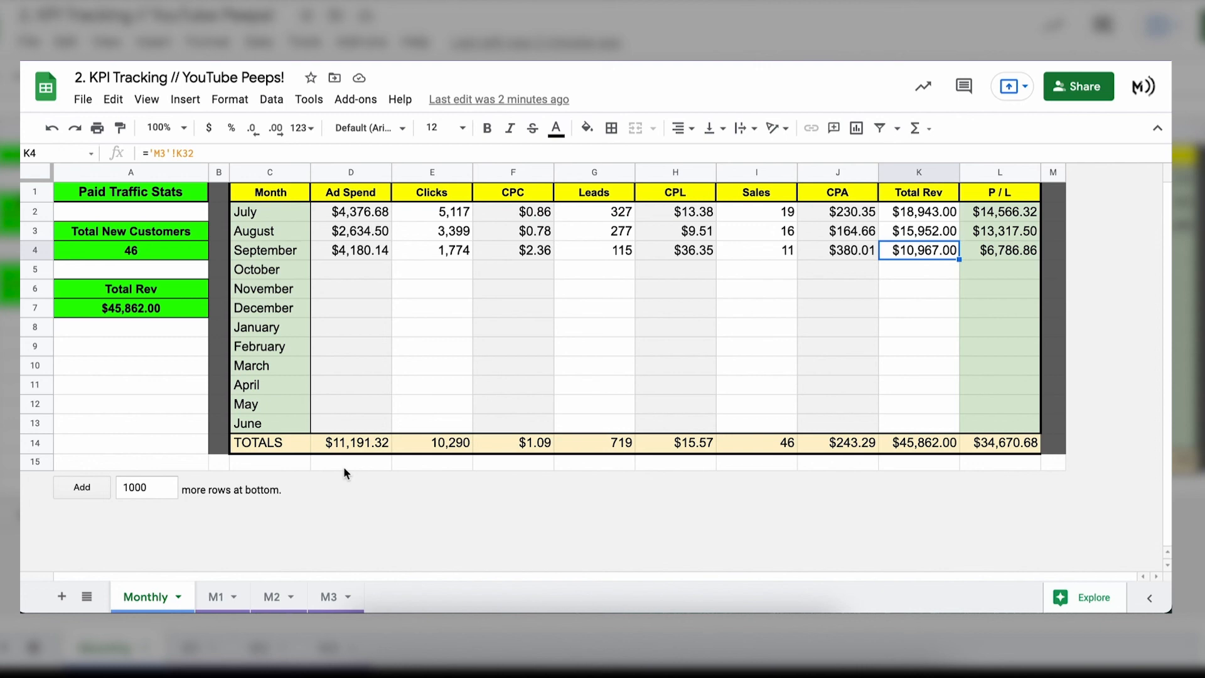
# Step: Switch to the other KPI spreadsheet's M2-September sheet and review its columns through ROAS
pyautogui.click(652, 596)
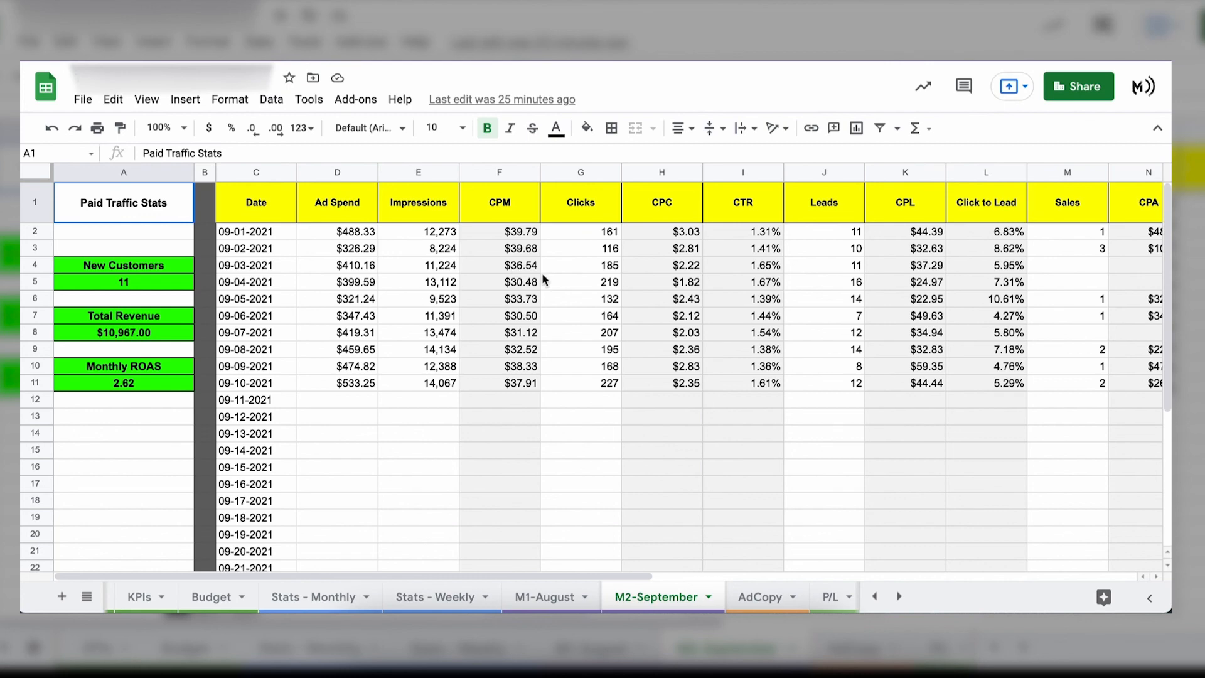
pyautogui.moveTo(606, 228)
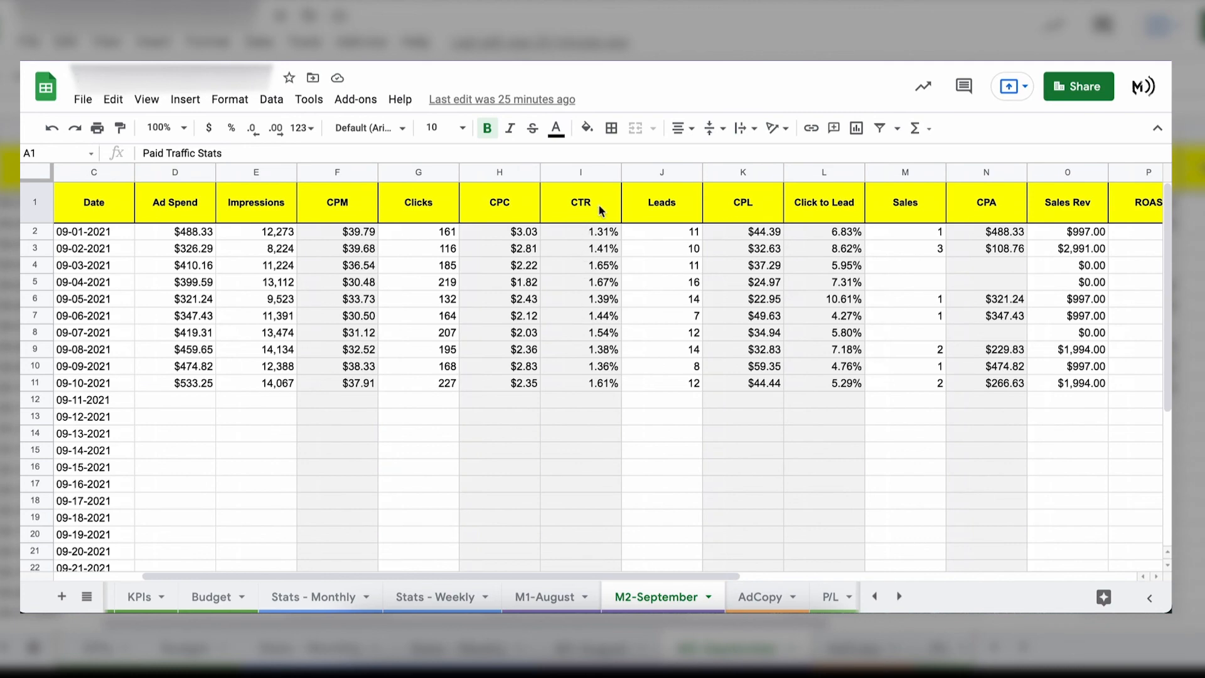
pyautogui.hscroll(3)
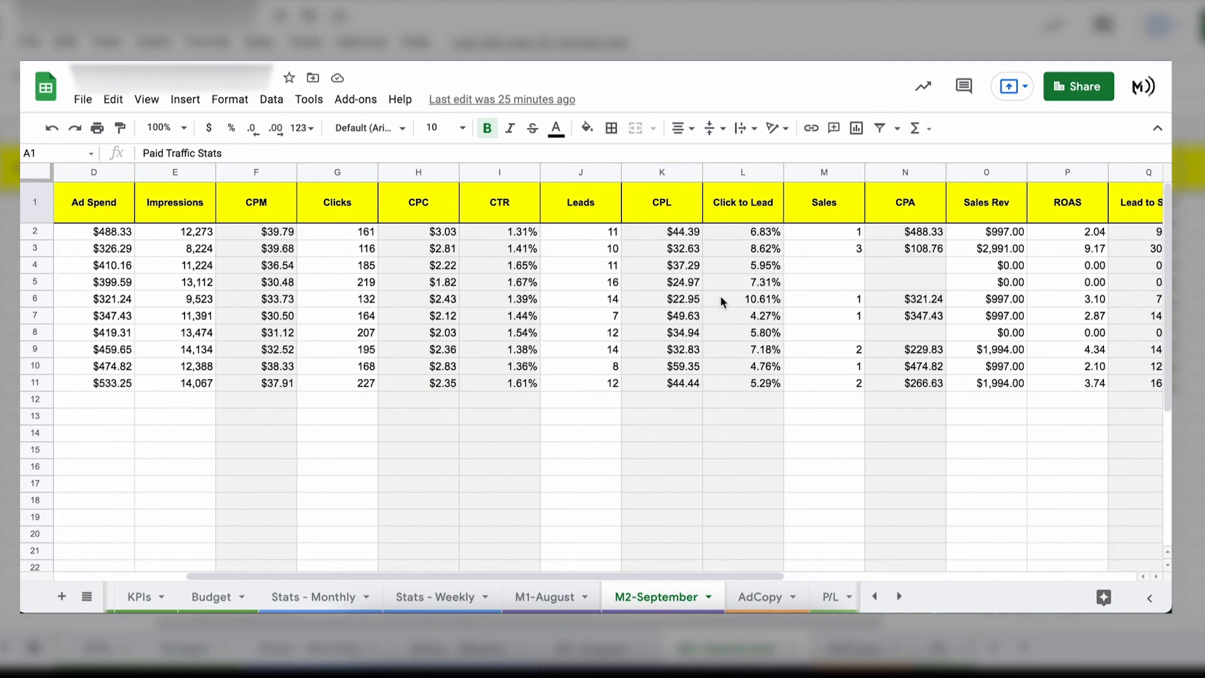